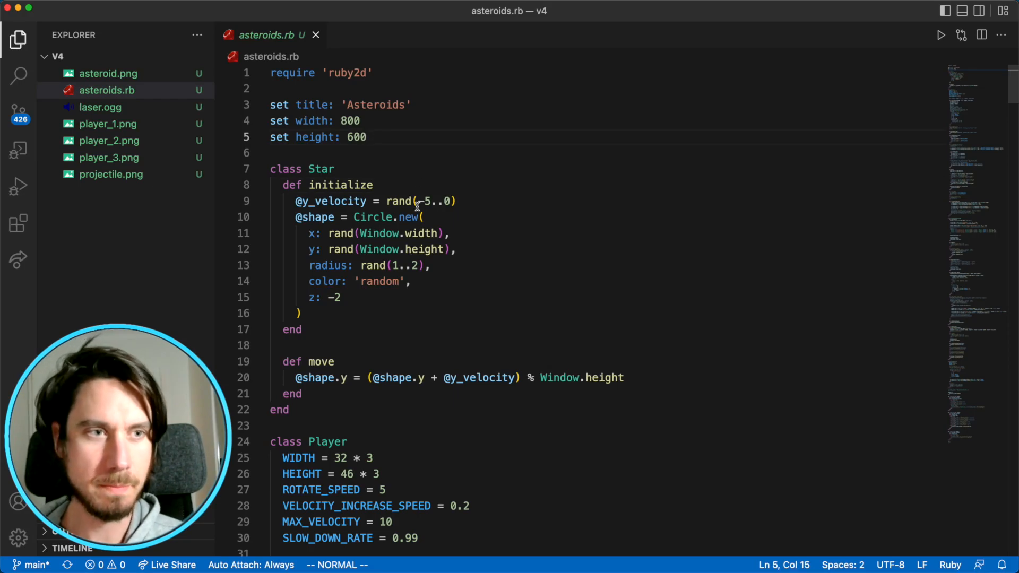
- Add require './star' at the top of asteroids.rb and move into the new star.rb file
scroll("down", 3)
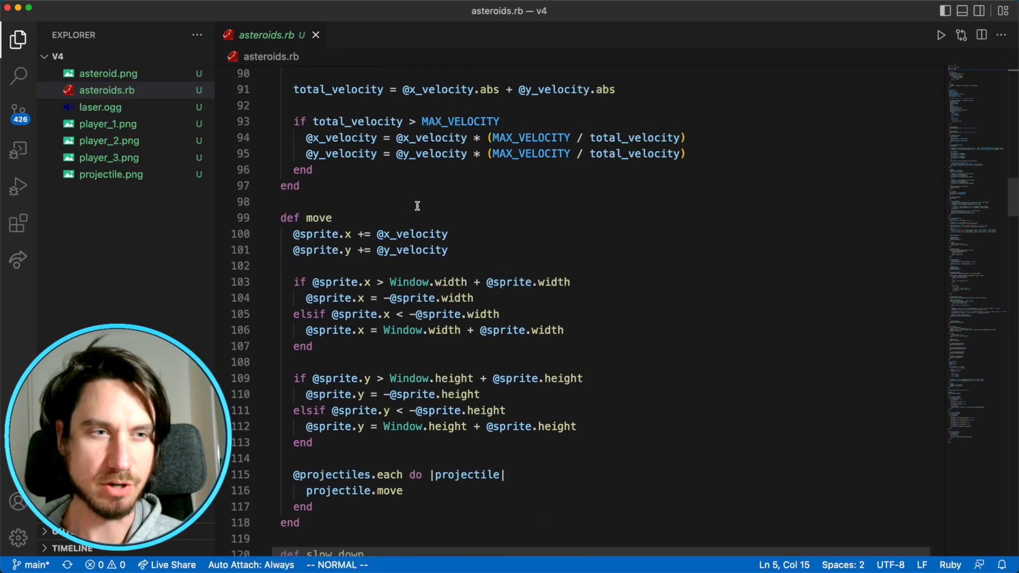
scroll("down", 3)
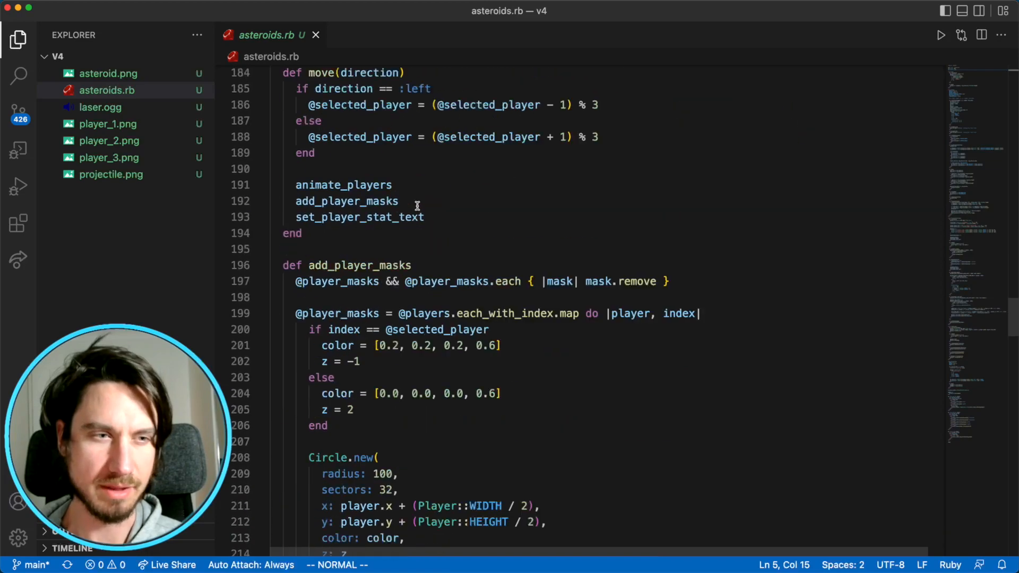
scroll("down", 3)
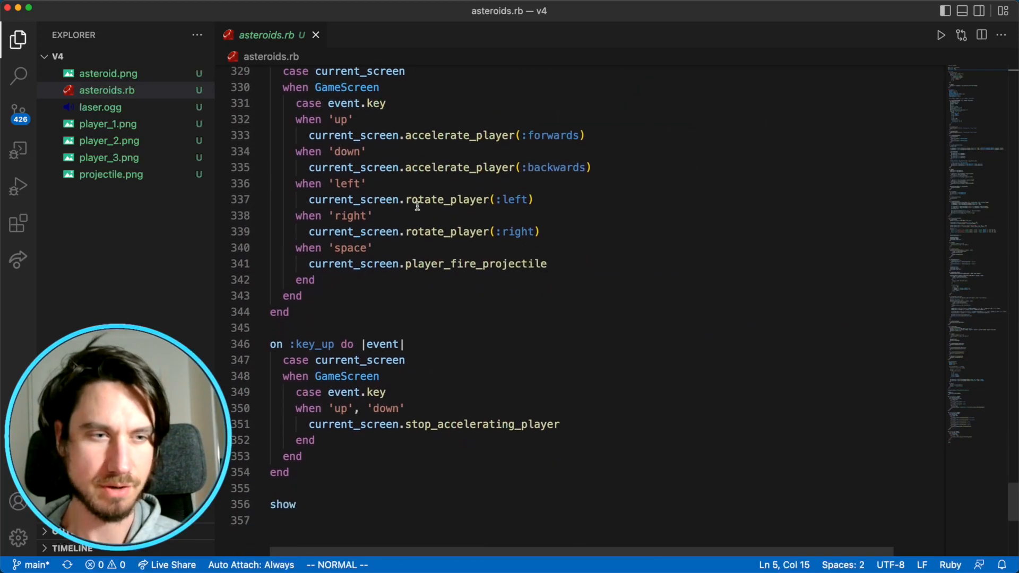
scroll("up", 3)
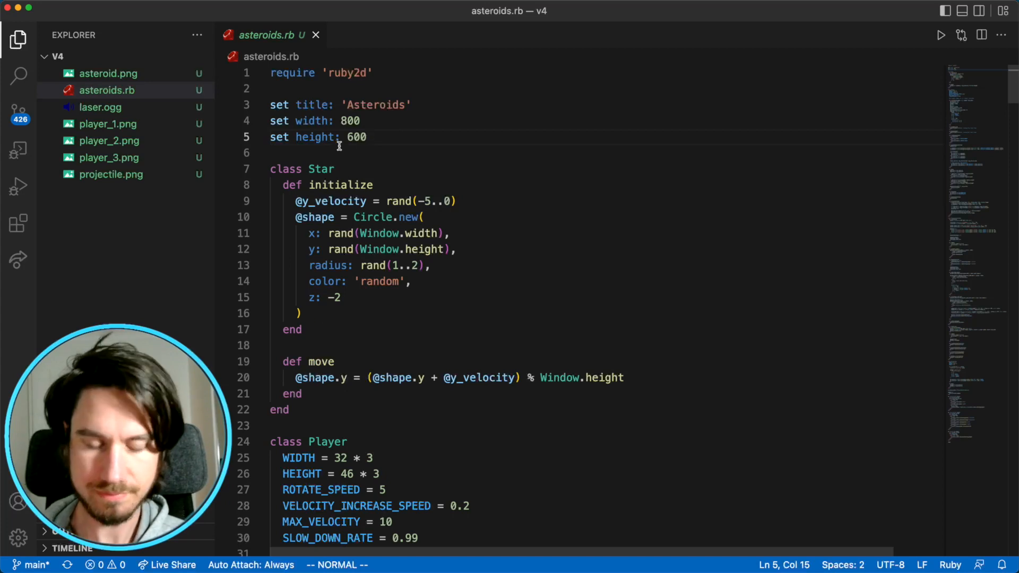
type("require '")
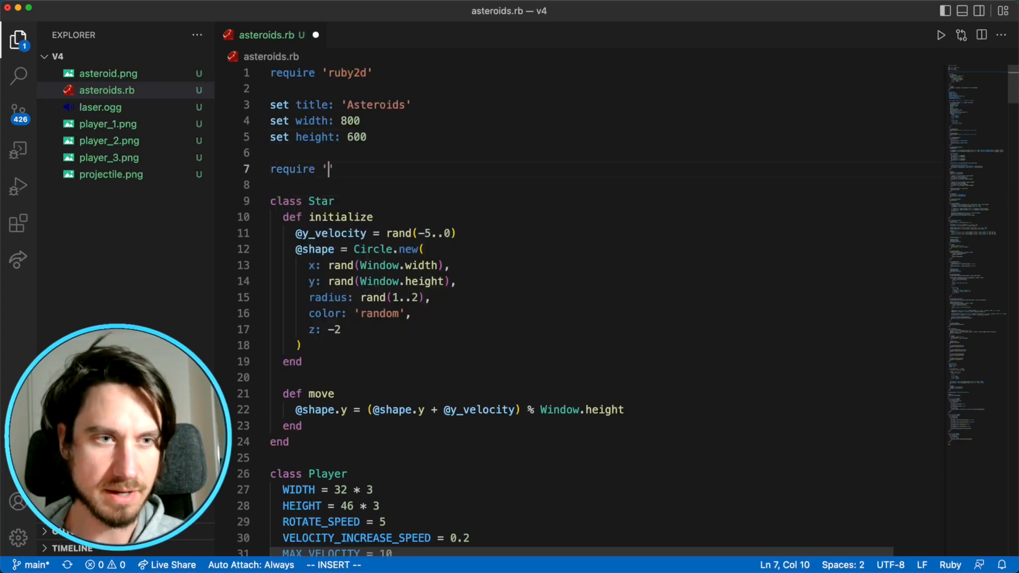
type("./star")
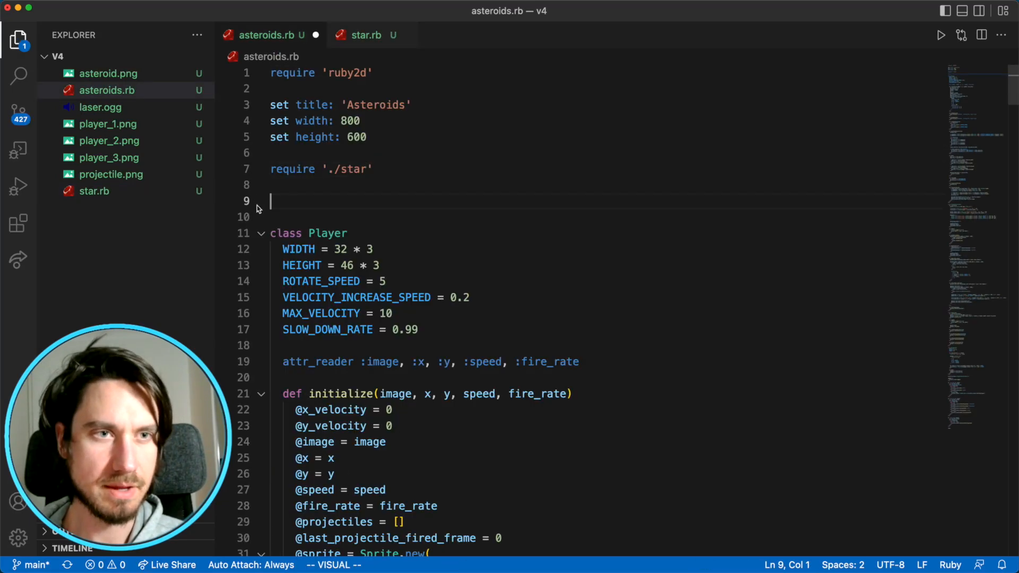
left_click(365, 34)
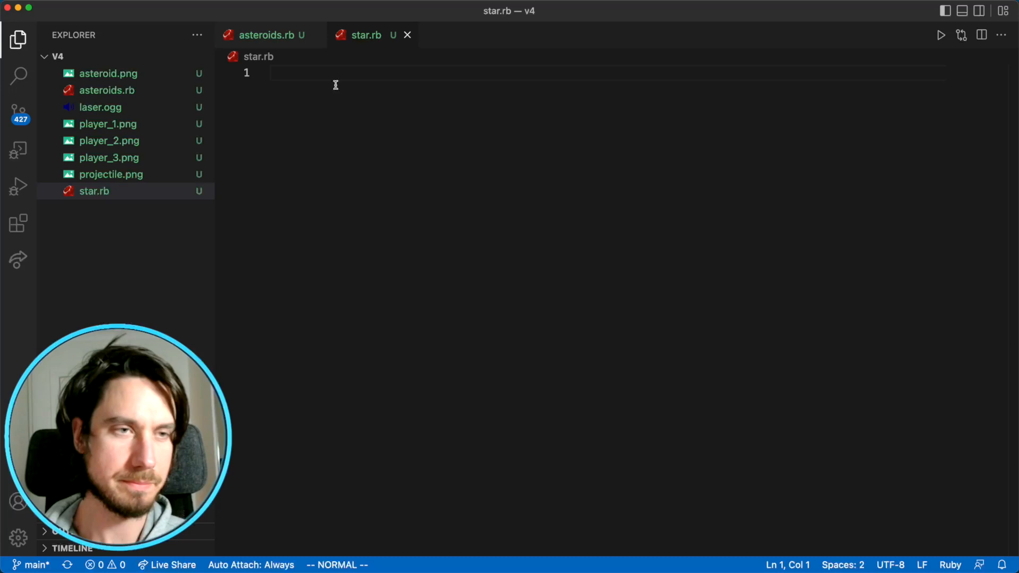
left_click(266, 34)
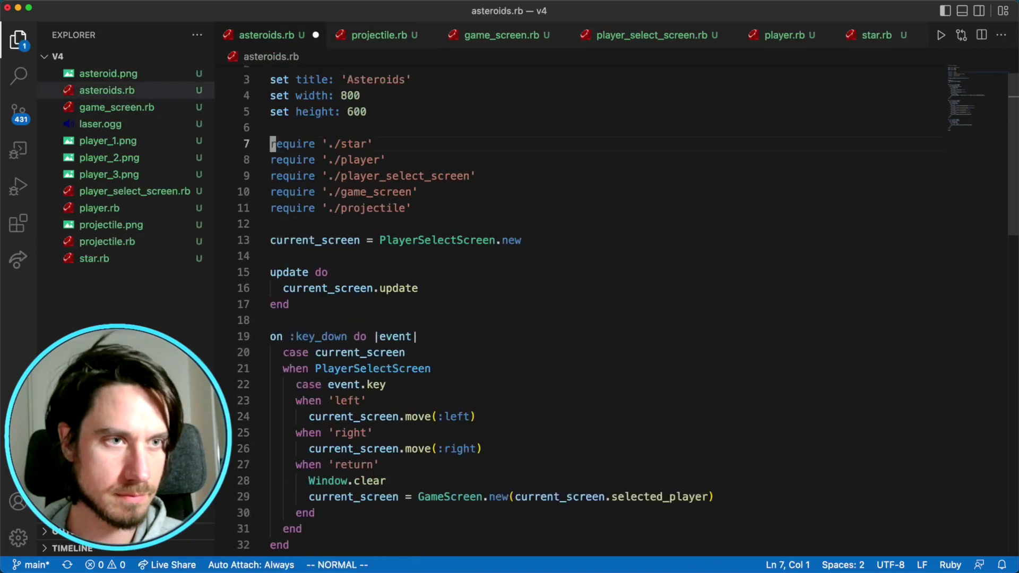
- Add require './asteroid' below the projectile require in asteroids.rb and save
left_click(432, 209)
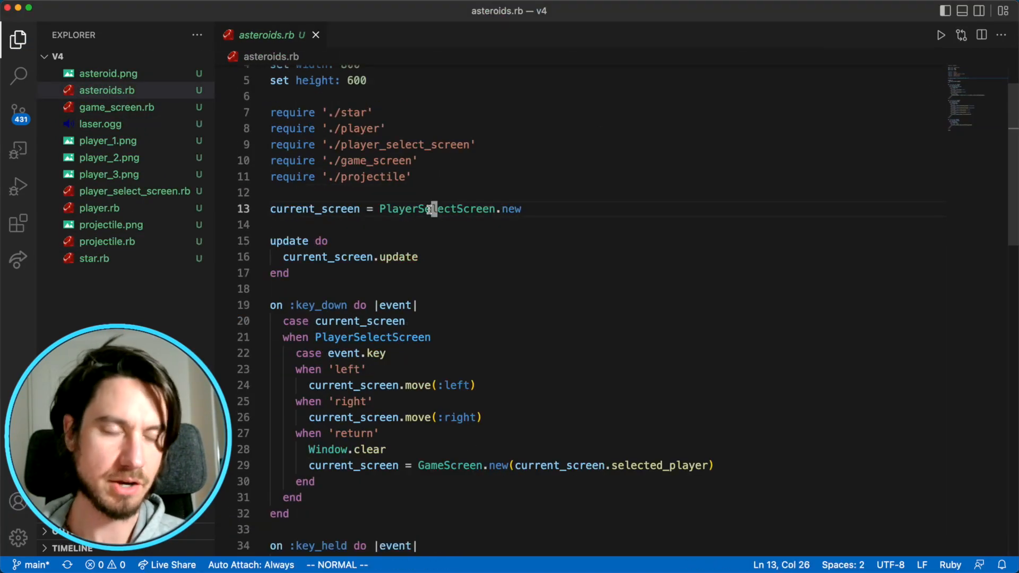
left_click(403, 176)
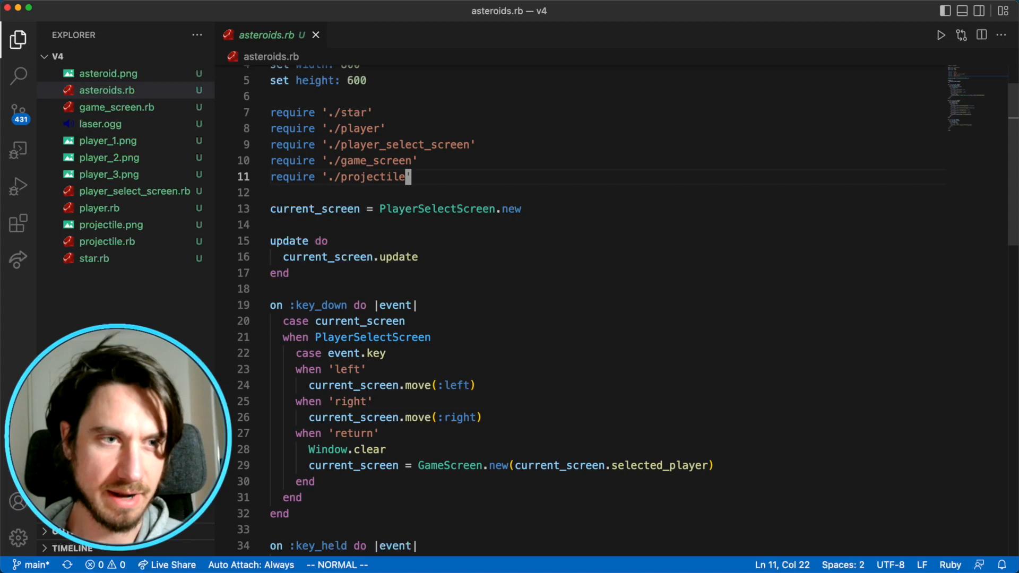
type("require './asteroid")
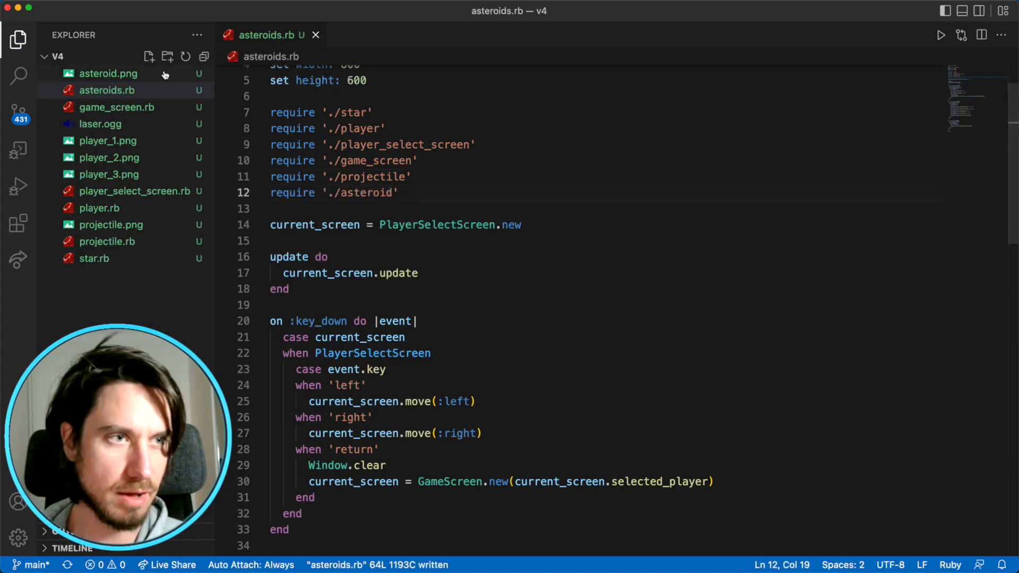
- Create asteroid.rb with an empty Asteroid class, then view asteroid.png for its dimensions
left_click(149, 56)
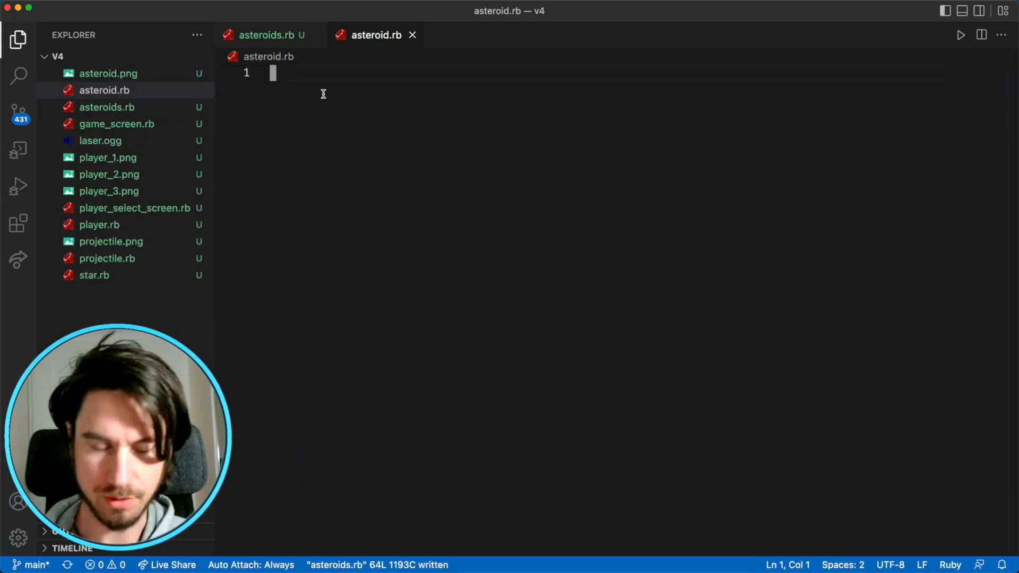
type("class Asteroid")
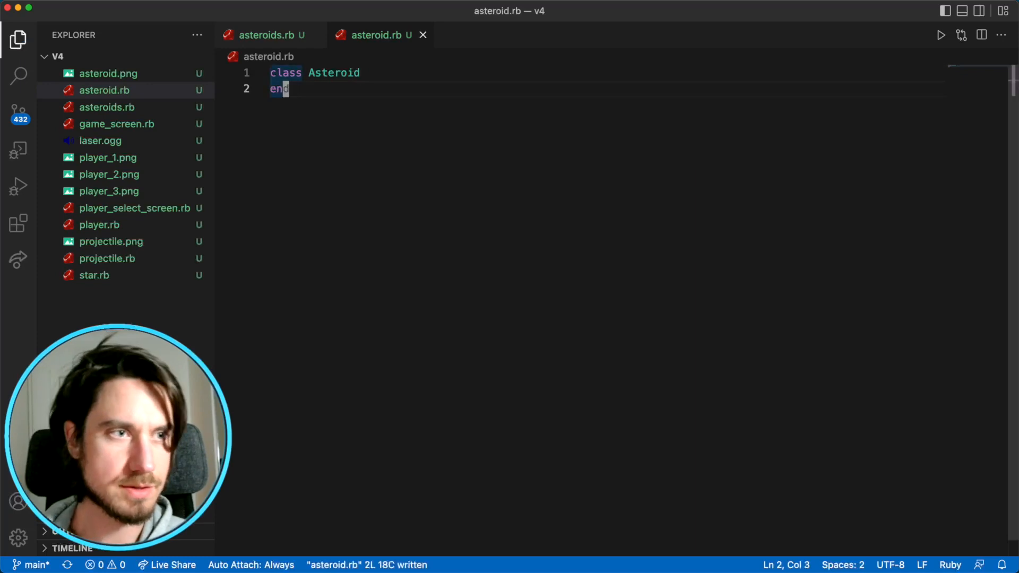
left_click(109, 73)
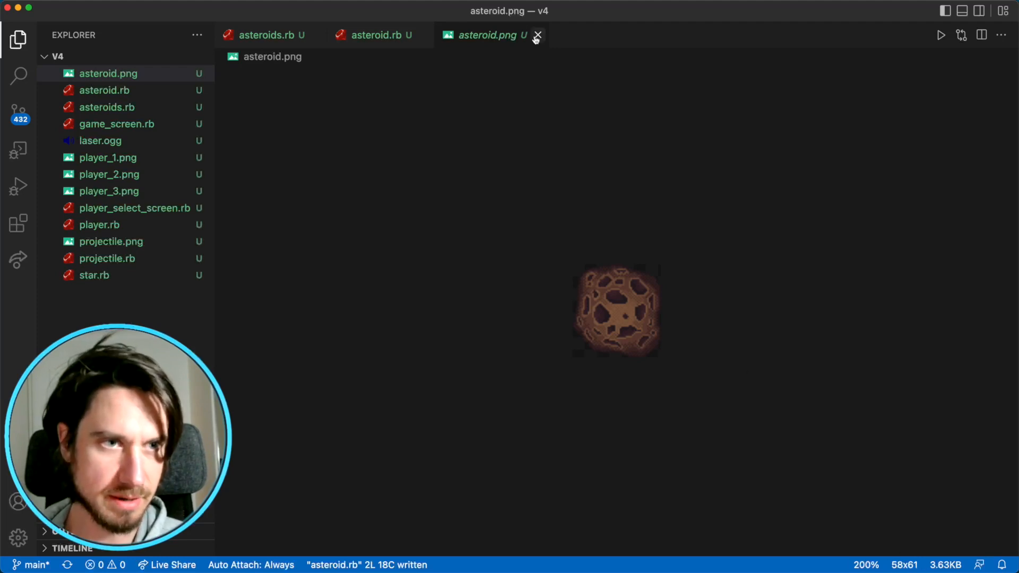
- Add WIDTH/HEIGHT (61) constants and an initialize creating a Sprite from 'asteroid.png'
left_click(538, 35)
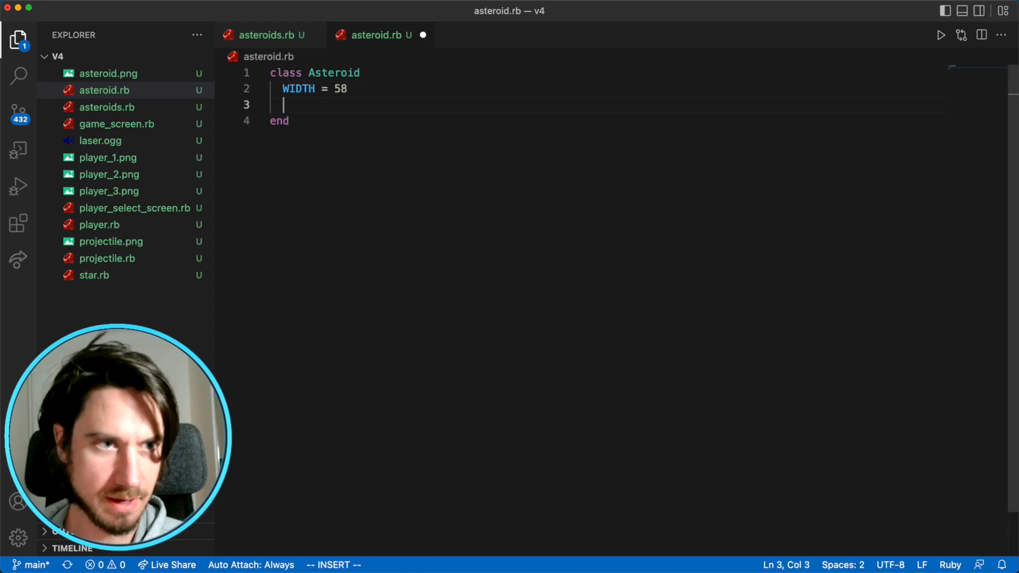
type("HEIGHT = 61")
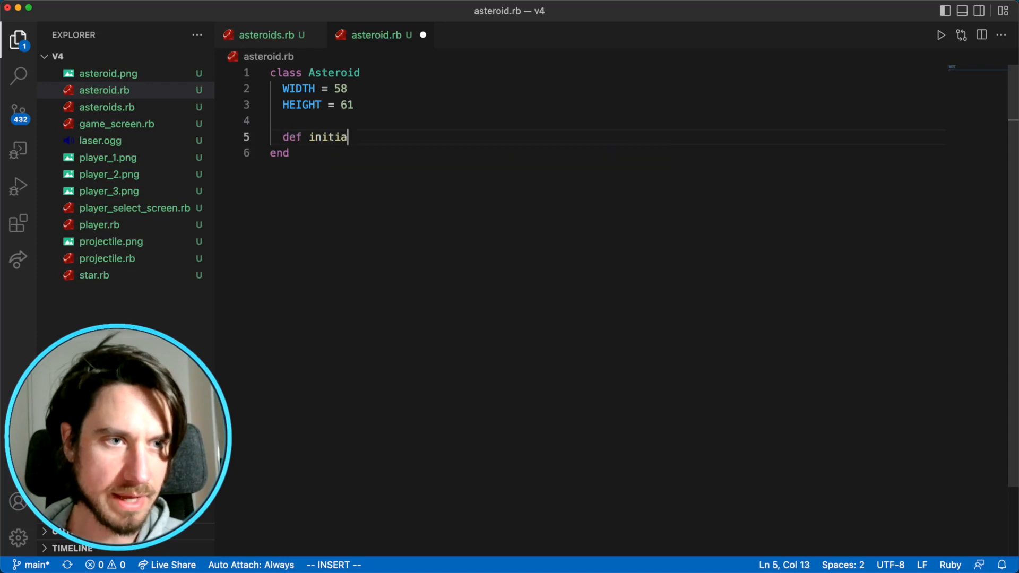
type("lize")
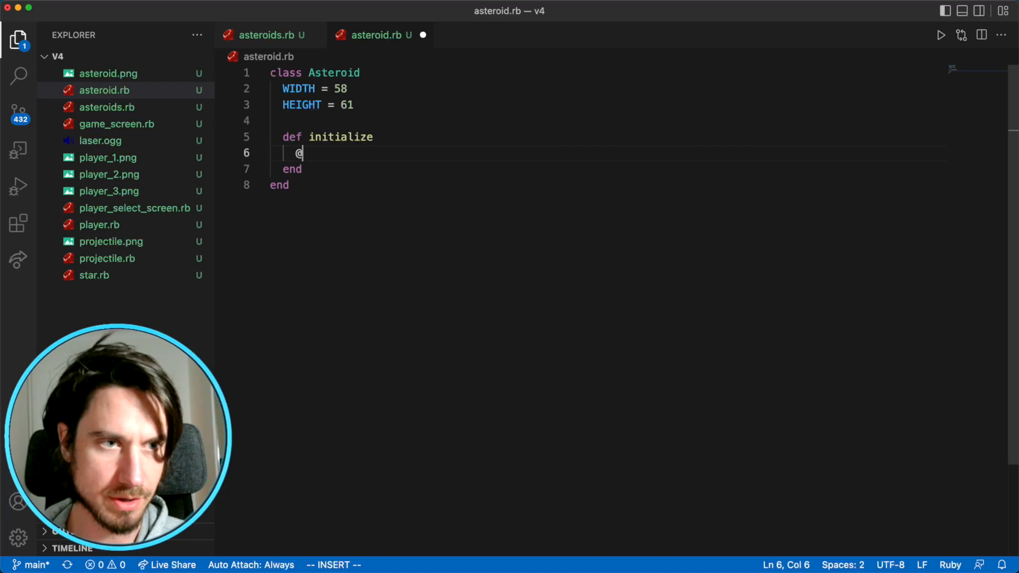
type("sprite = Sp")
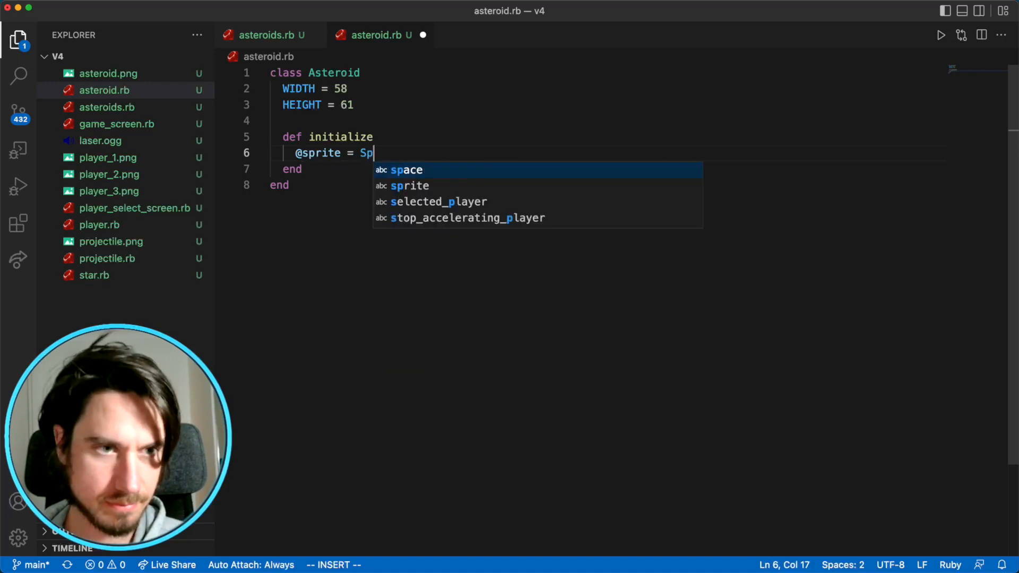
type("rite.new(")
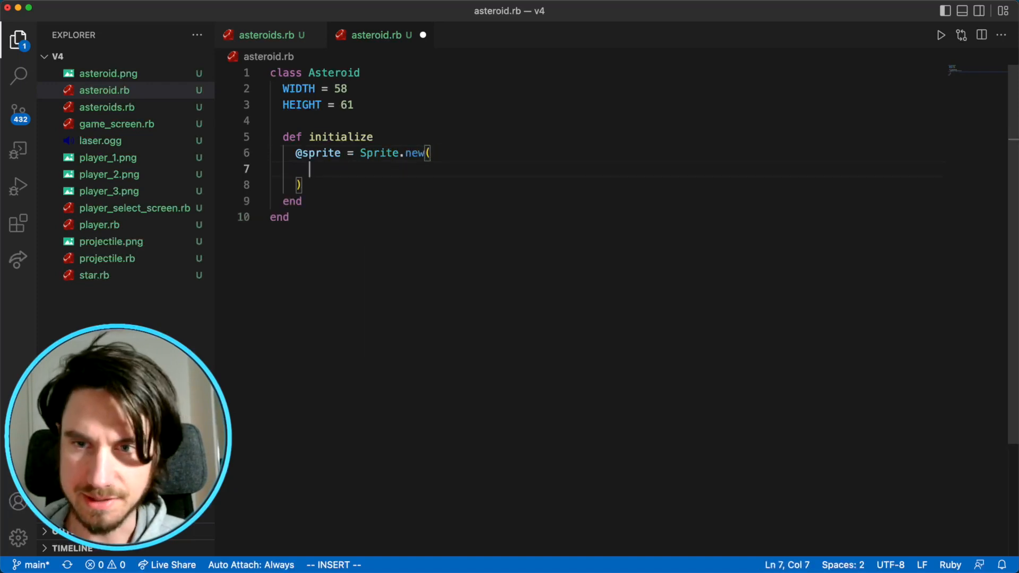
type("'asteroid'")
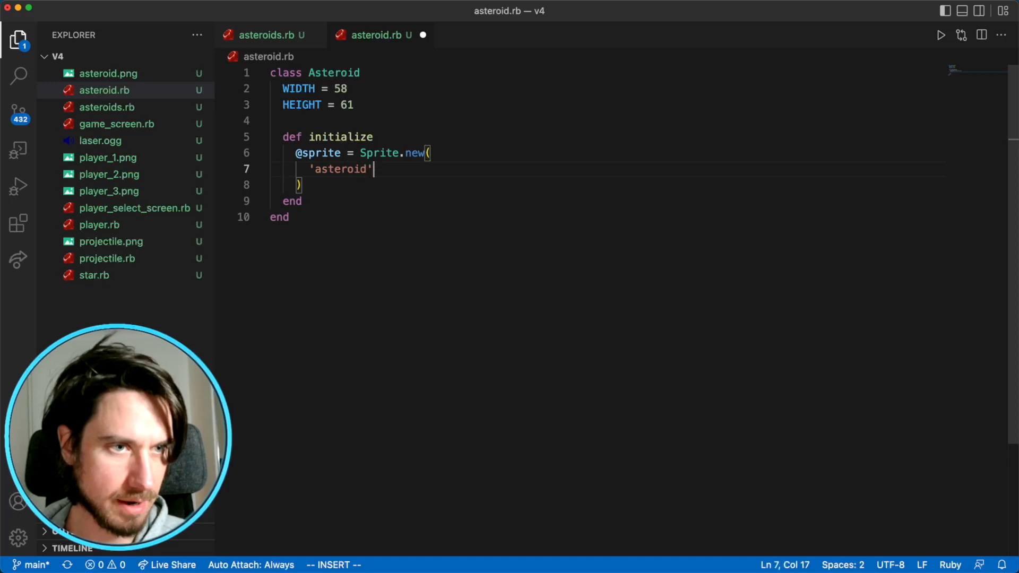
key("Backspace")
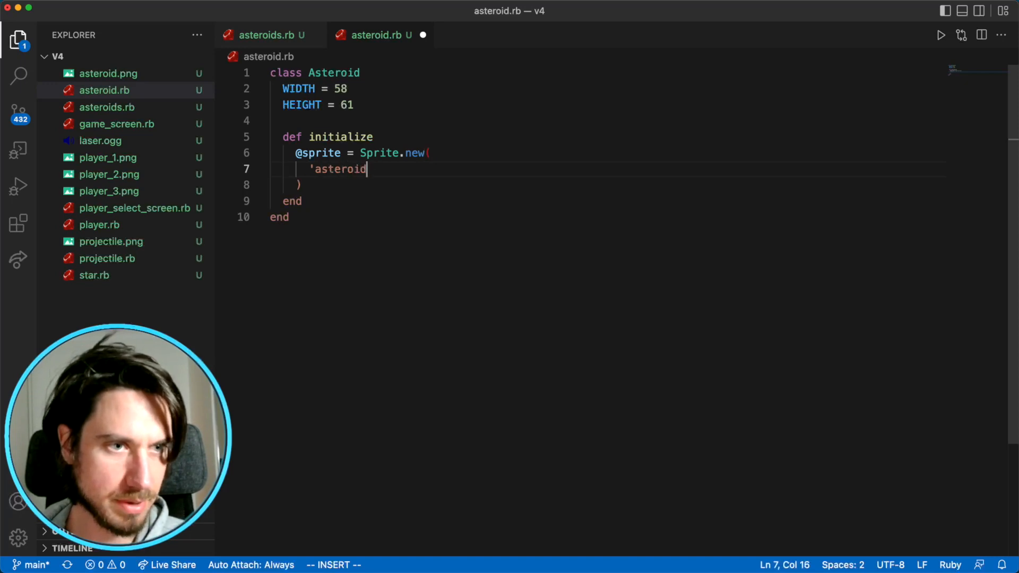
type(".png',")
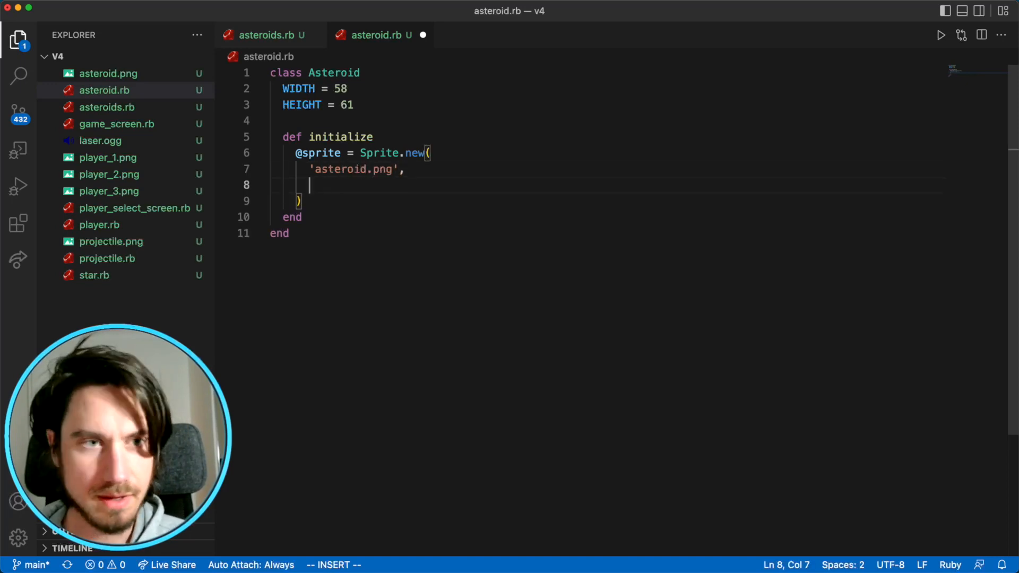
- Give the sprite random x/y within the window, WIDTH/HEIGHT size and rotate: rand(360), then save
type("x:")
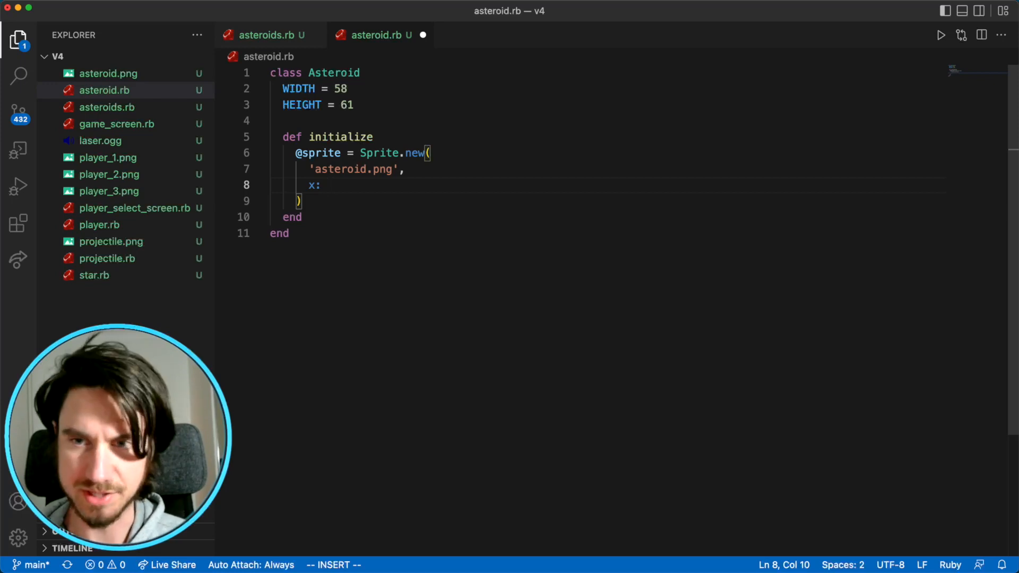
type("rand()")
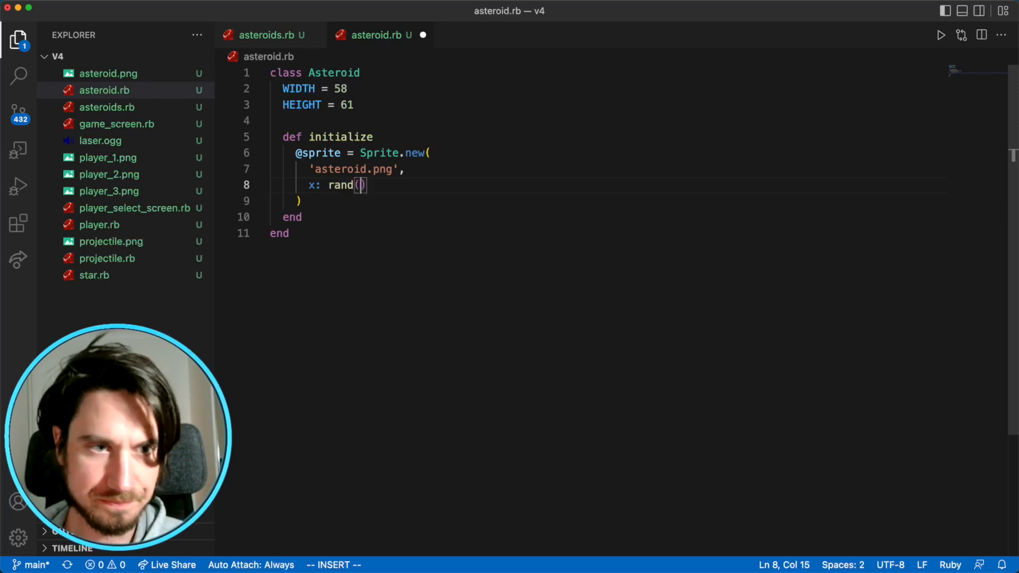
type("Window.")
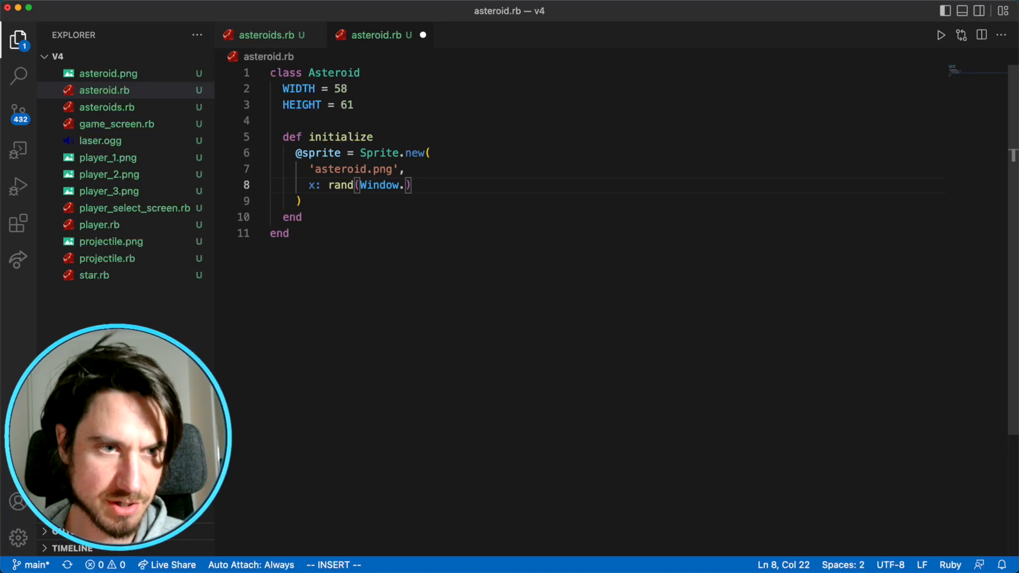
type("width),")
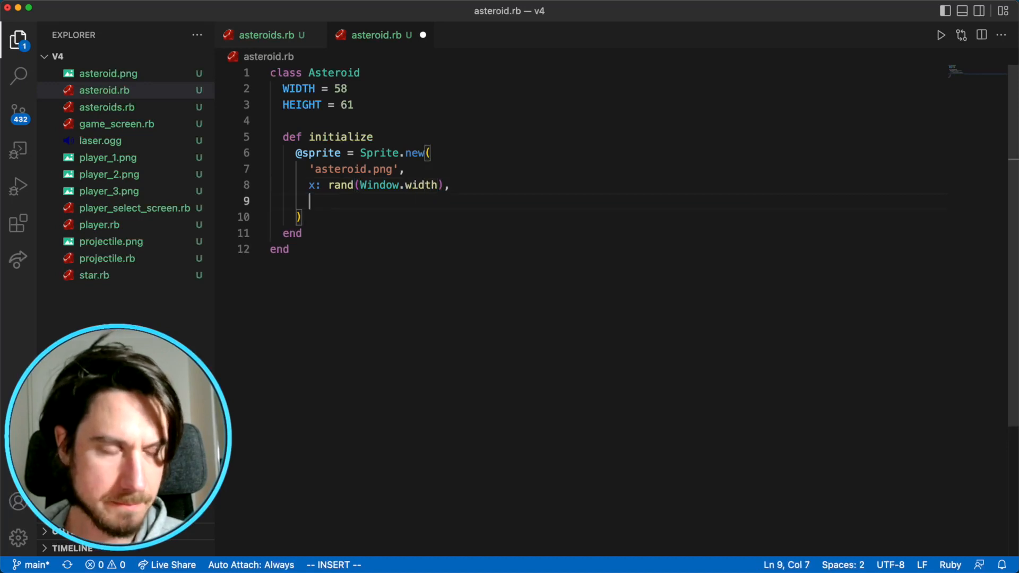
type("y: rand(Window.height)")
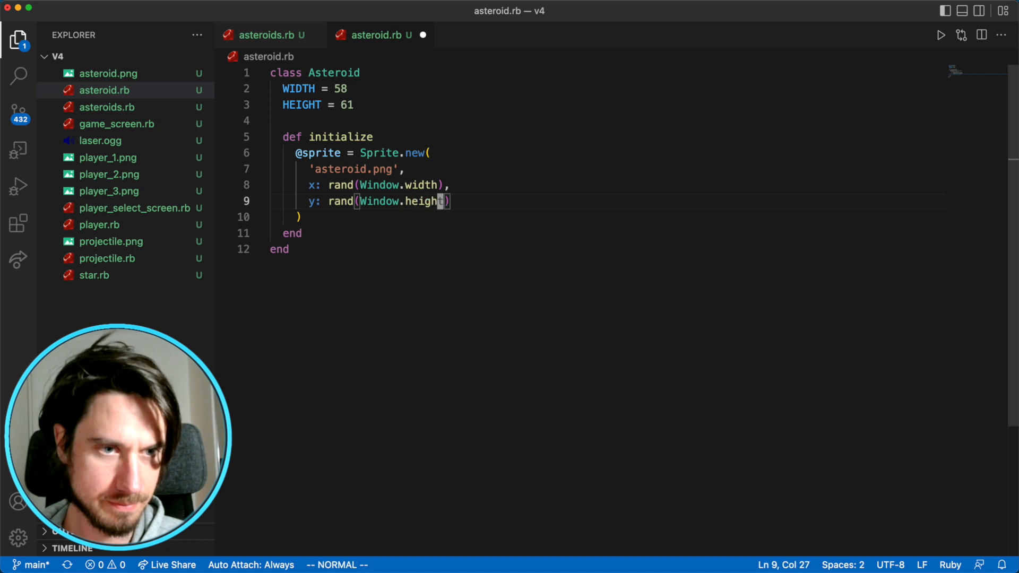
type("width: WIDTH,")
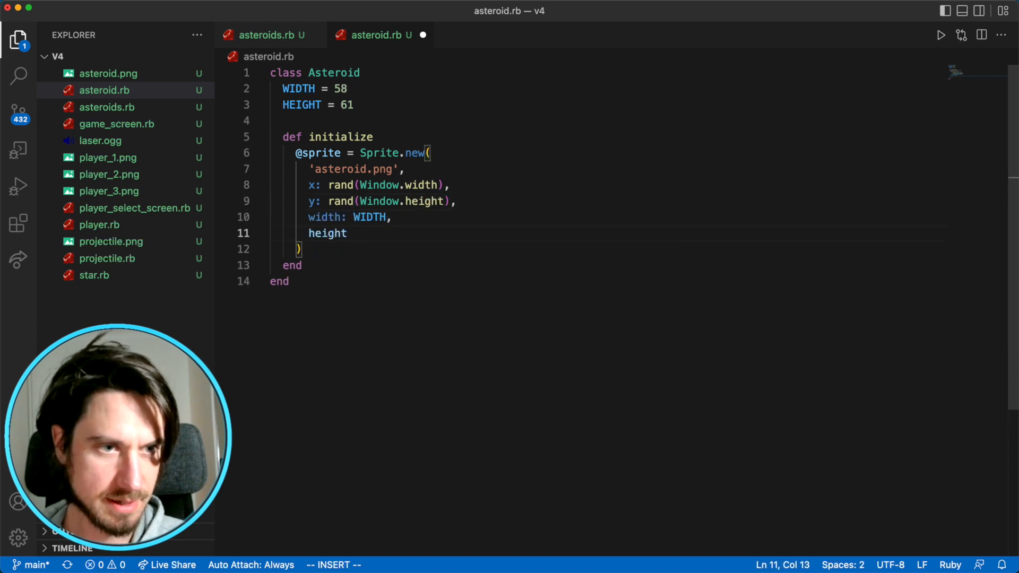
type(": HEIGHT,")
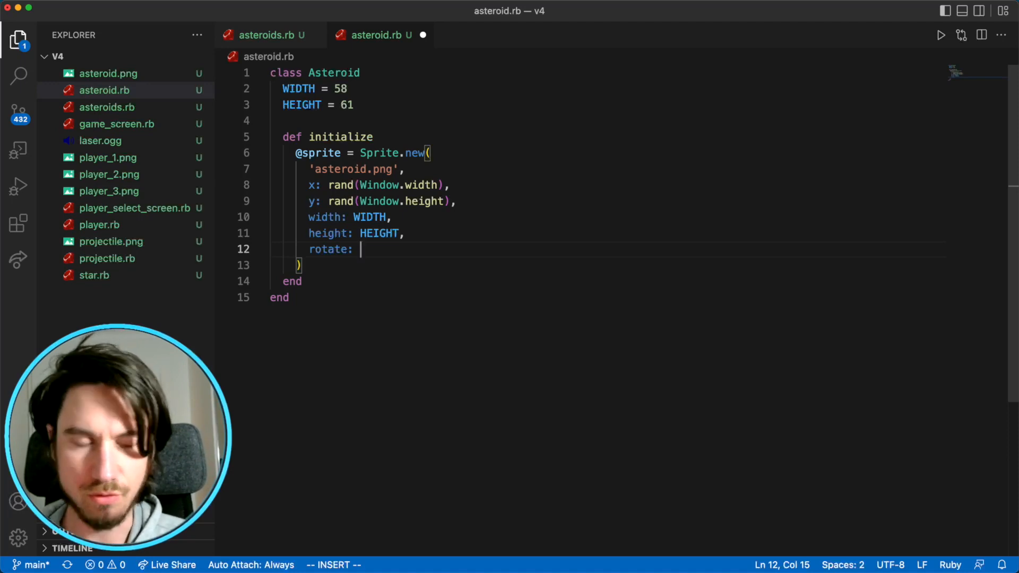
type("rand(3)")
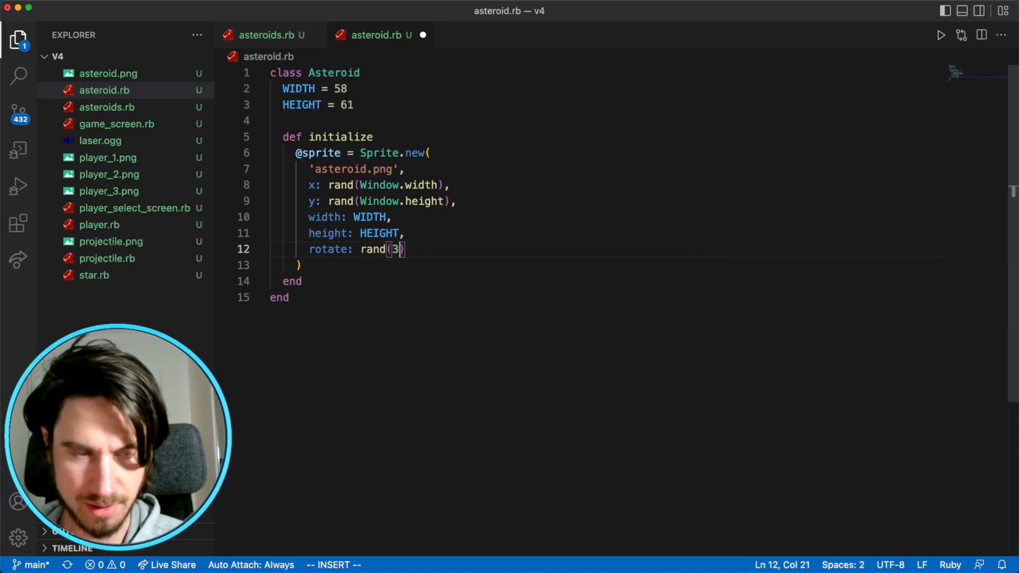
key("Escape")
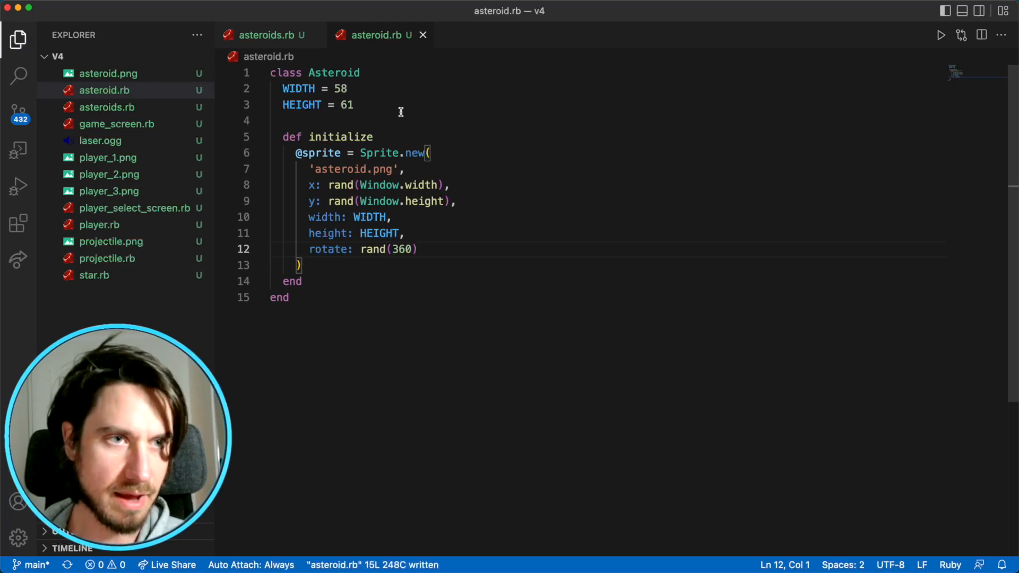
mouse_move(89, 146)
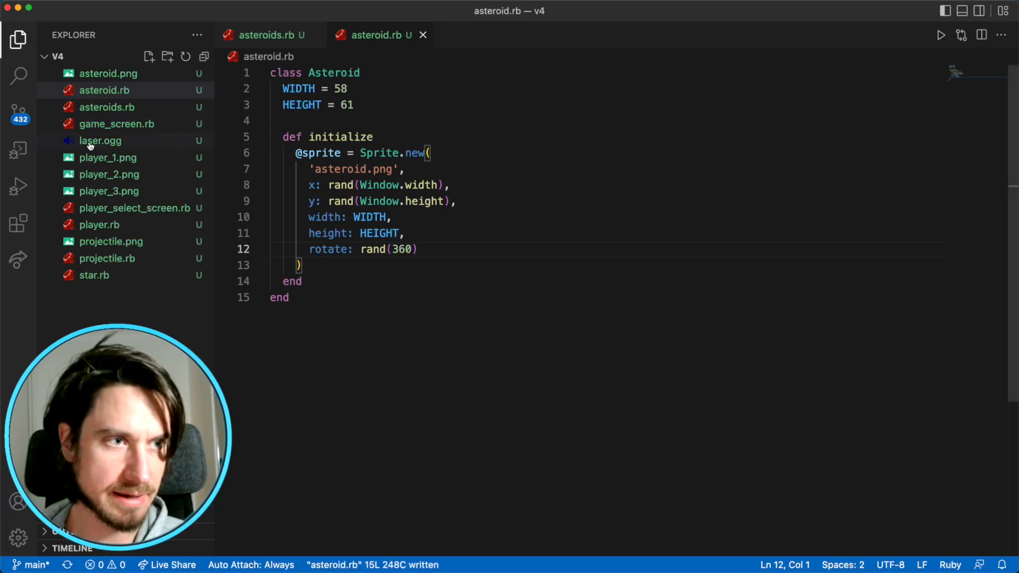
left_click(117, 123)
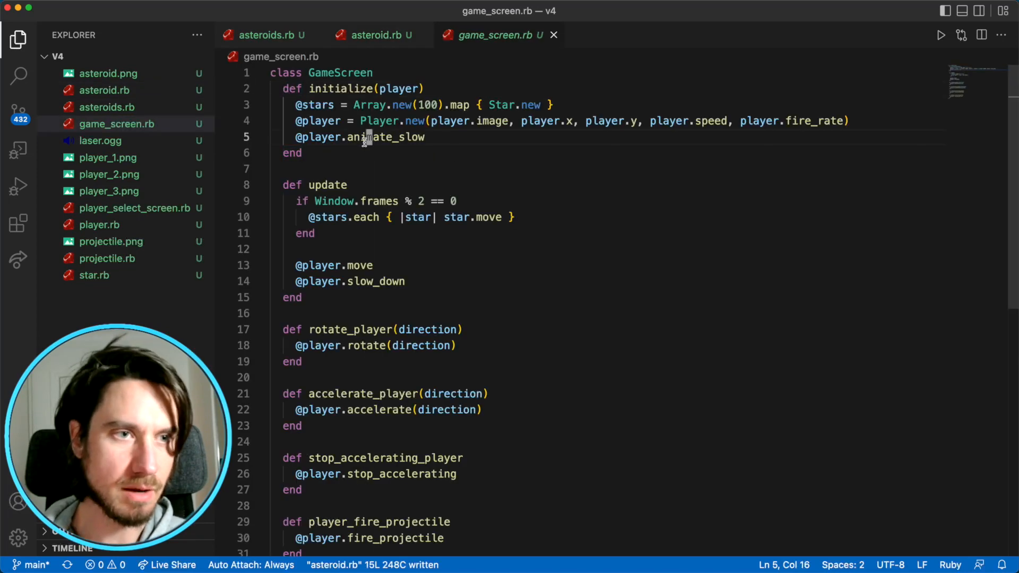
type("@")
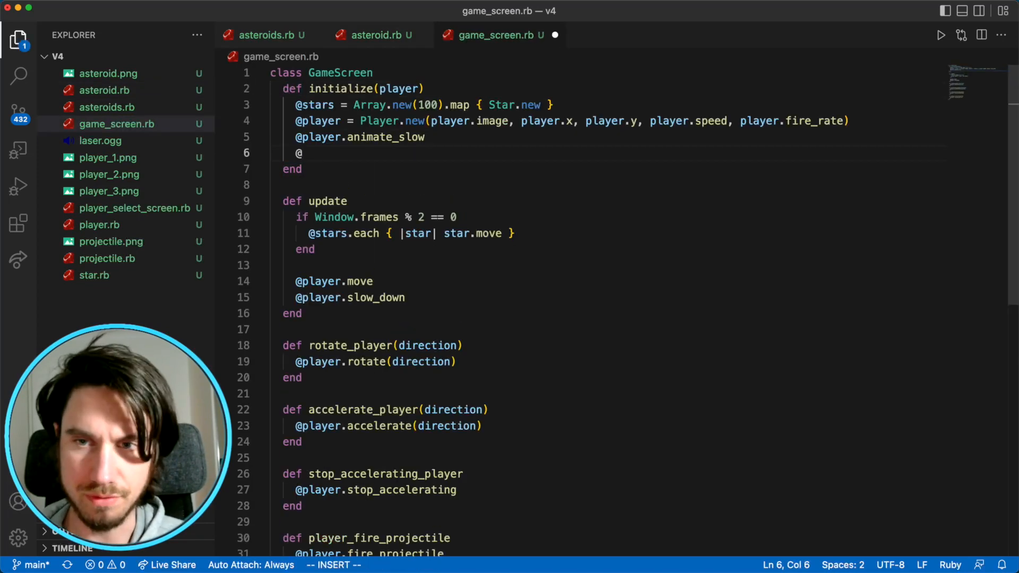
type("asteroids = [")
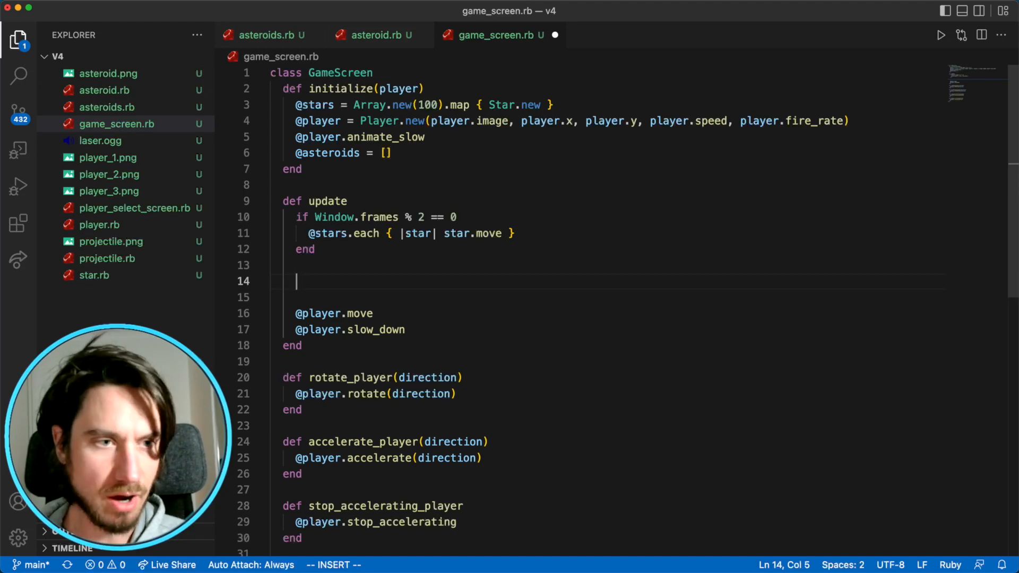
type("if")
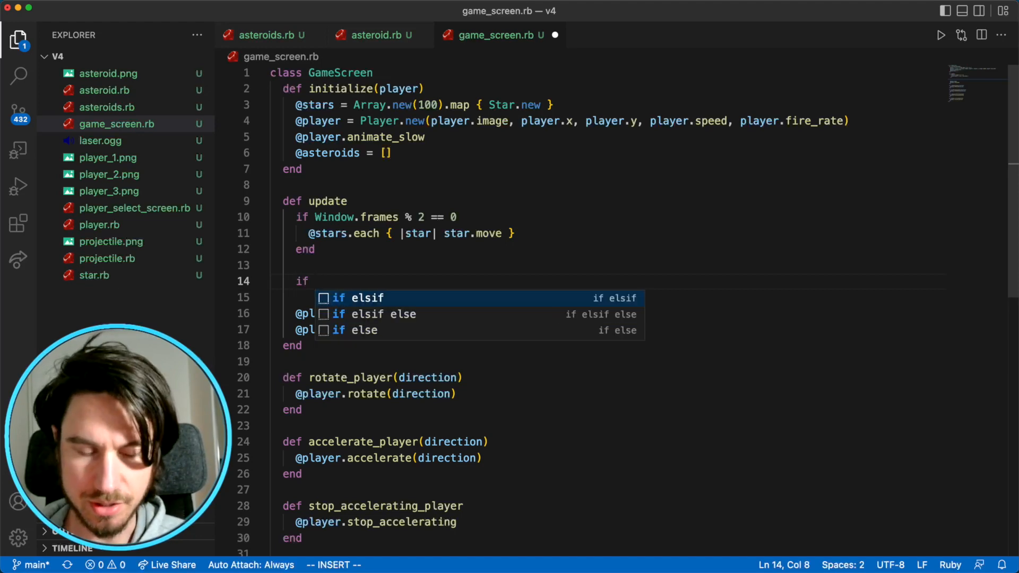
type("Window.frames % 120 == 0")
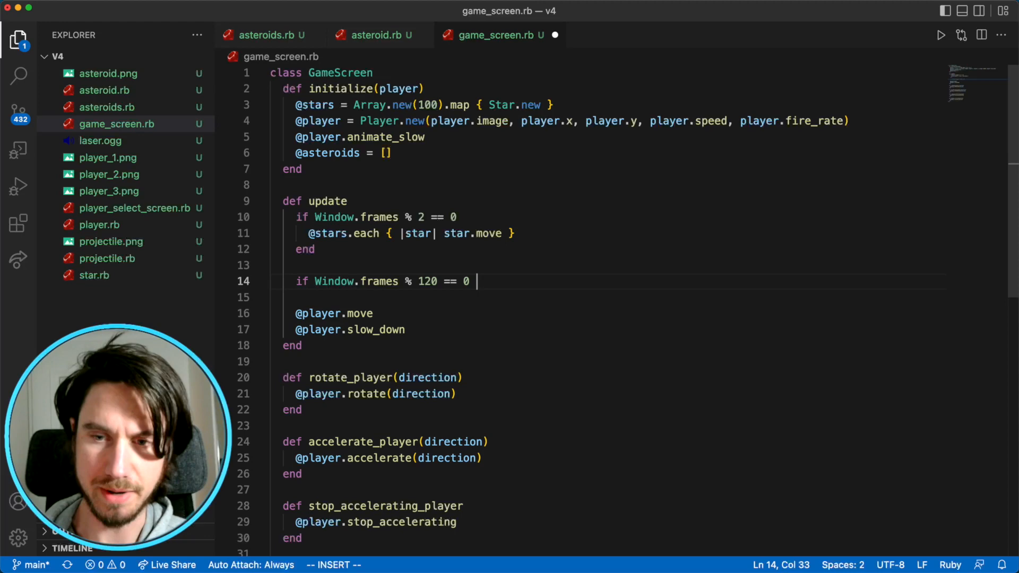
key("Backspace")
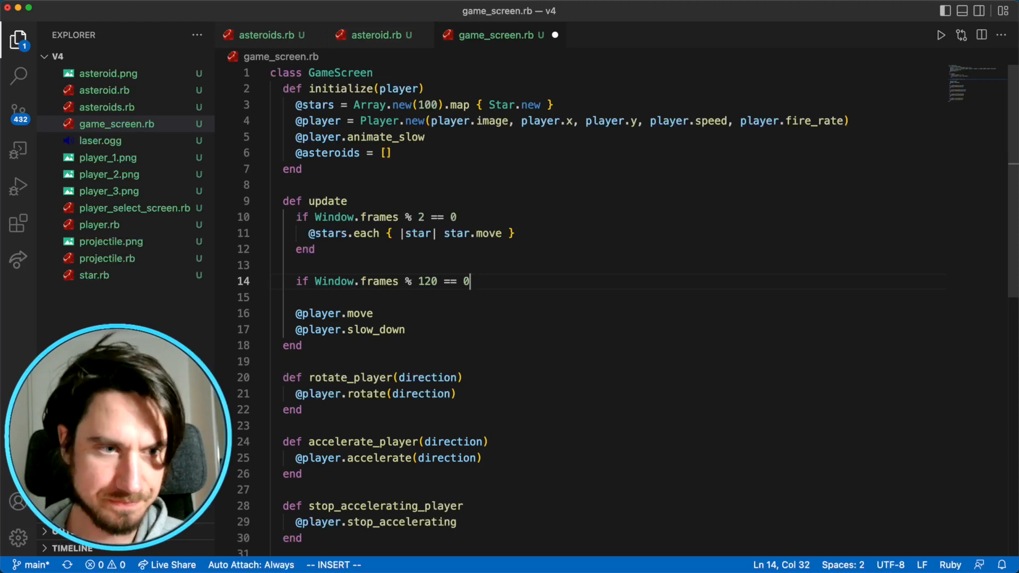
type("@asteroids")
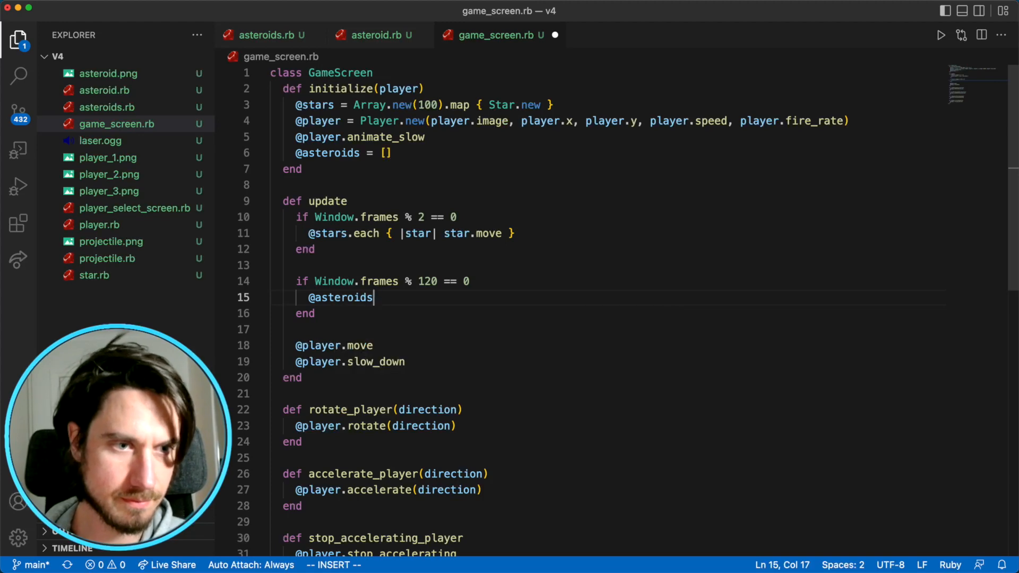
type(".push(Asteroids.")
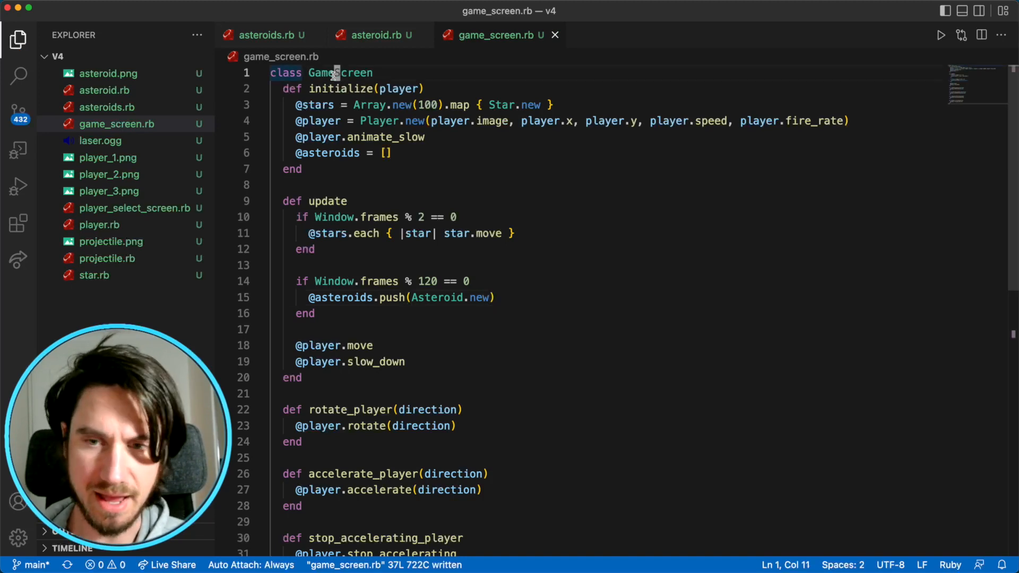
type("MAX_ASTEROIDS =")
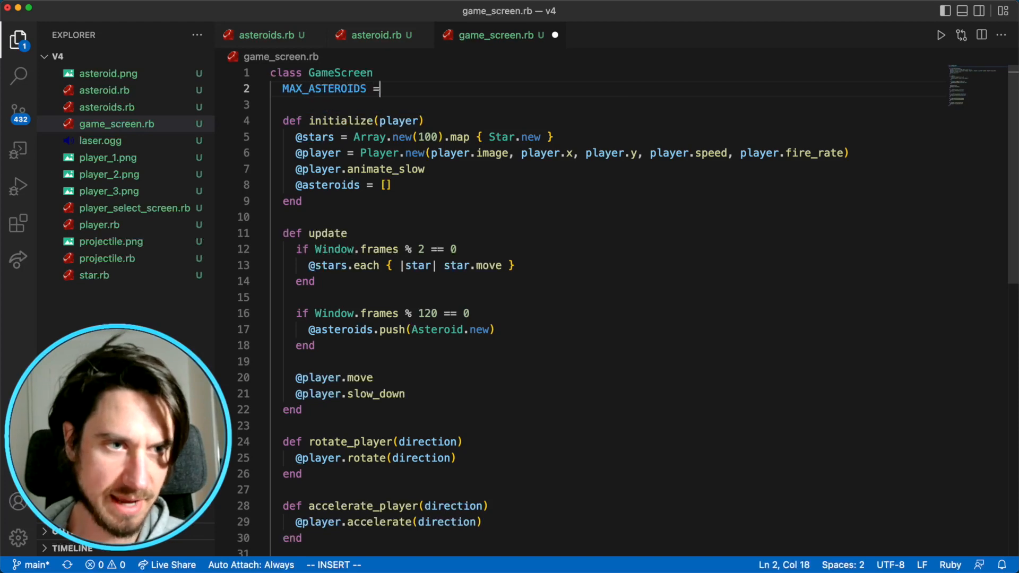
type("8")
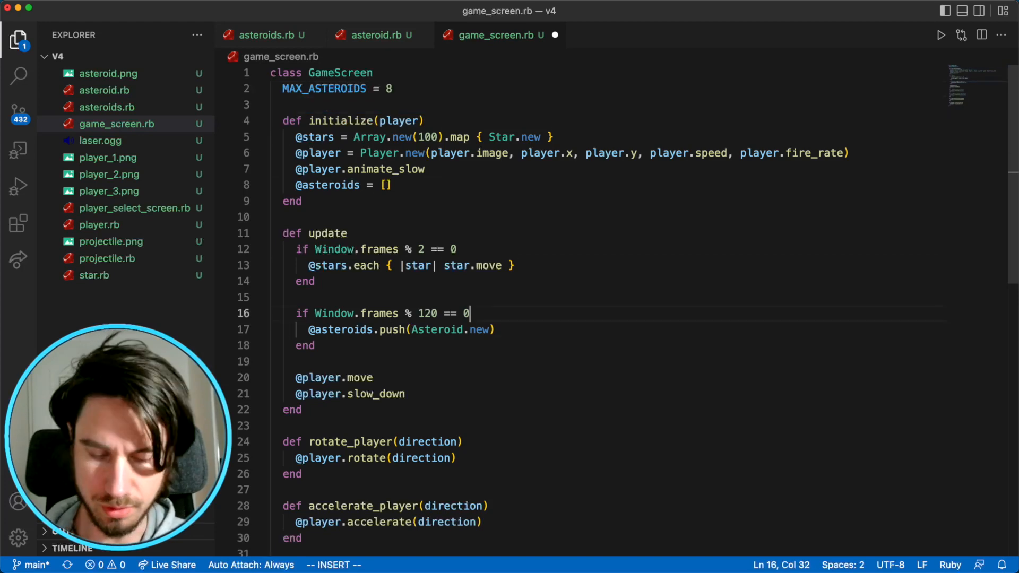
type("&& @asteroids.size")
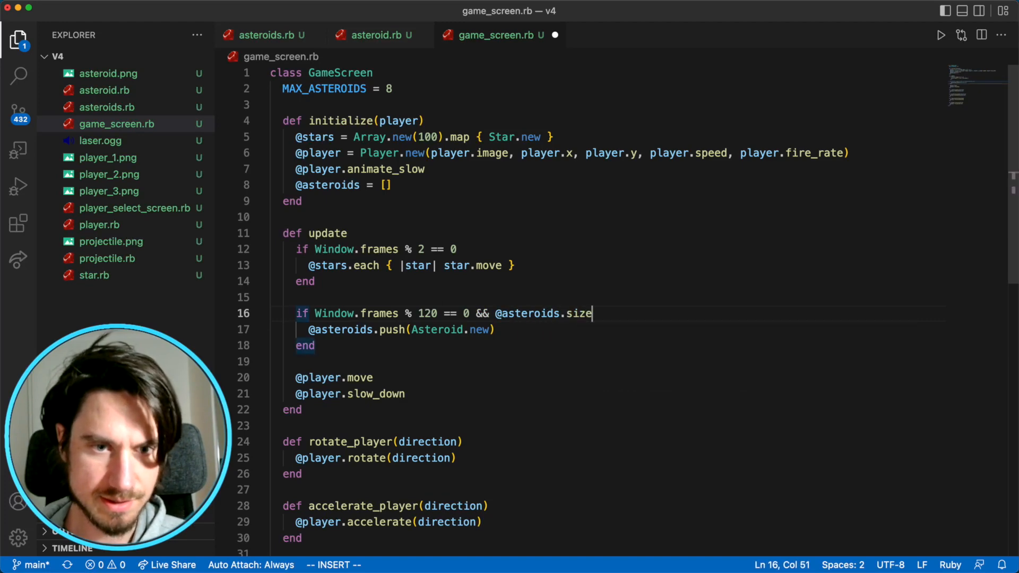
type("<=")
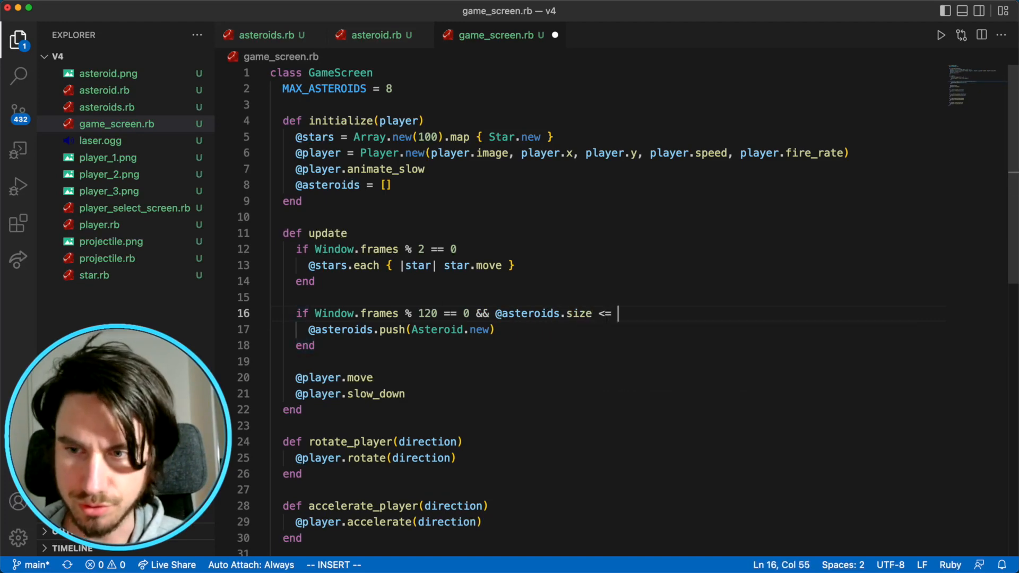
type("MAX_ASTEROIDS")
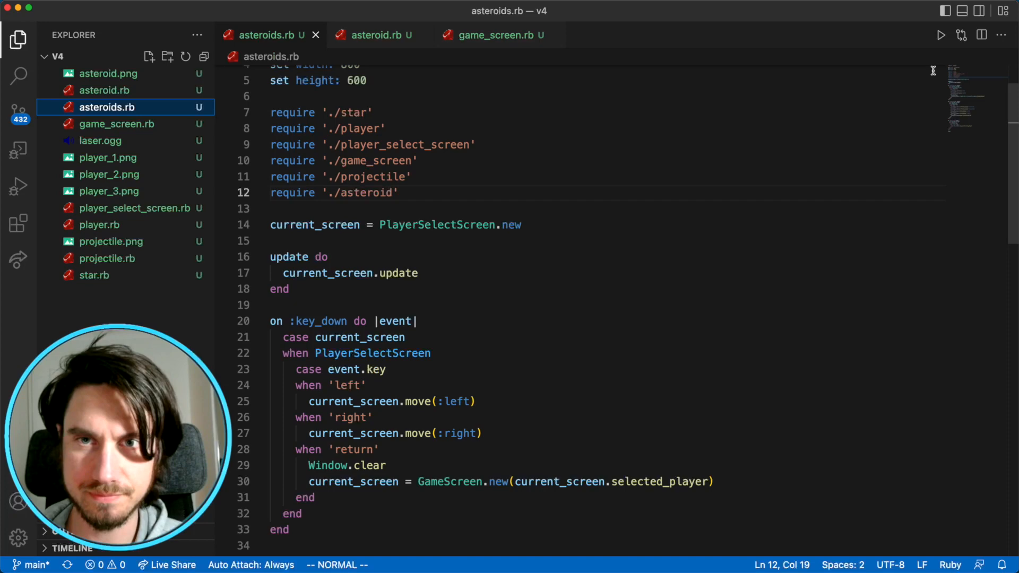
- Run the Asteroids game to see asteroids appear, then close the game window
left_click(940, 35)
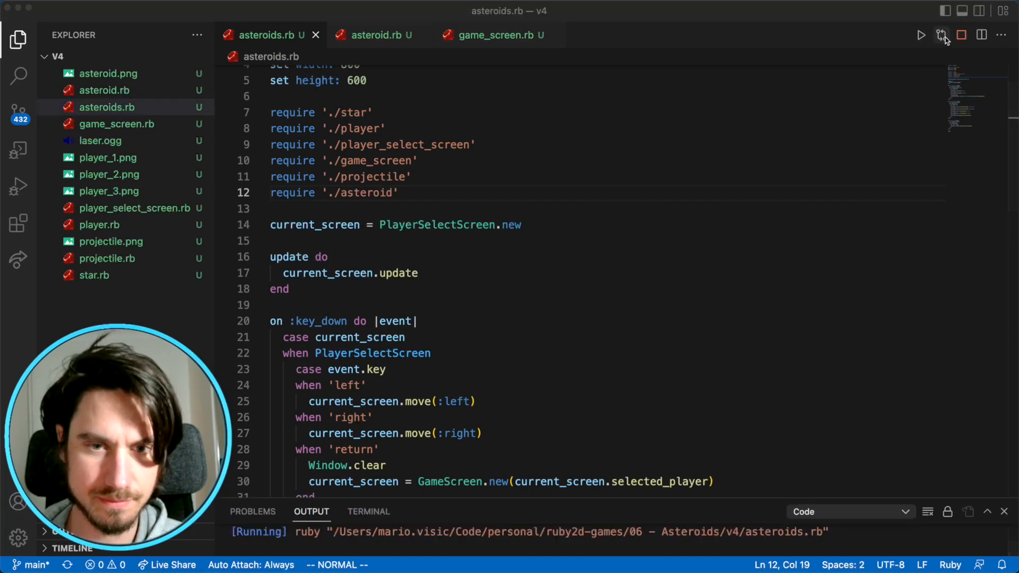
left_click(921, 35)
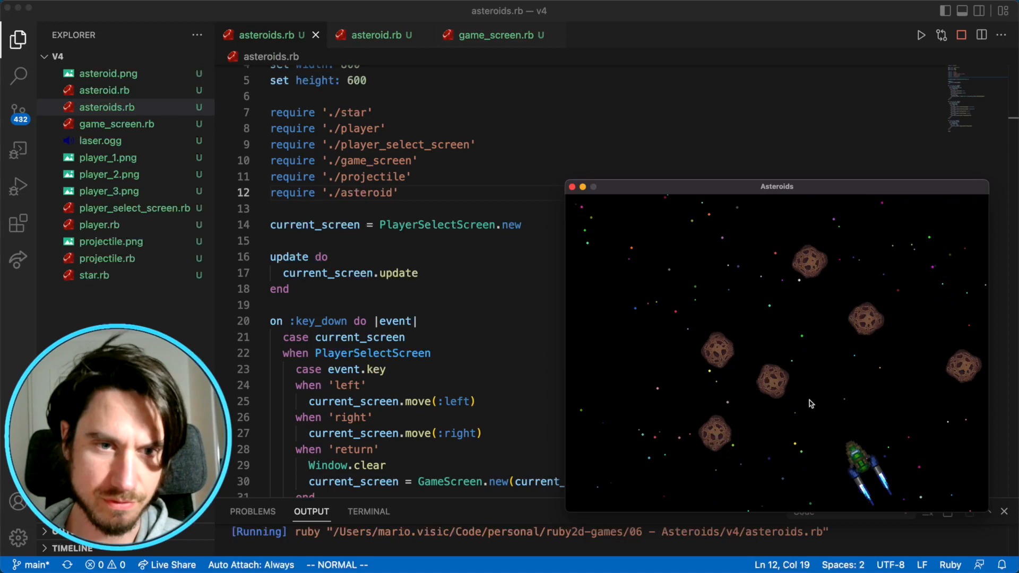
left_click(571, 186)
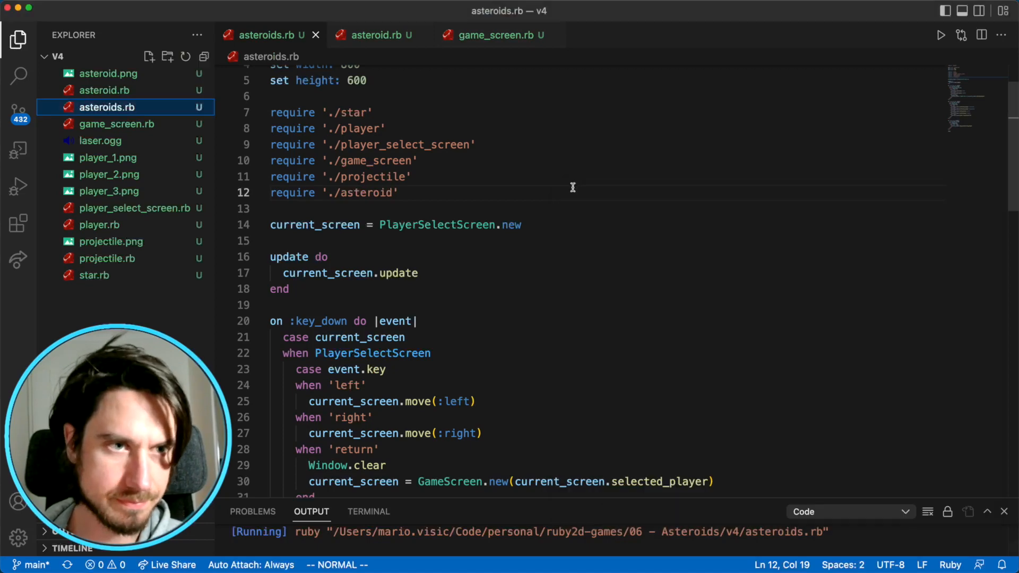
- In asteroid.rb set scale = 0.5 + (rand * 1.5) and multiply WIDTH and HEIGHT by scale, saved
left_click(376, 35)
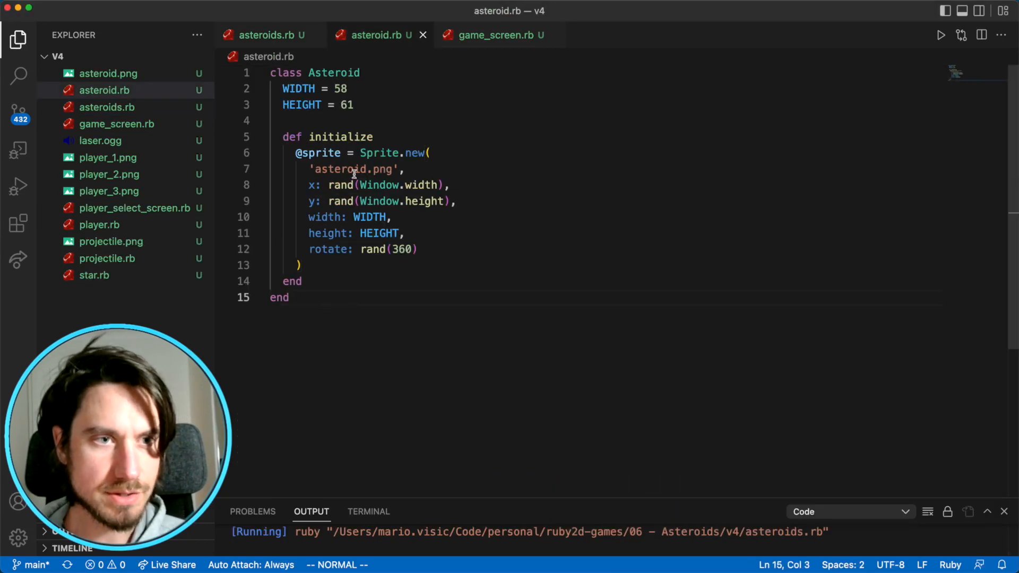
type("scale")
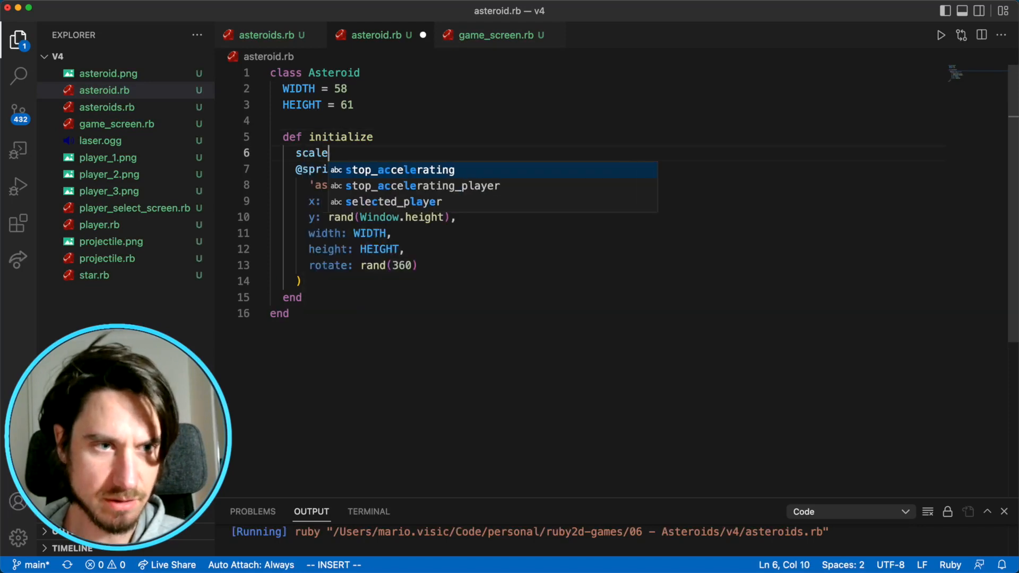
type("=")
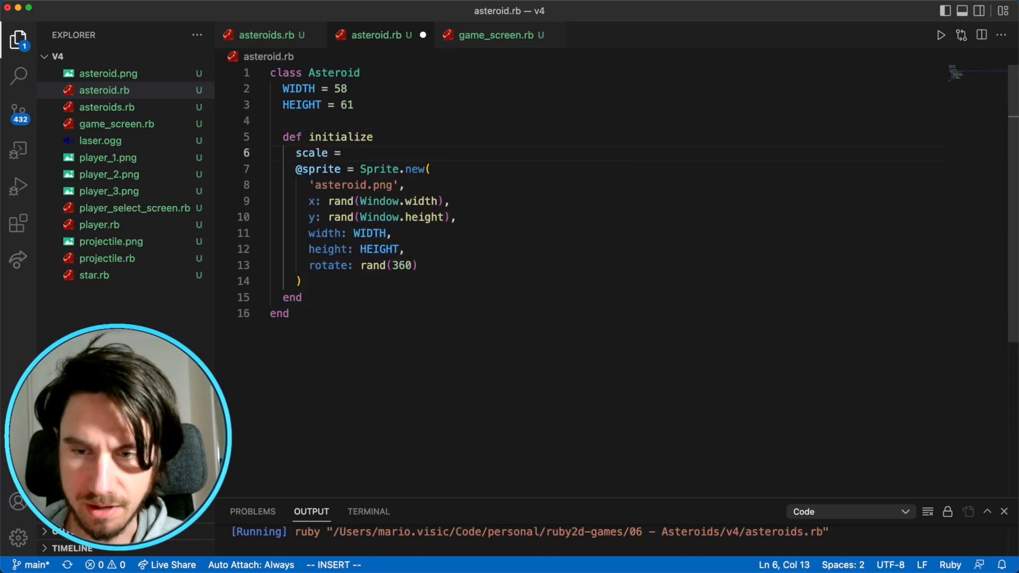
type("0.5")
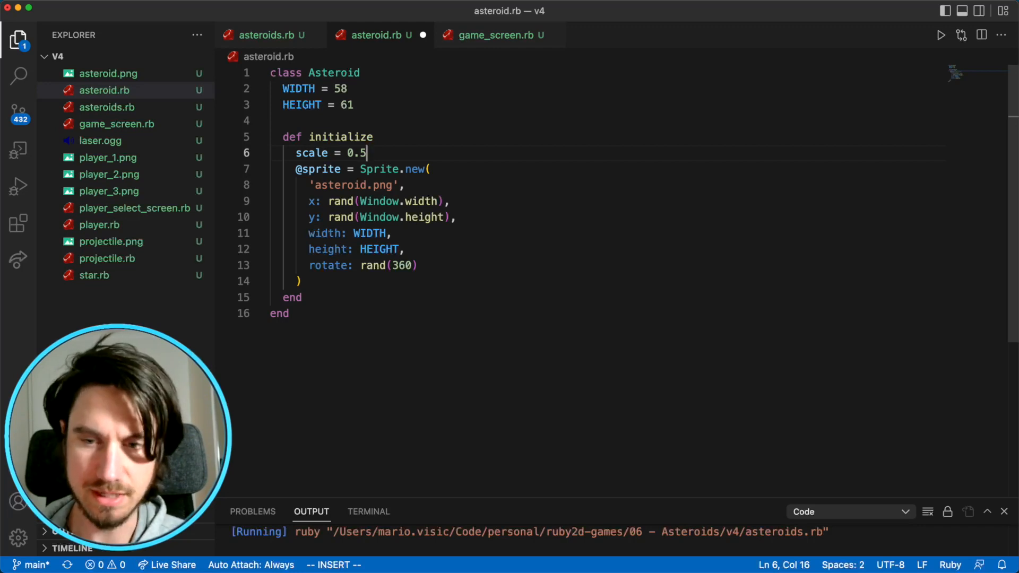
type("+ ()")
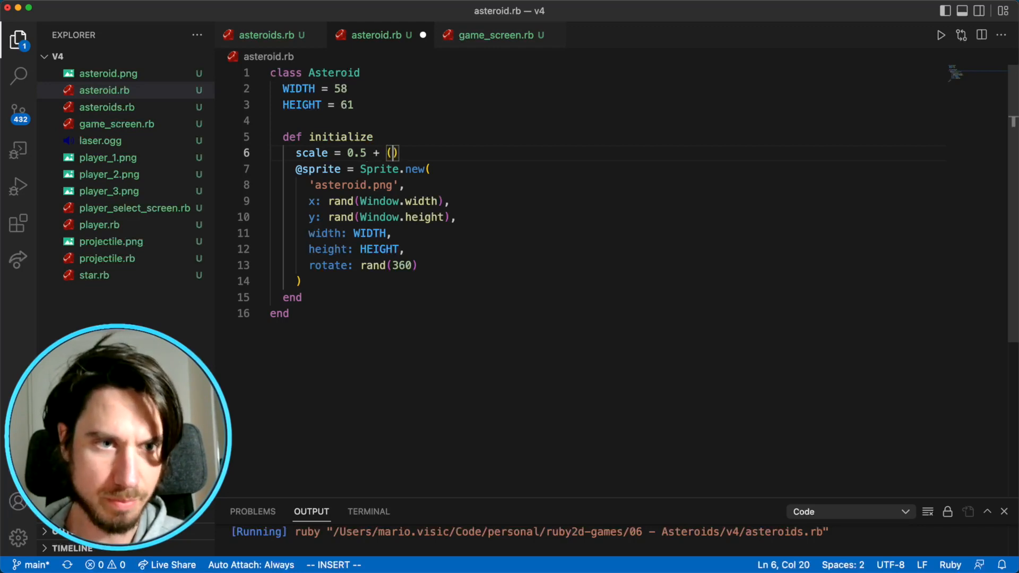
type("rand * 1.5")
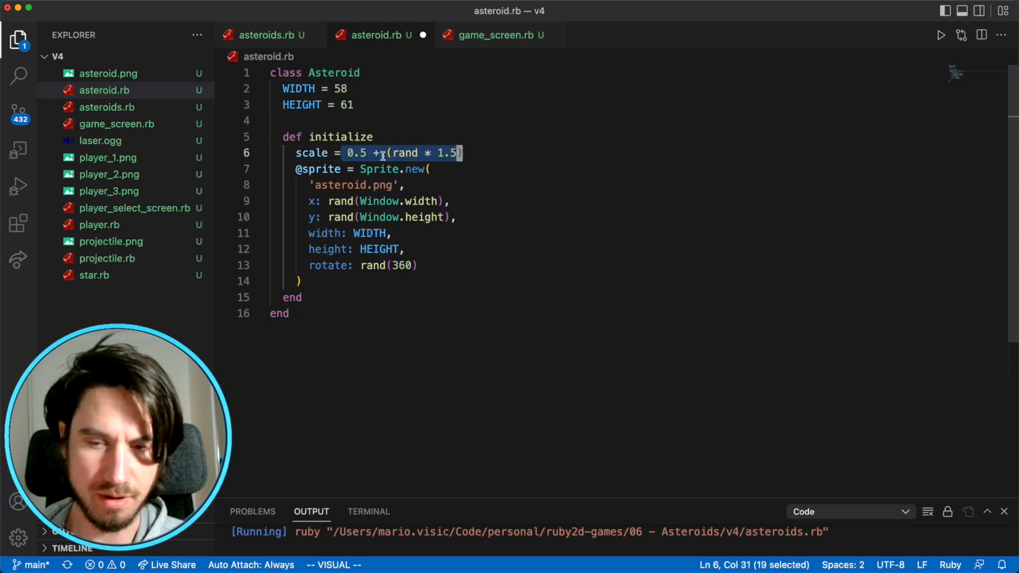
key("Escape")
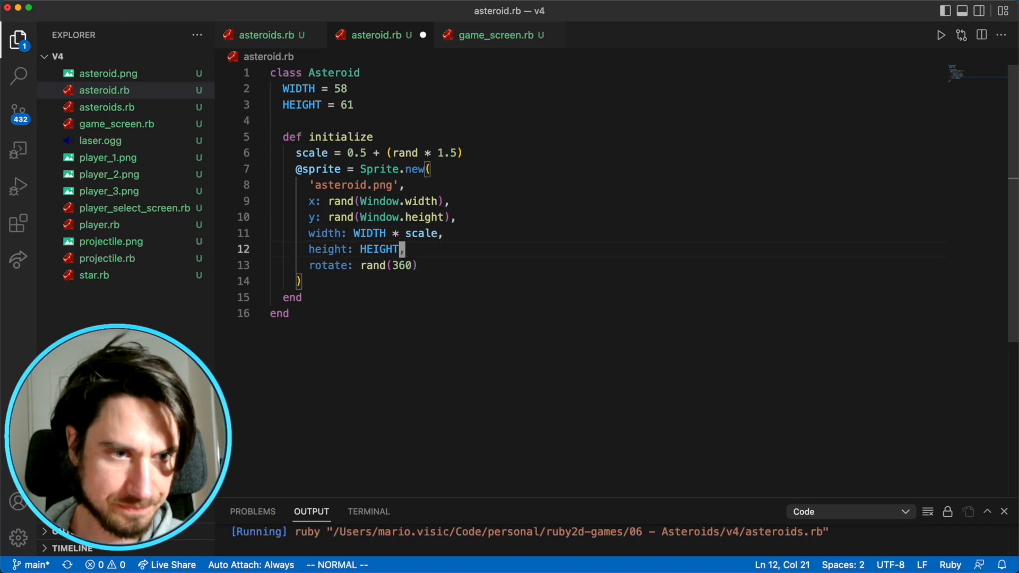
type("* scale")
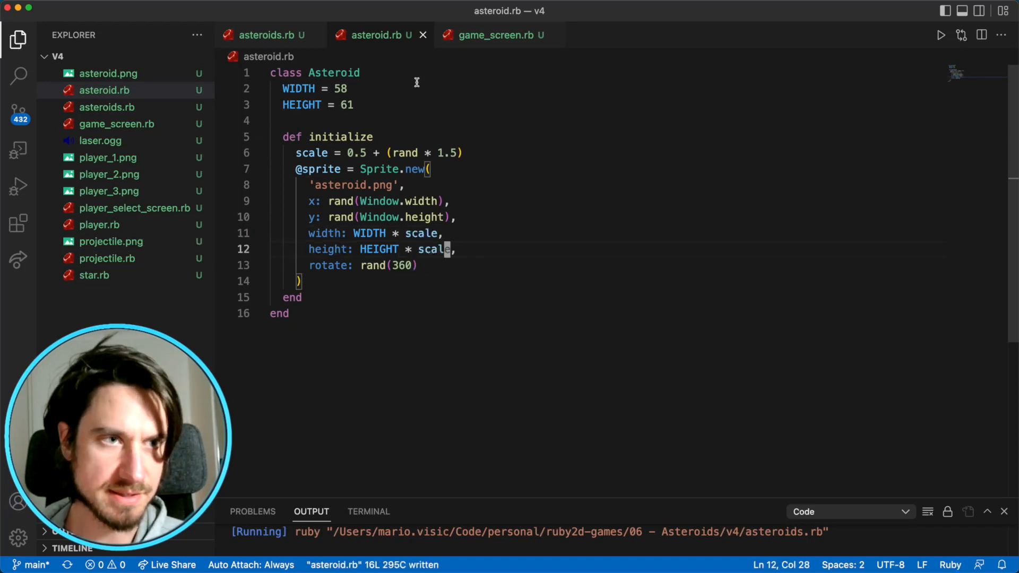
left_click(266, 34)
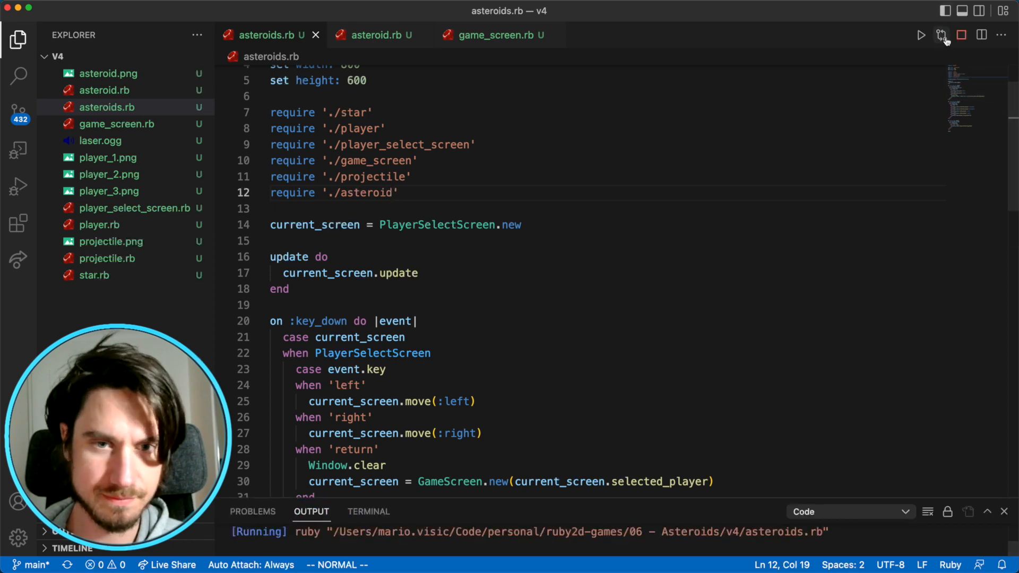
left_click(920, 35)
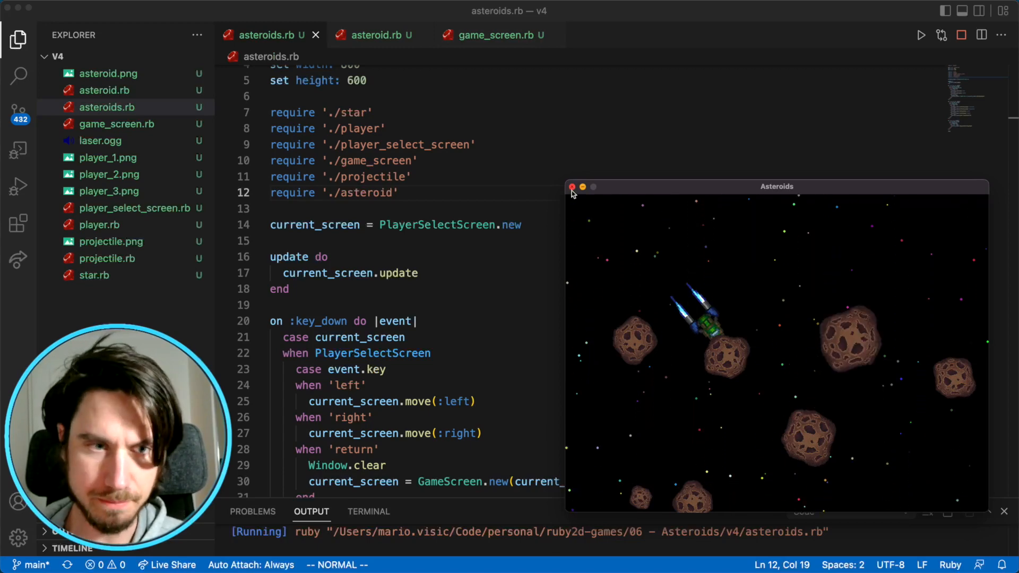
left_click(571, 187)
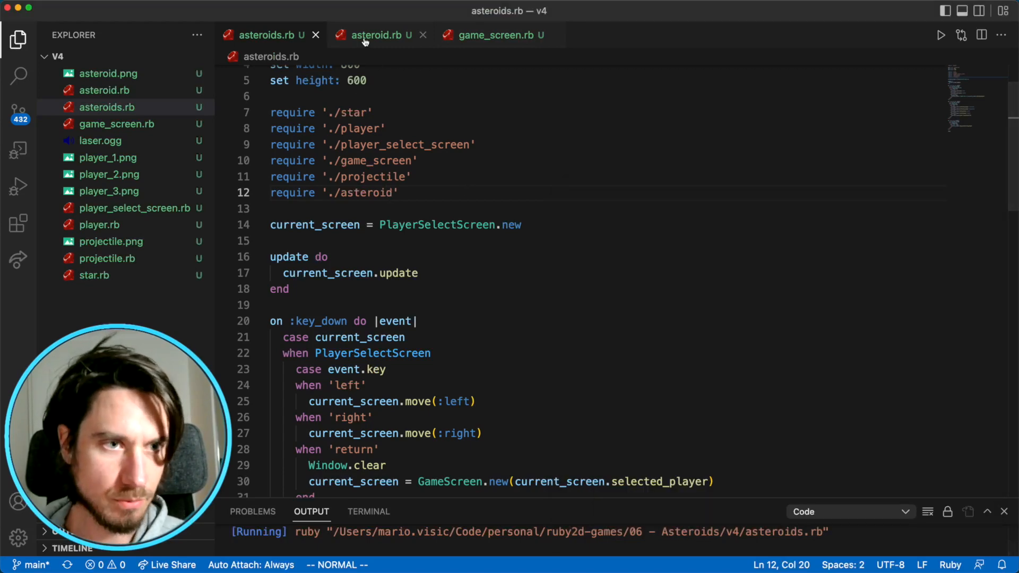
- Select and copy the sine/cosine velocity lines 18–19 from projectile.rb
left_click(377, 35)
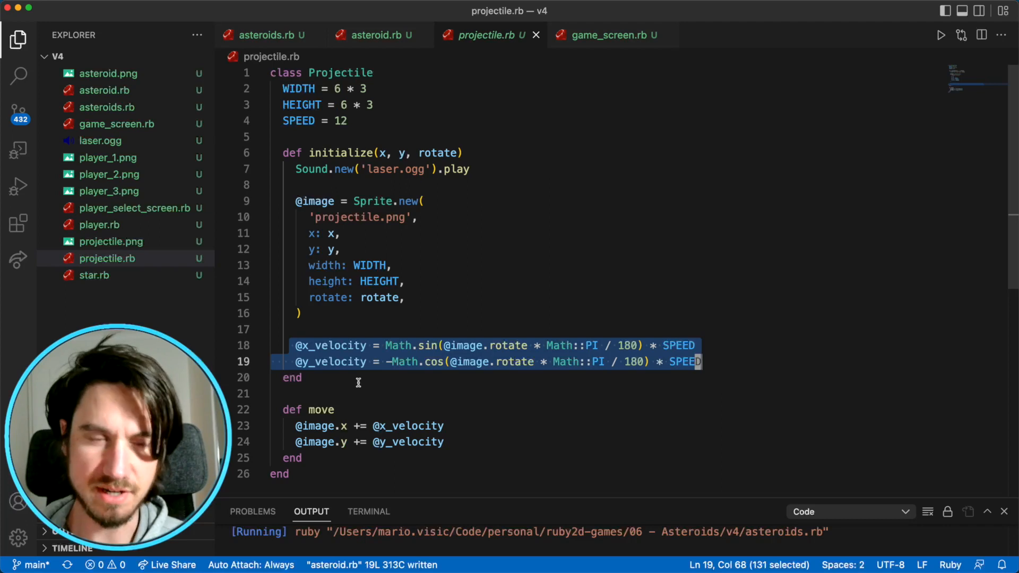
left_click(476, 345)
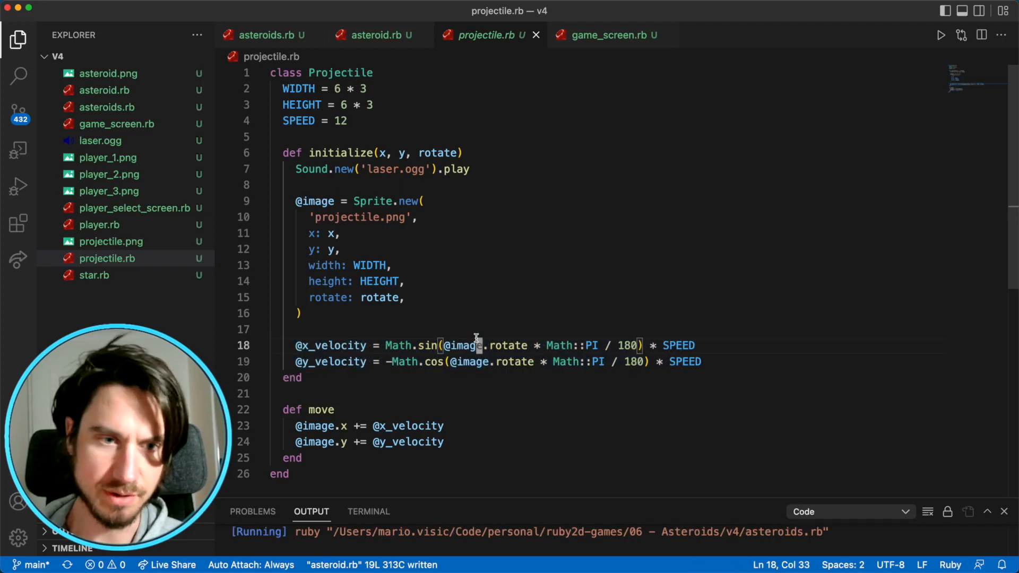
mouse_move(731, 390)
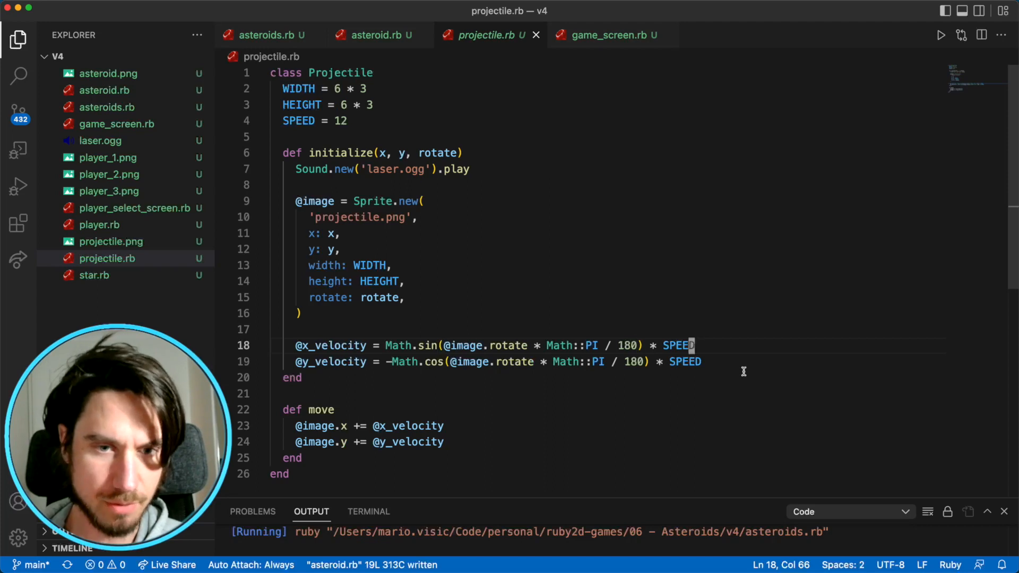
left_click(334, 329)
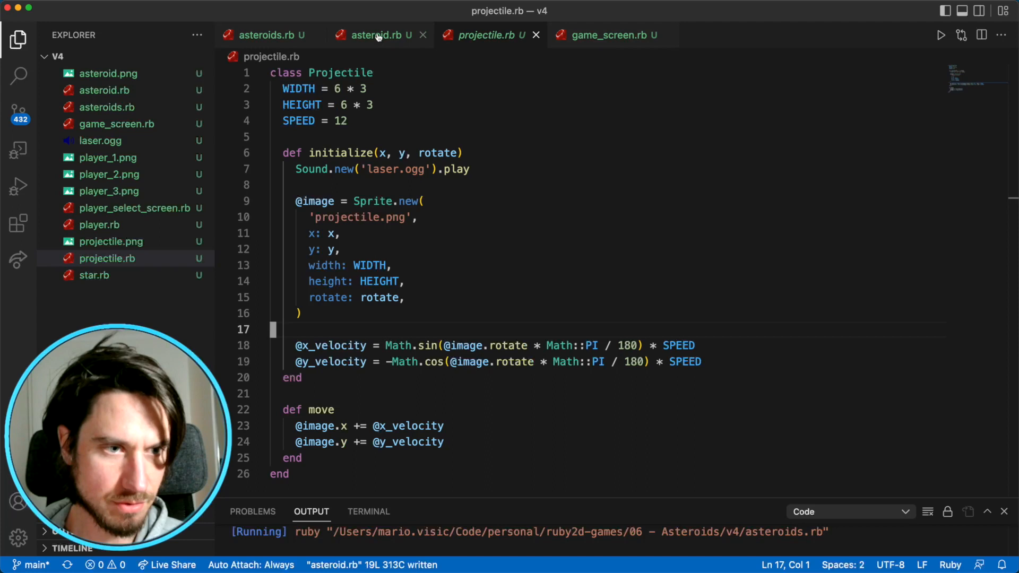
left_click(373, 34)
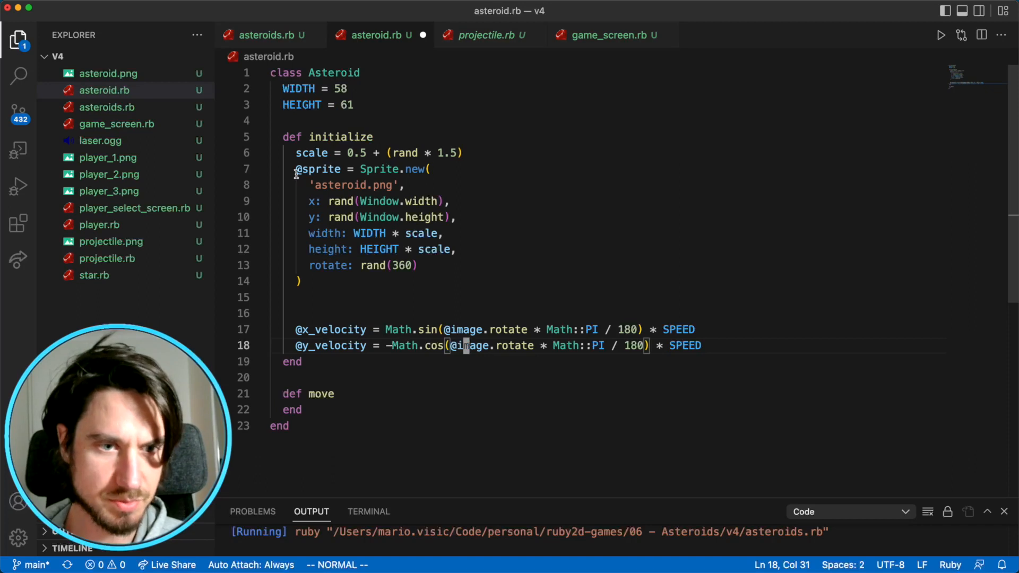
type("sprit")
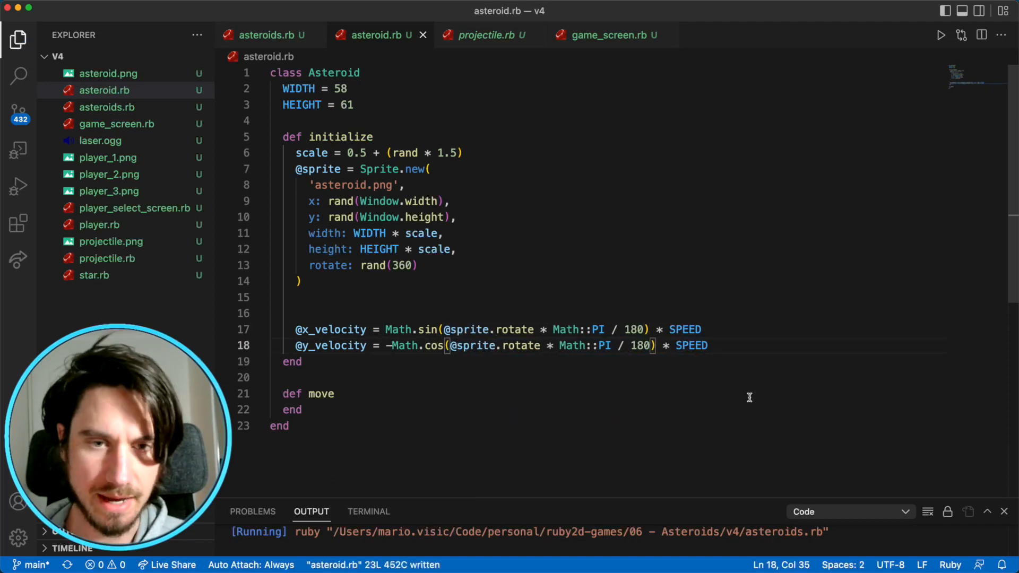
double_click(683, 329)
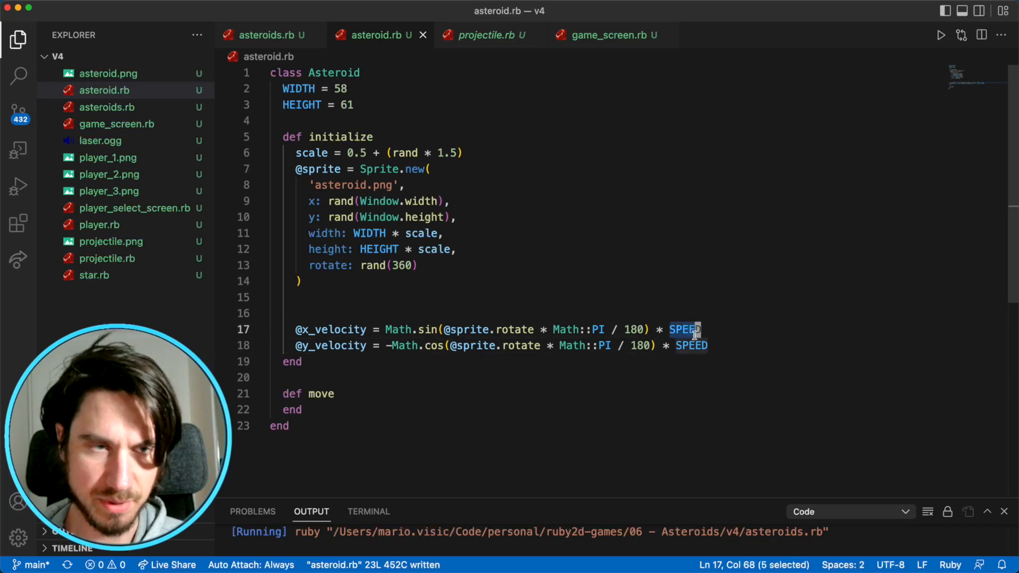
left_click(348, 105)
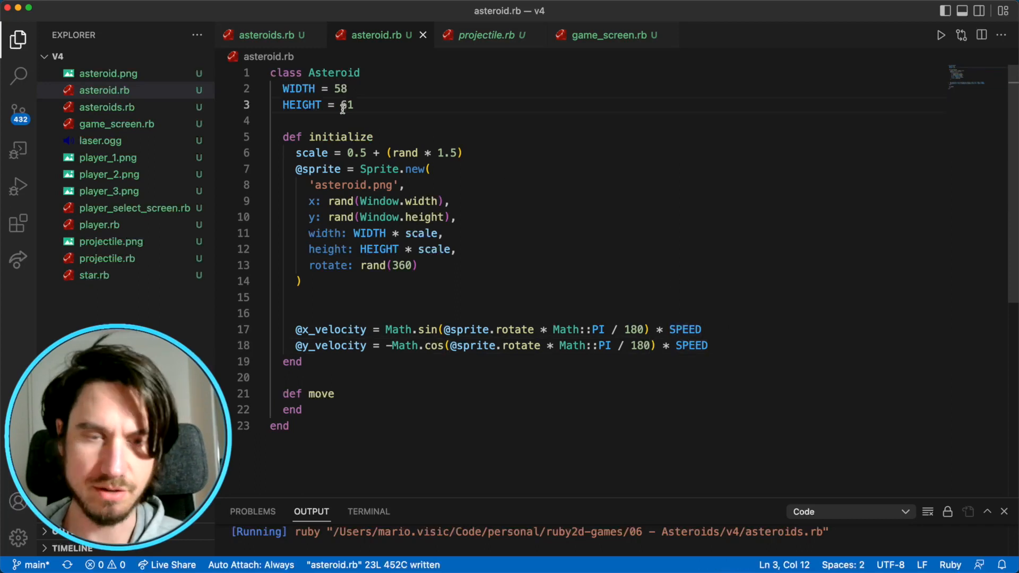
- Add SPEEDS = (1..4).to_a and use speed = SPEEDS.sample in the velocity calculation
key("Return")
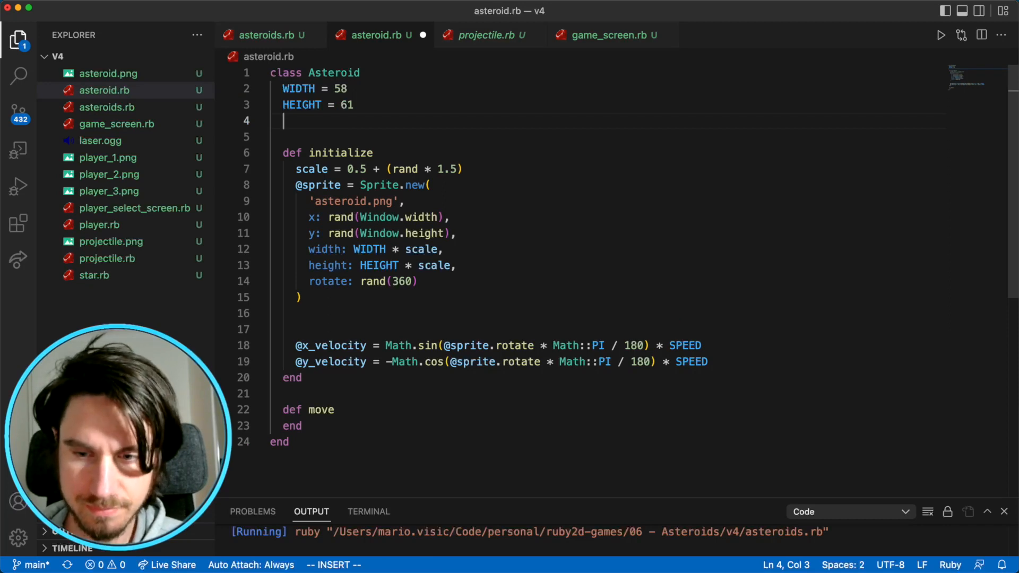
type("SPEEDS = (")
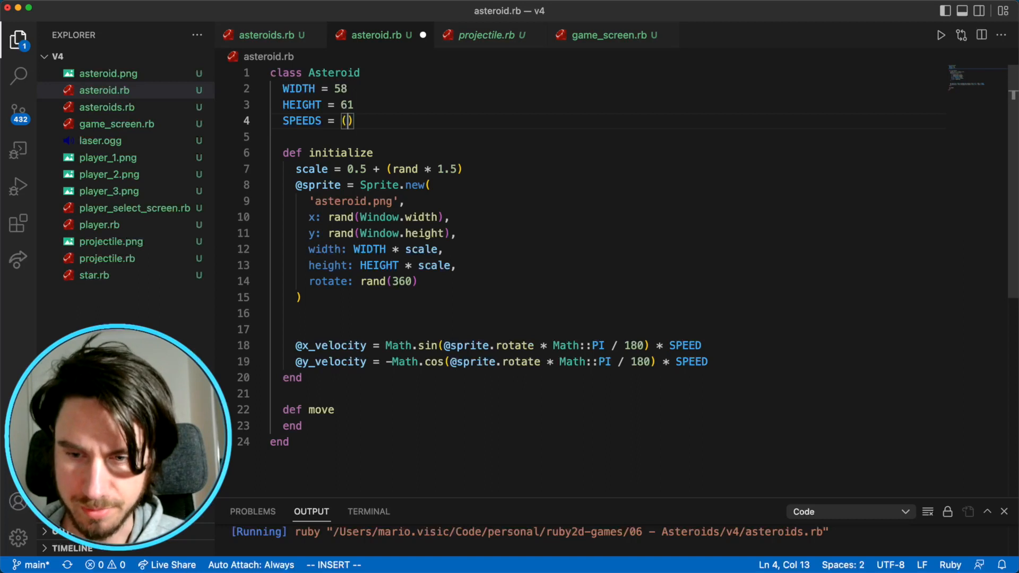
type("(1..4).to_a")
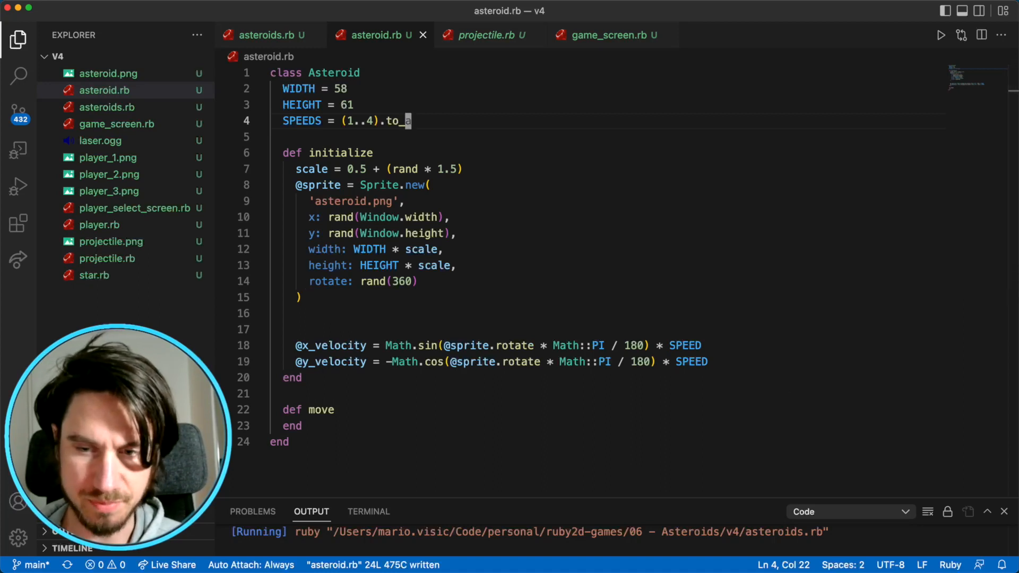
mouse_move(379, 187)
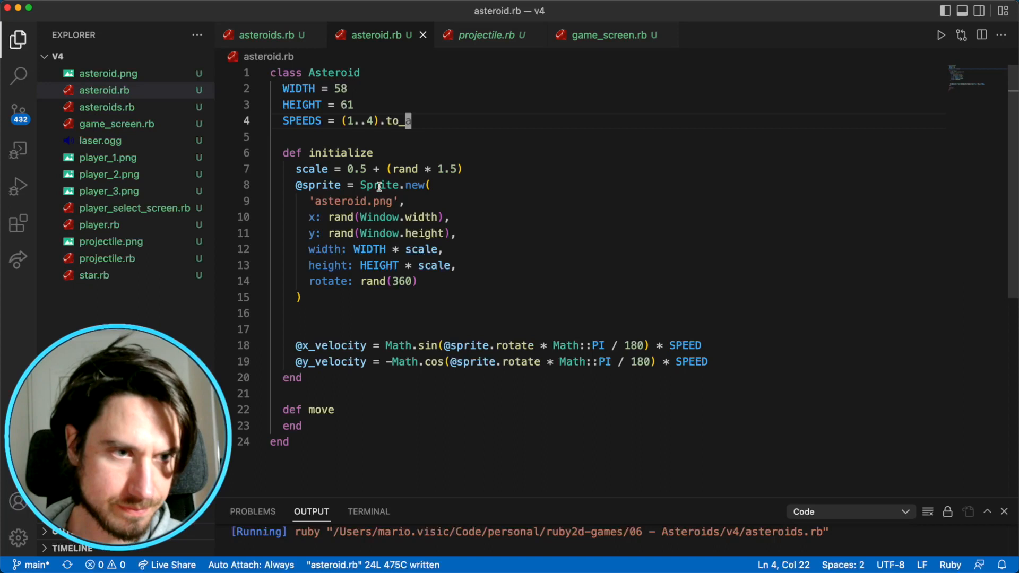
type("s")
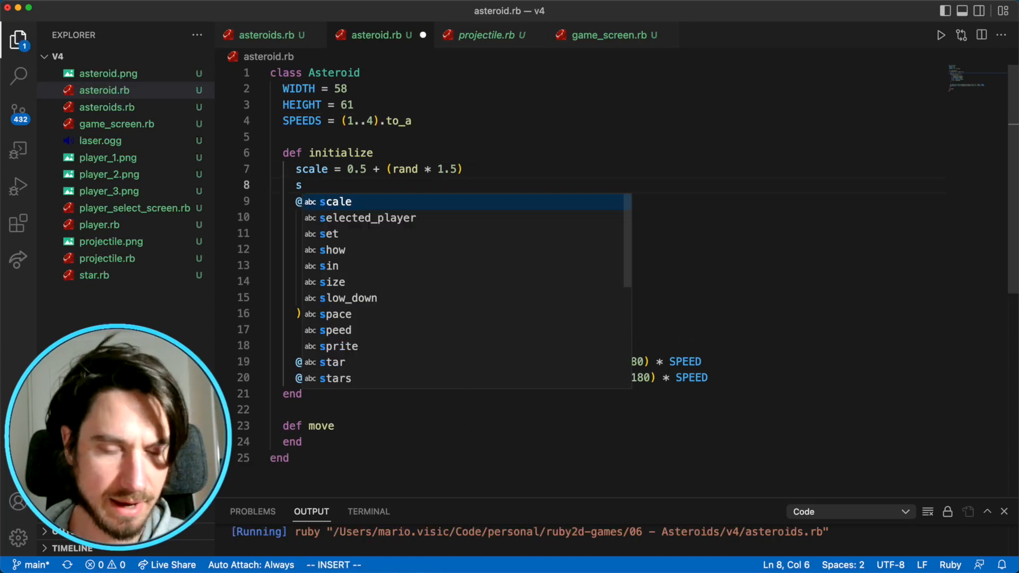
type("peed = SPEEDS.sample")
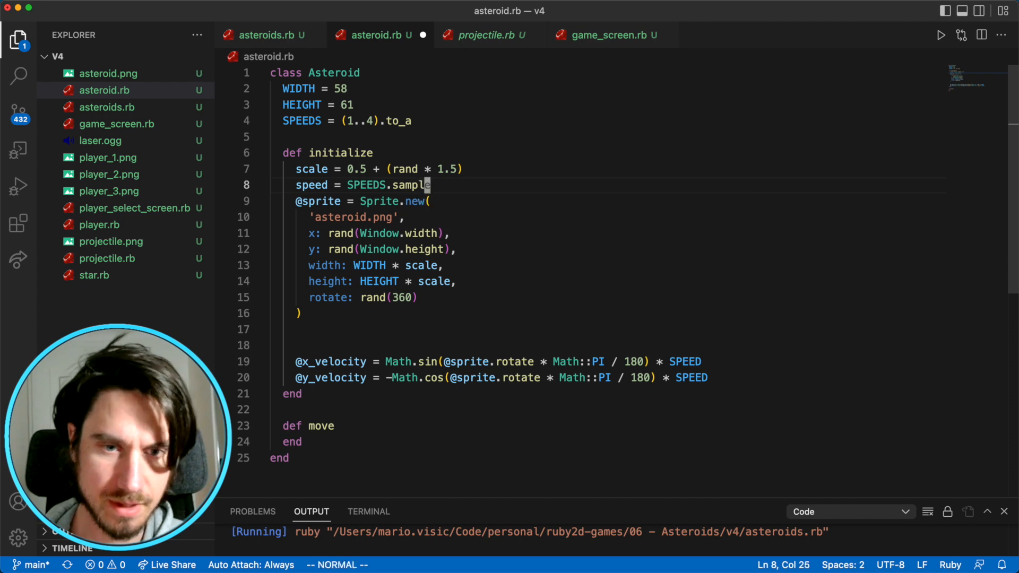
type("speed")
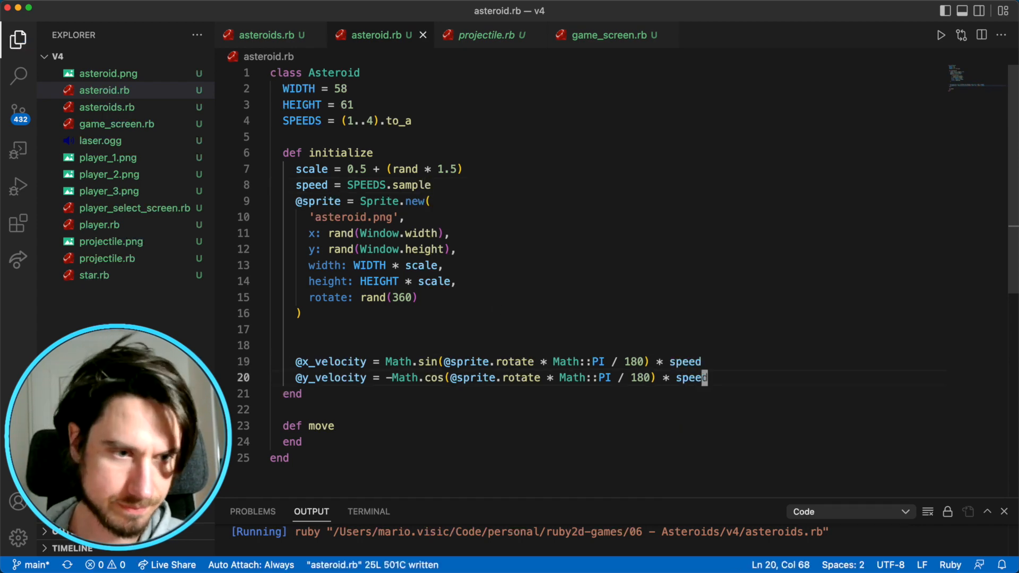
- Remove the extra blank line before the velocity code and open player.rb
key("Escape")
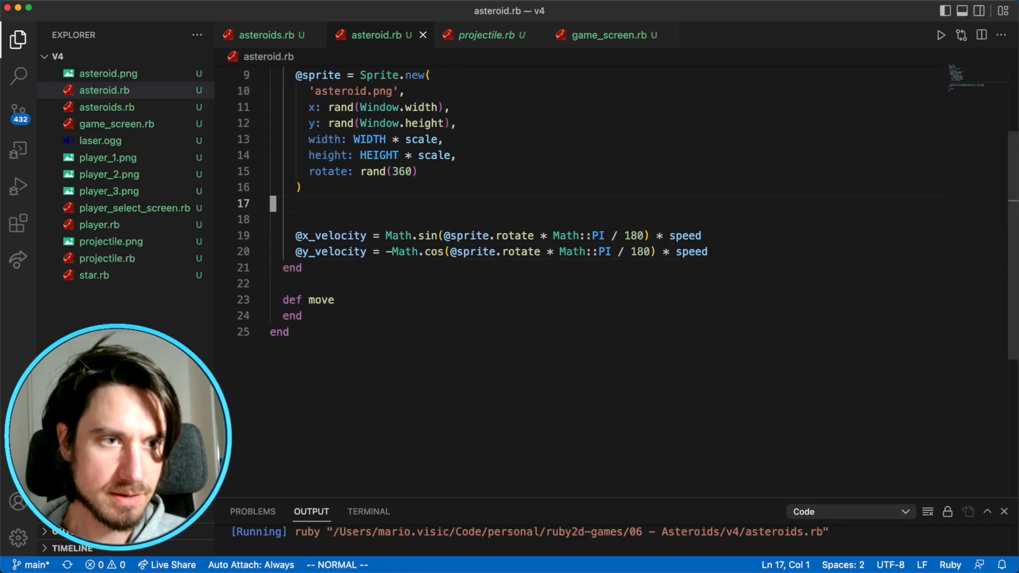
scroll("up", 3)
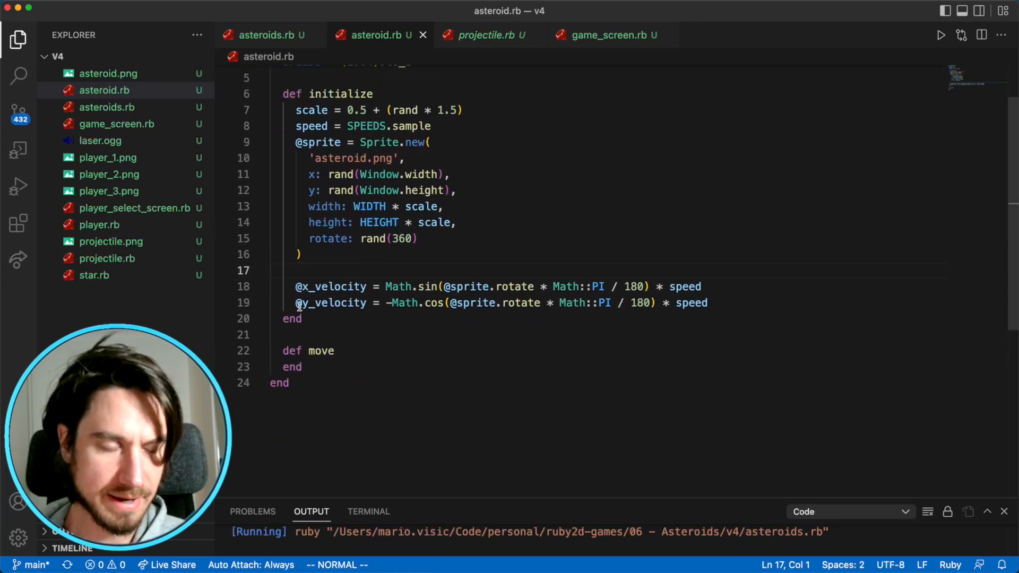
left_click(325, 352)
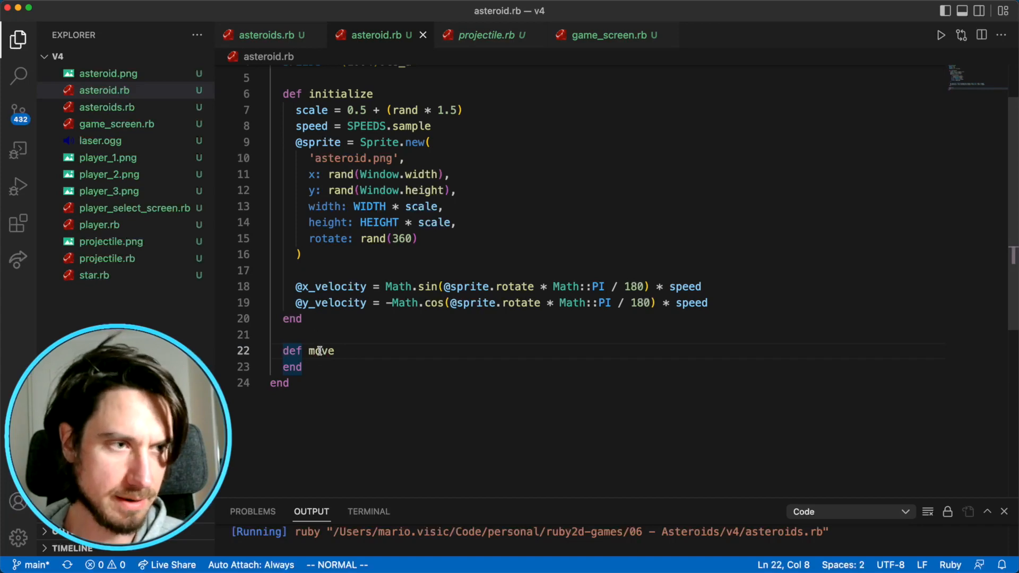
left_click(99, 224)
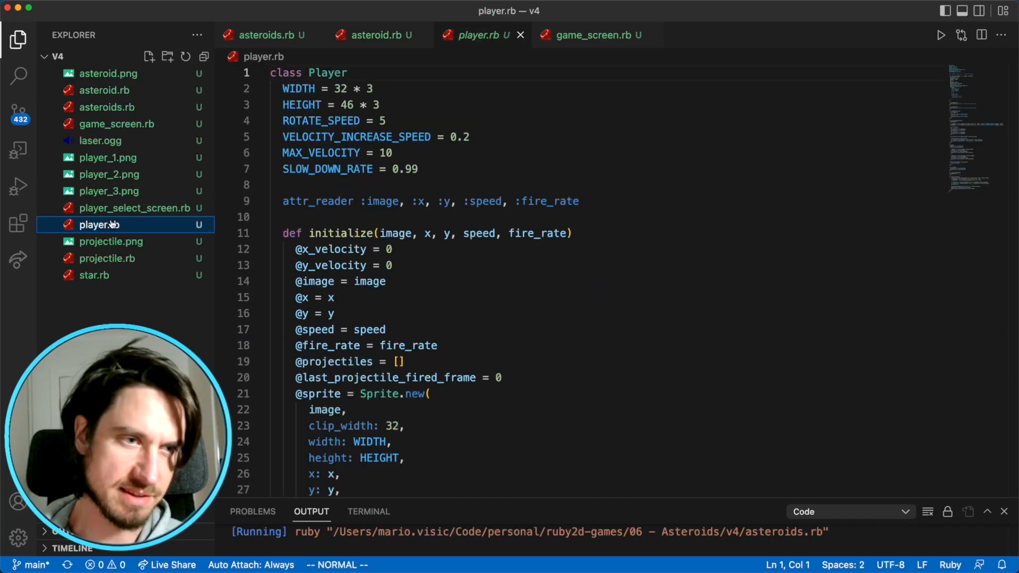
- Yank the player's velocity and screen-wrap code from player.rb's move method
scroll("down", 3)
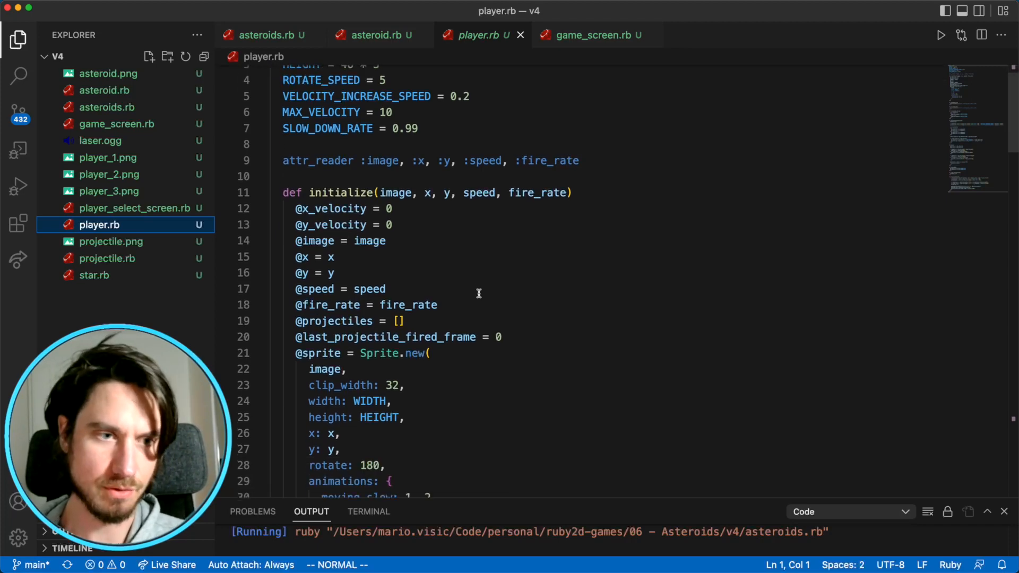
scroll("down", 3)
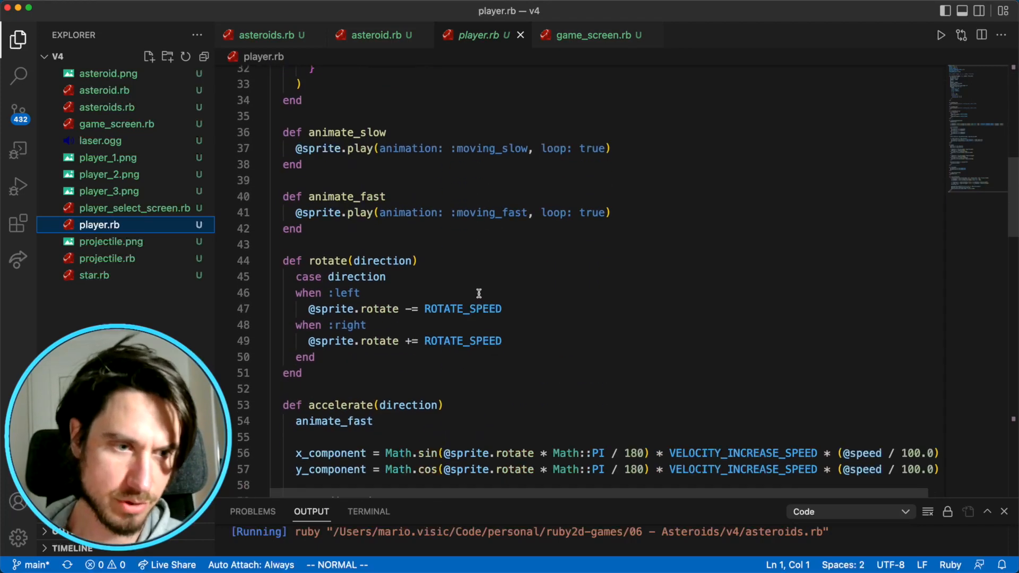
scroll("down", 3)
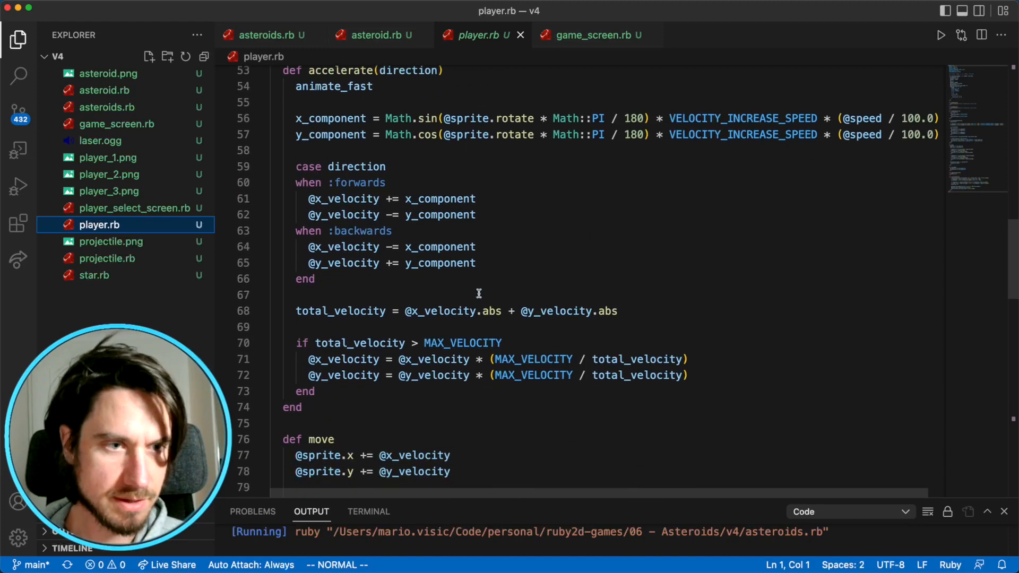
scroll("down", 3)
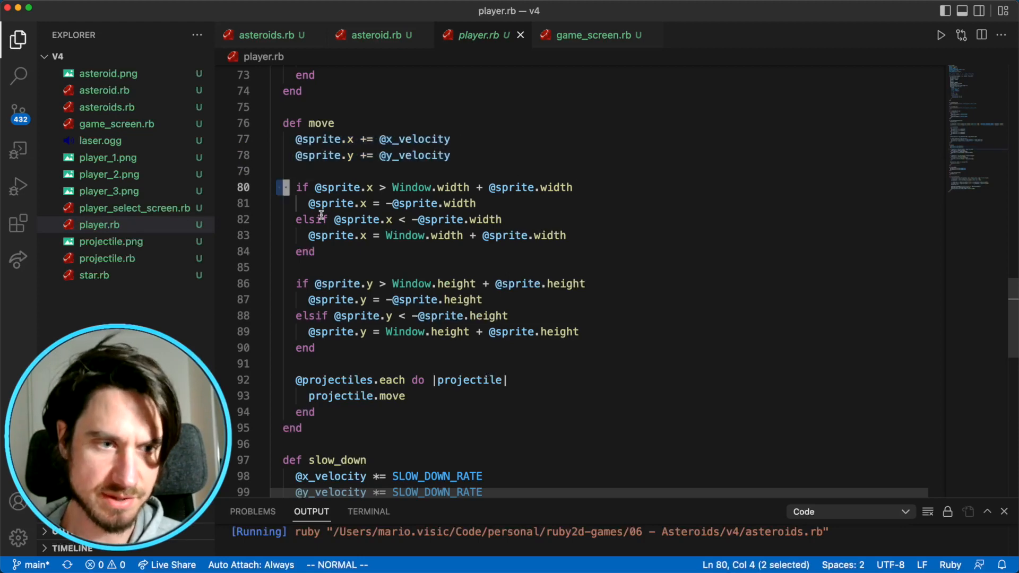
left_click(312, 348)
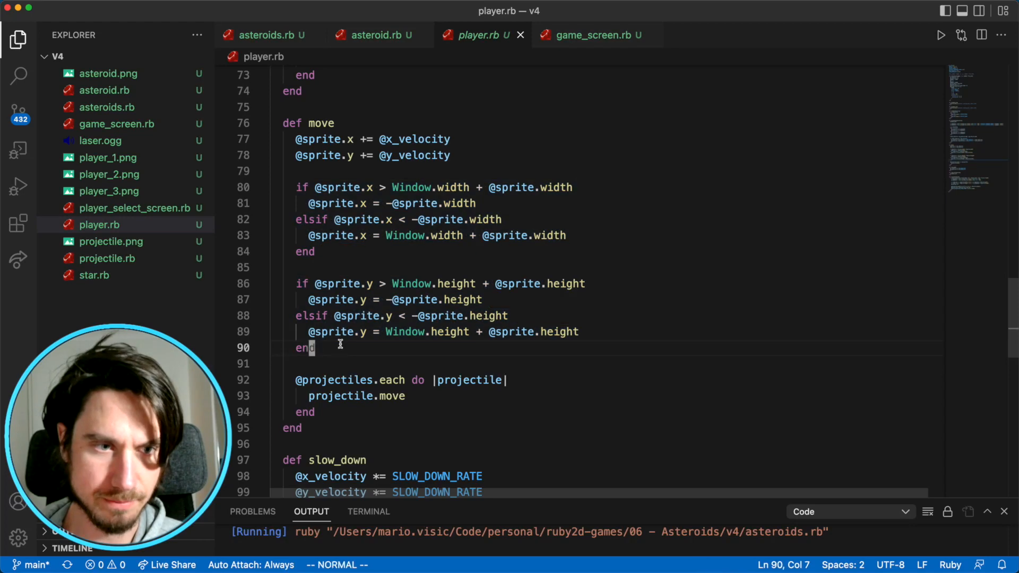
mouse_move(352, 349)
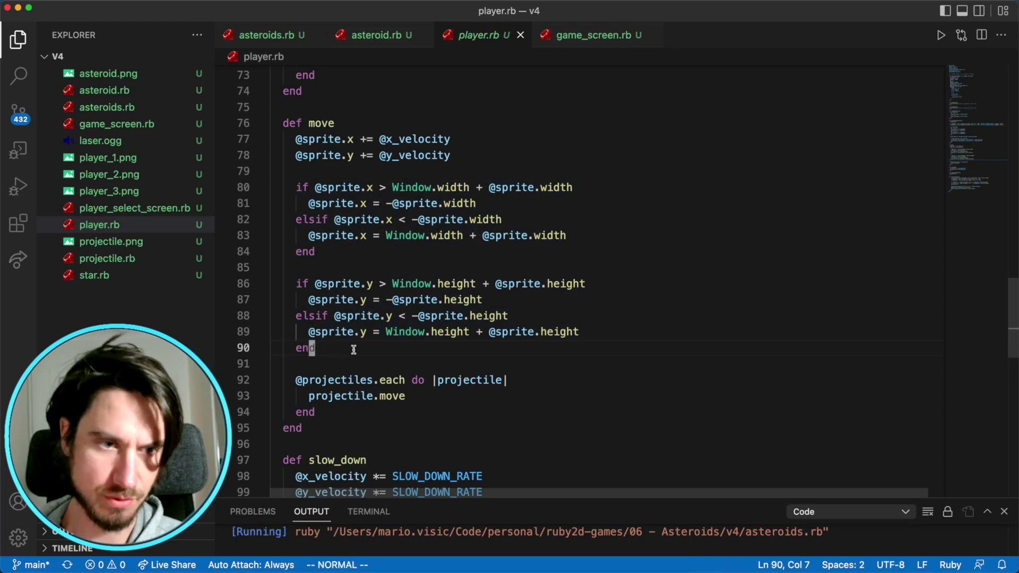
mouse_move(315, 348)
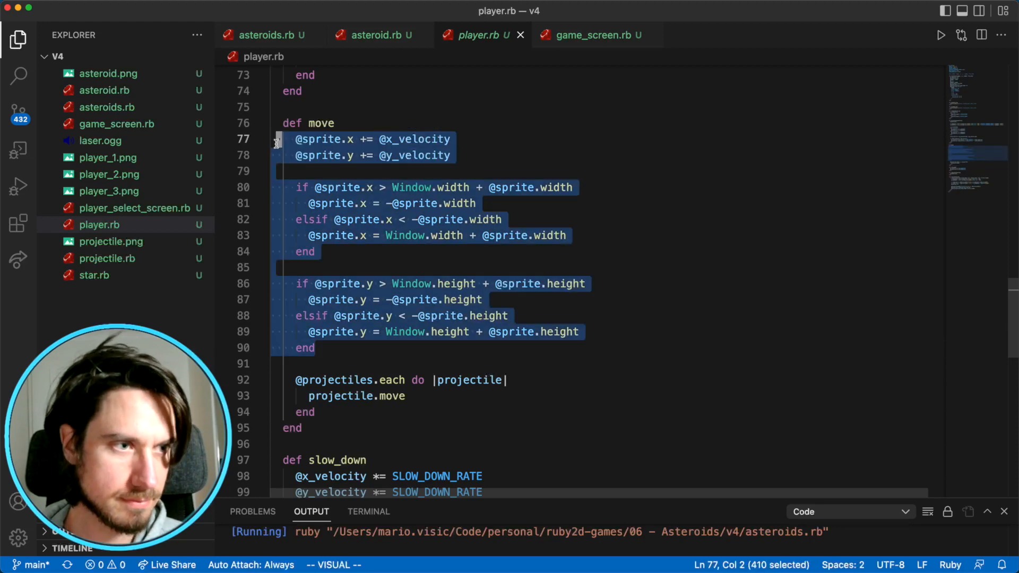
key("Escape")
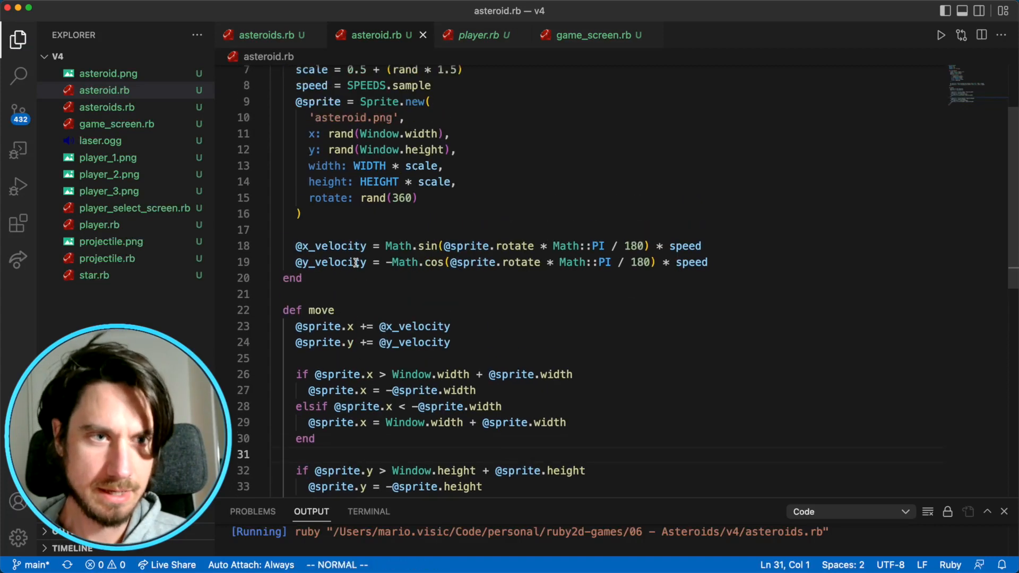
- Paste the copied movement code into Asteroid's move method and bring up game_screen.rb
scroll("up", 3)
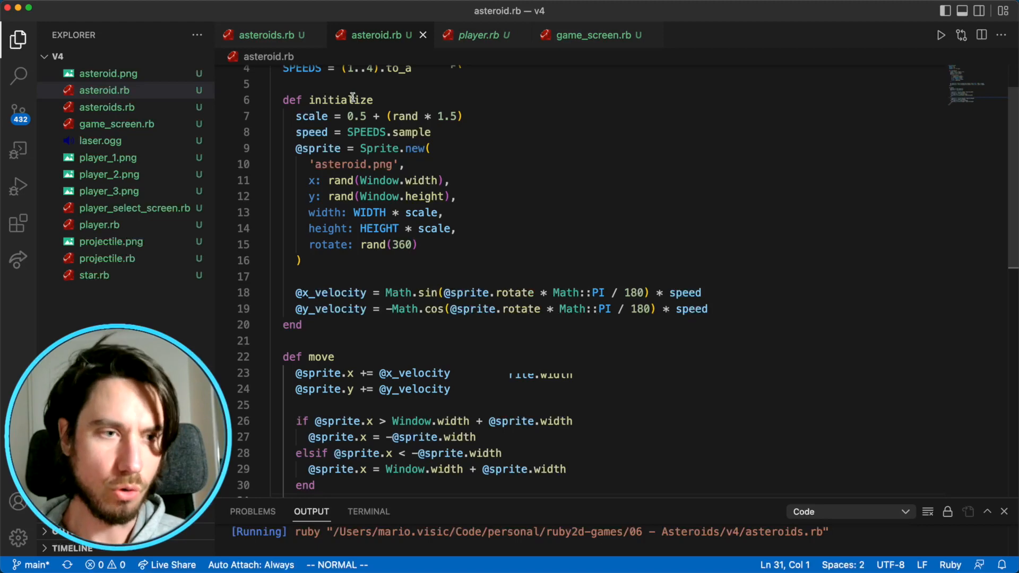
double_click(317, 357)
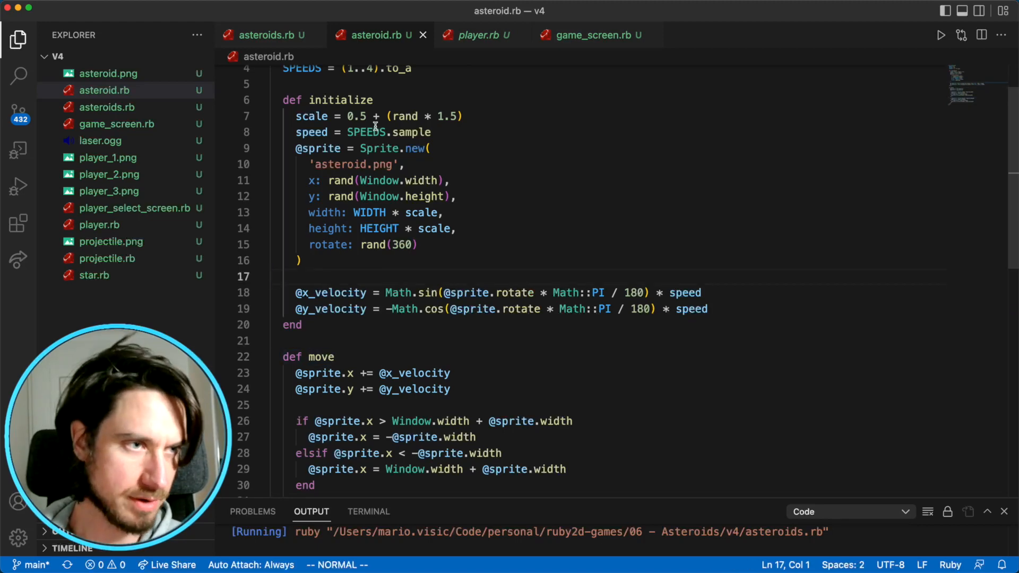
left_click(594, 34)
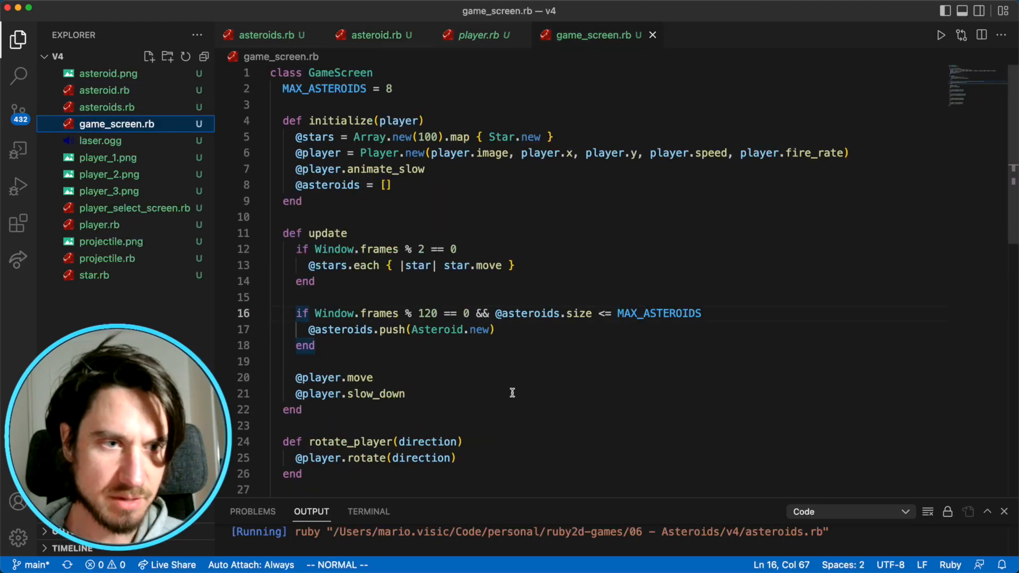
mouse_move(357, 348)
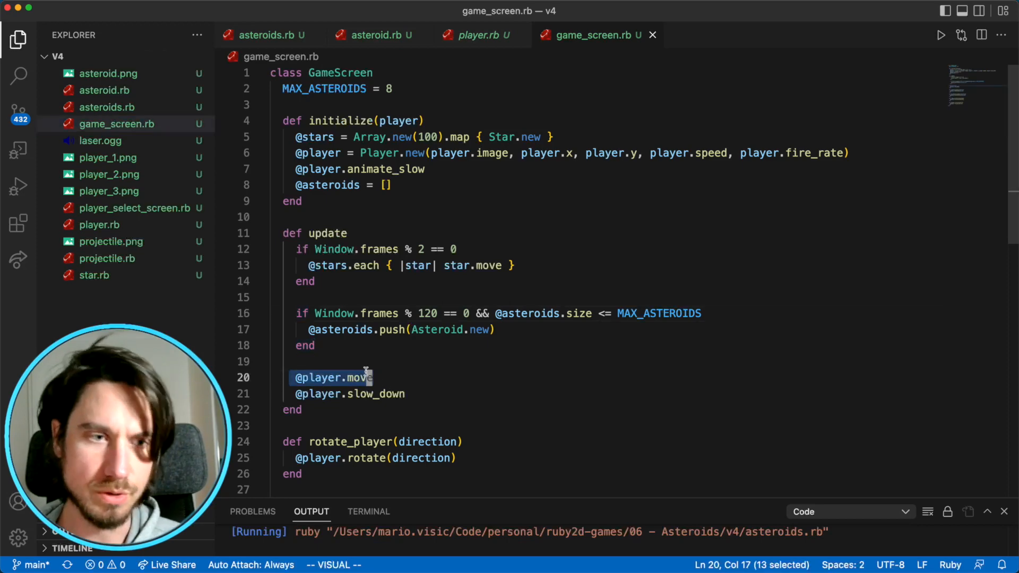
key("Escape")
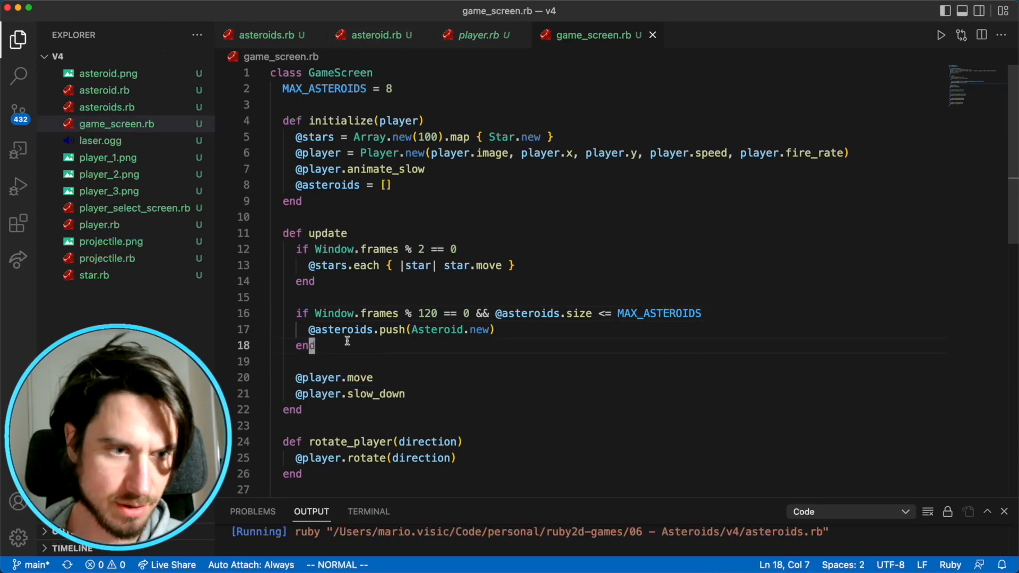
type("@")
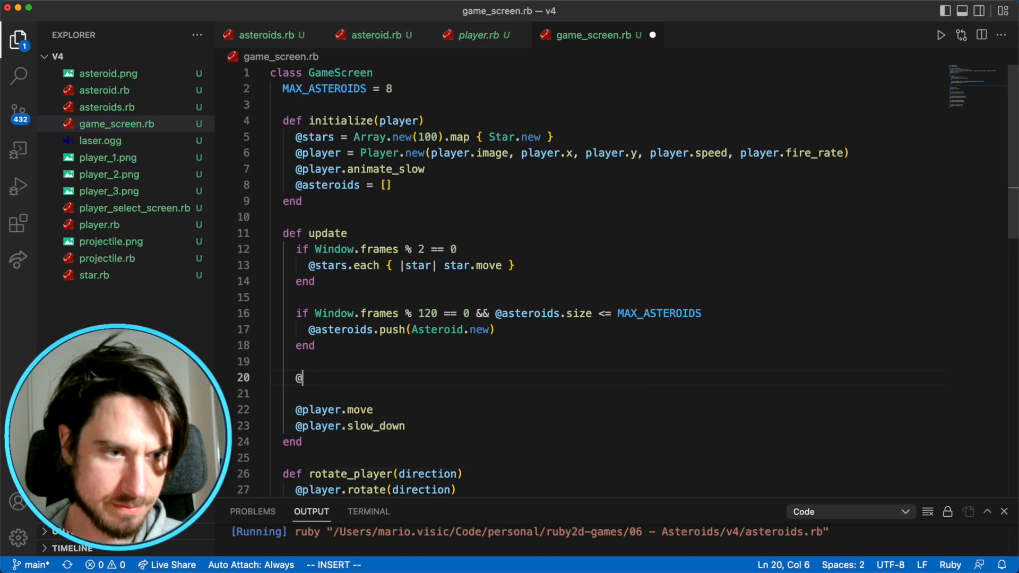
type("asteroids.")
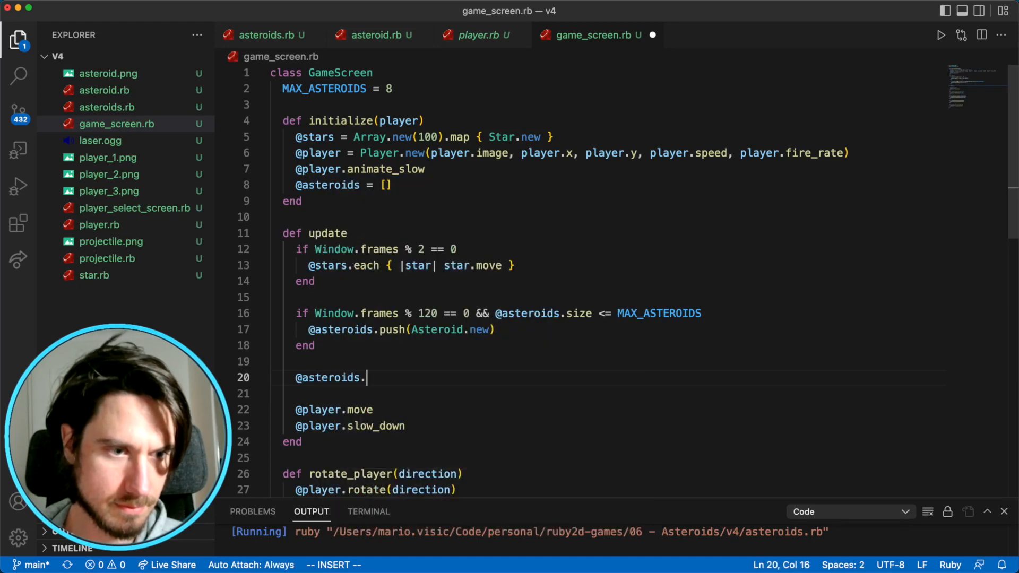
type("each { |")
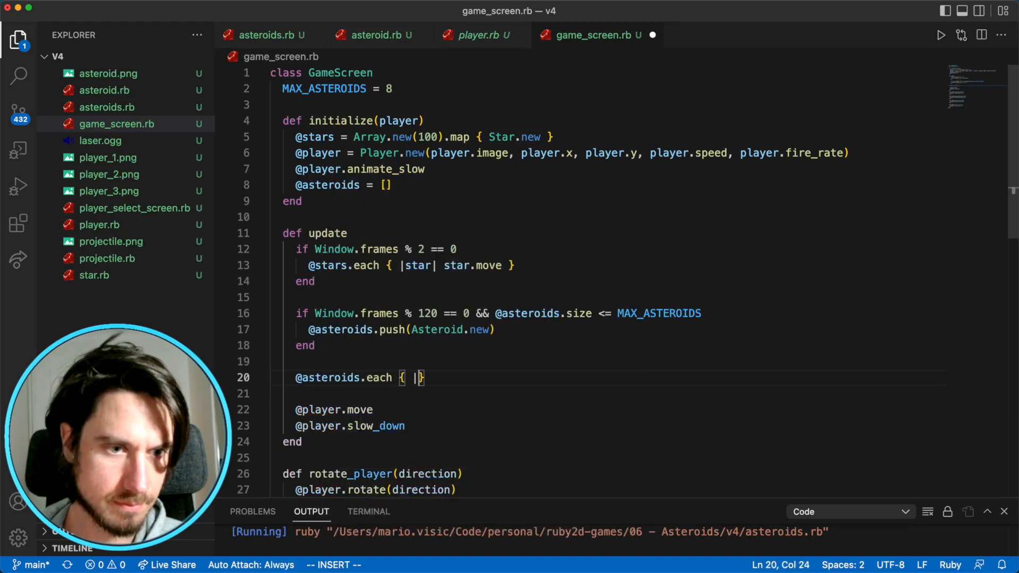
type("asteroid| ast")
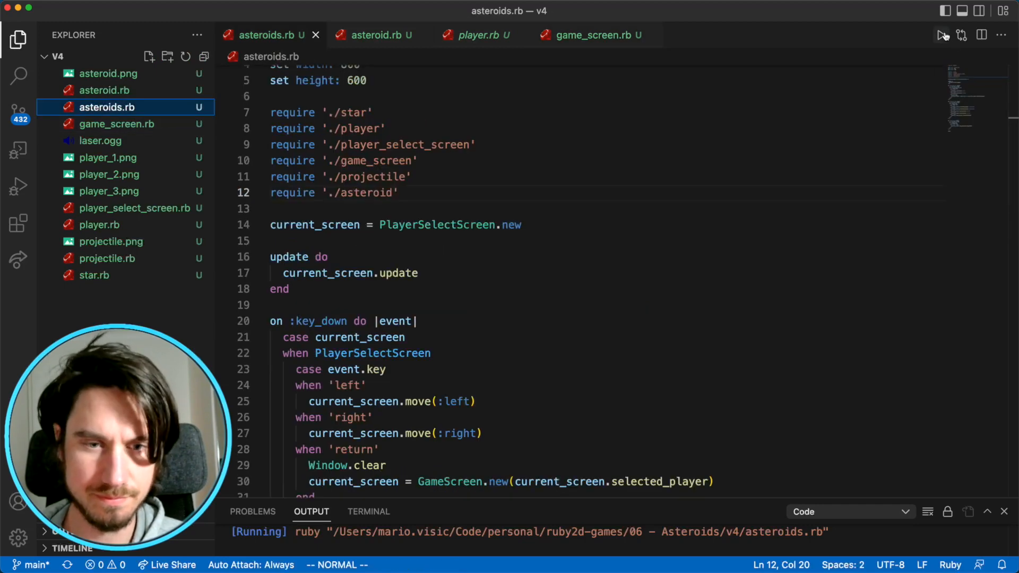
left_click(941, 35)
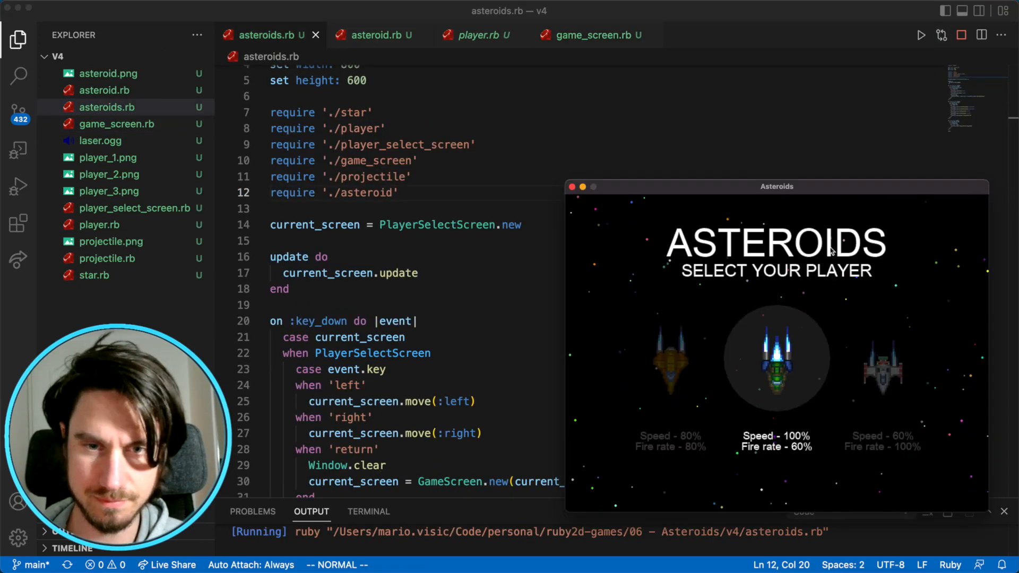
key("return")
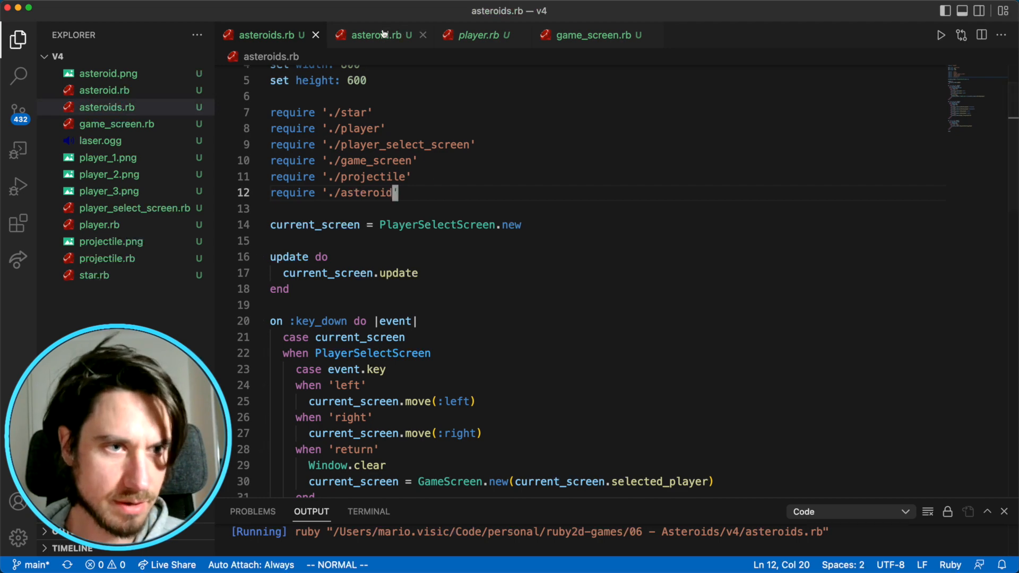
- Define ROTATATIONS = (-2..2).to_a under SPEEDS at the top of asteroid.rb
left_click(369, 35)
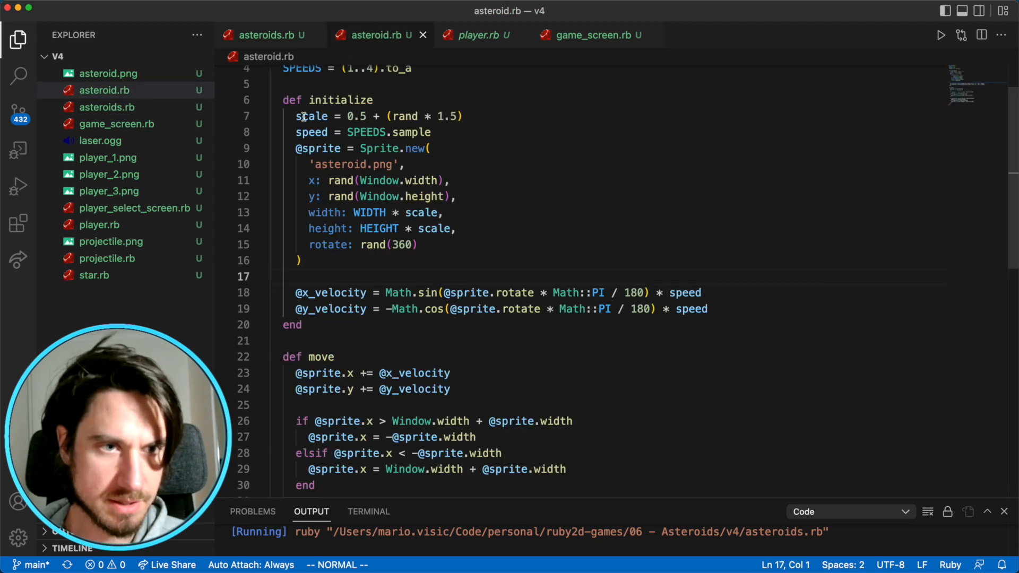
scroll("up", 3)
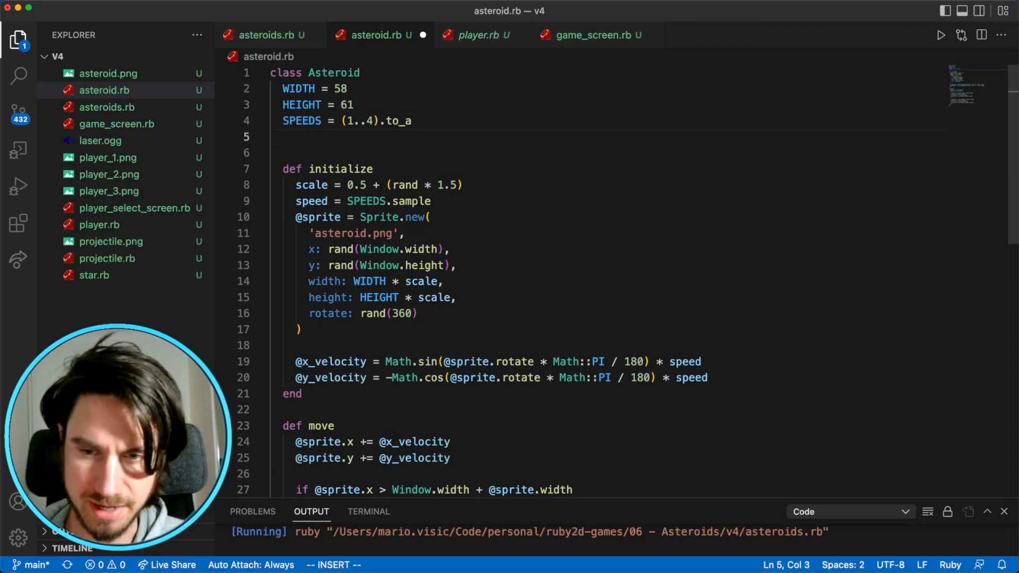
type("ROTATA")
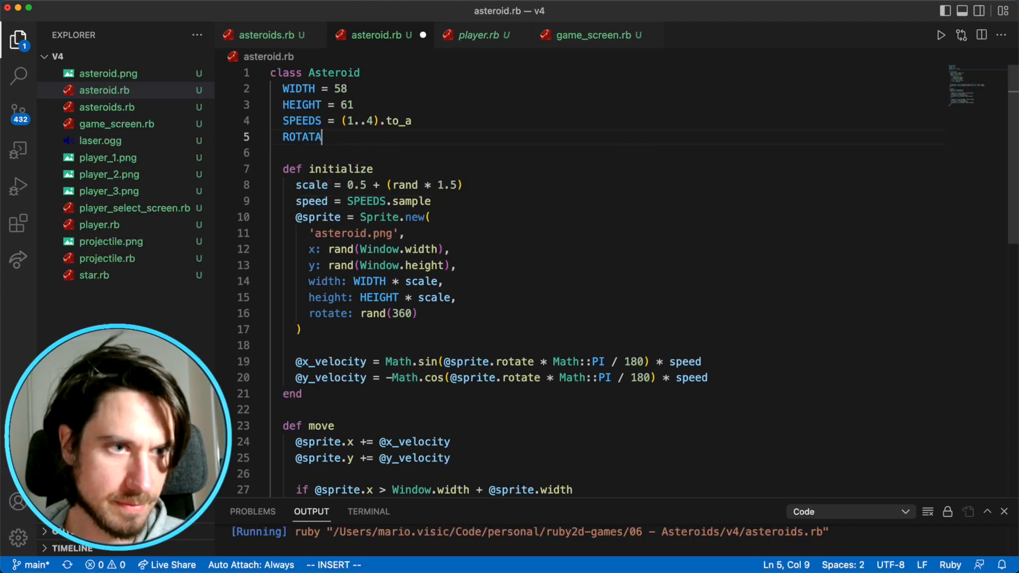
type("TIONS = ()")
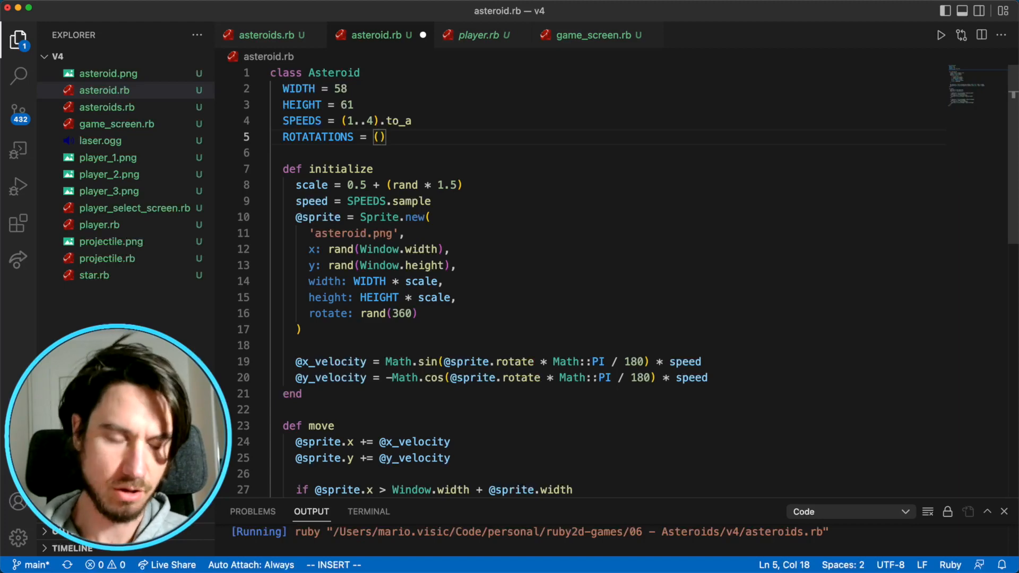
type("-")
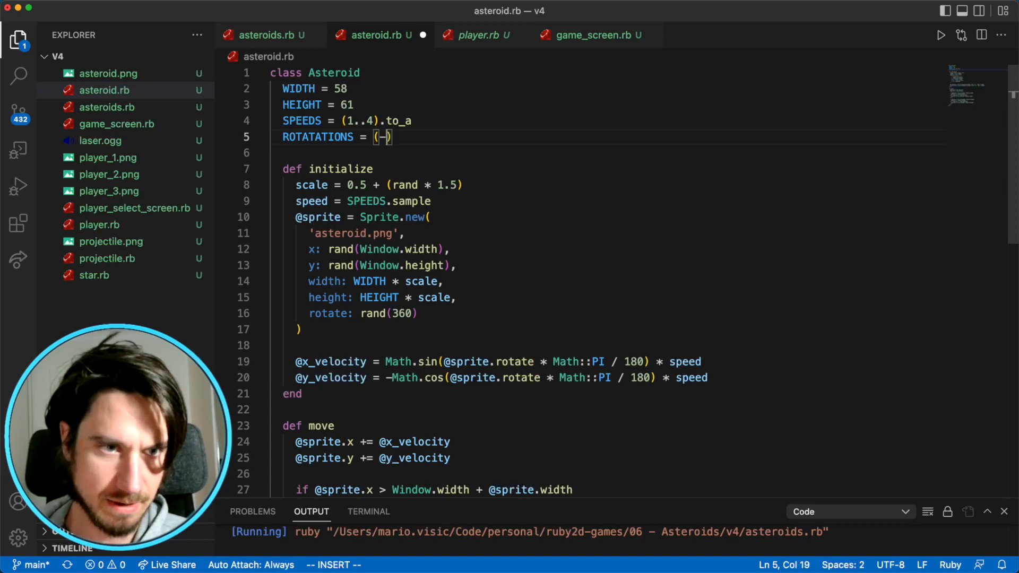
type("2")
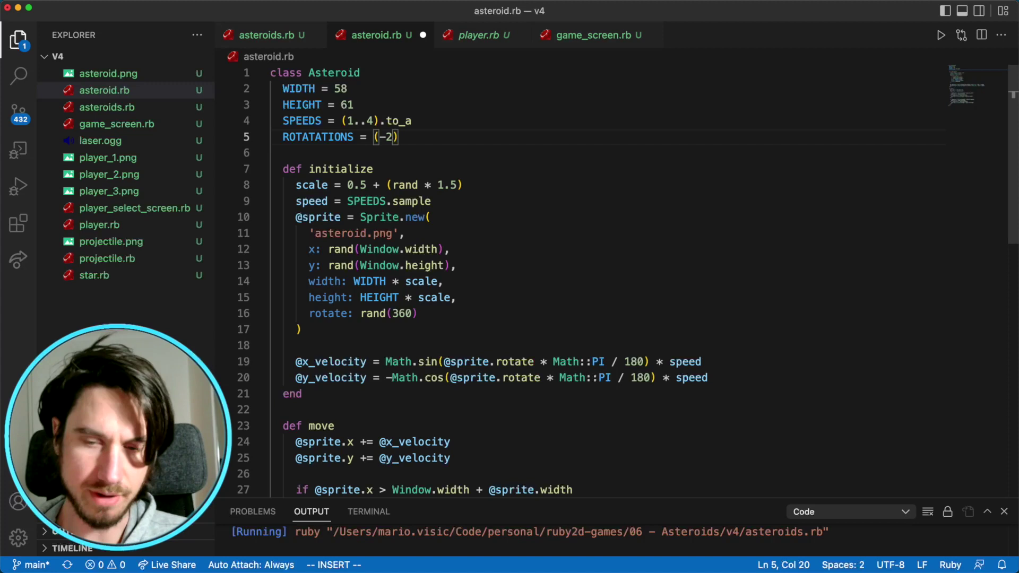
type("..")
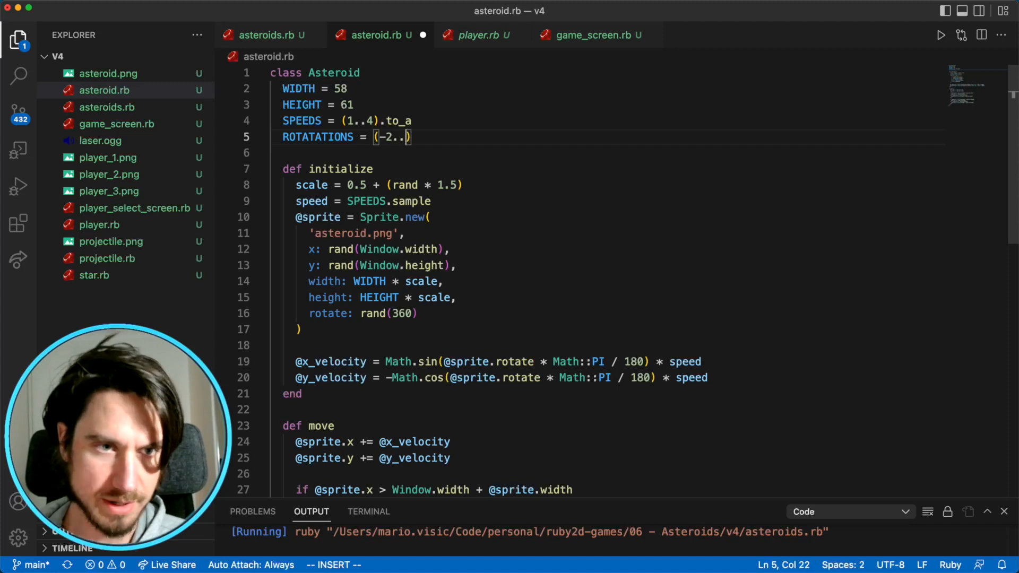
type("2).to_a")
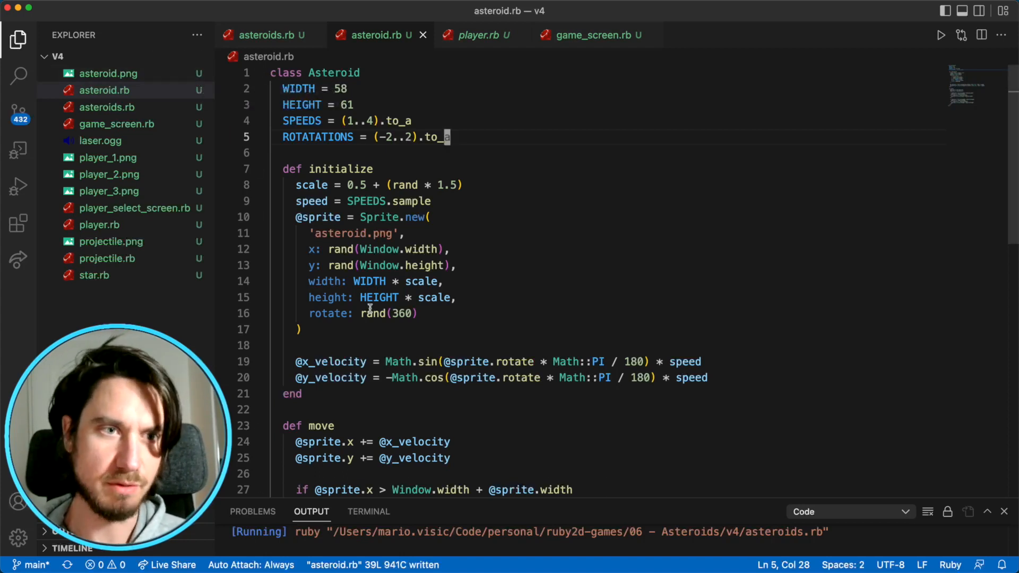
mouse_move(423, 319)
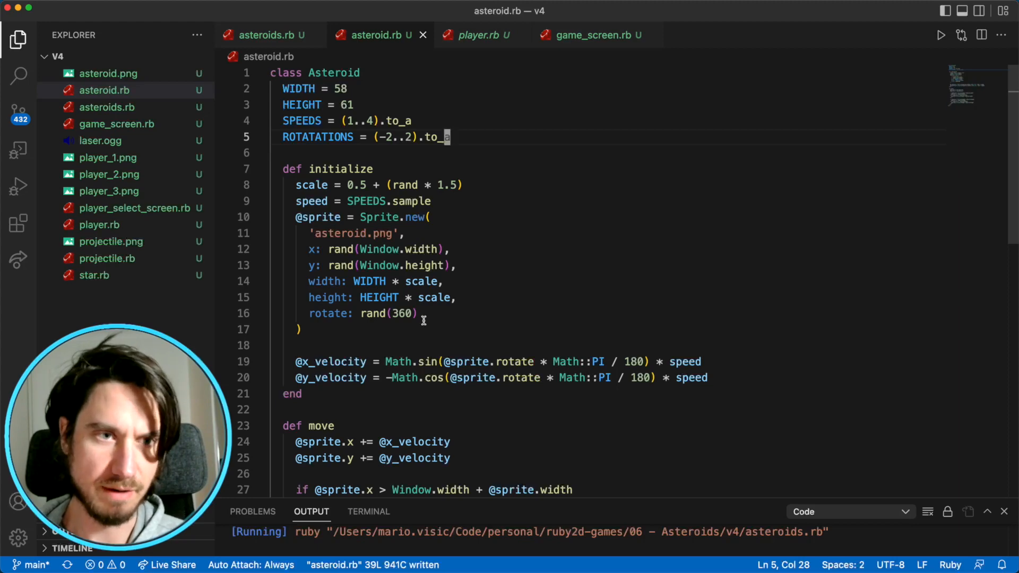
mouse_move(416, 286)
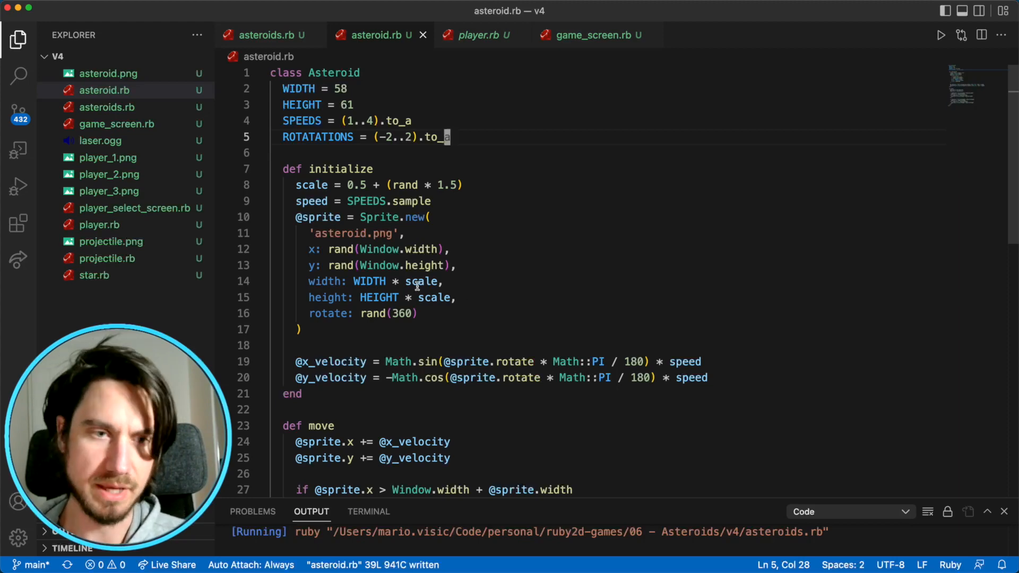
mouse_move(475, 341)
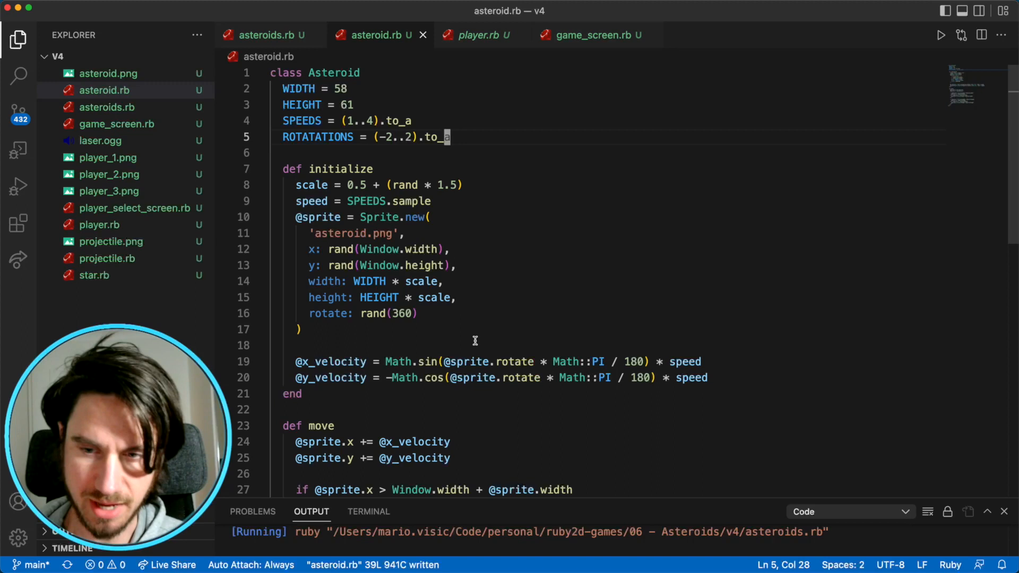
mouse_move(441, 299)
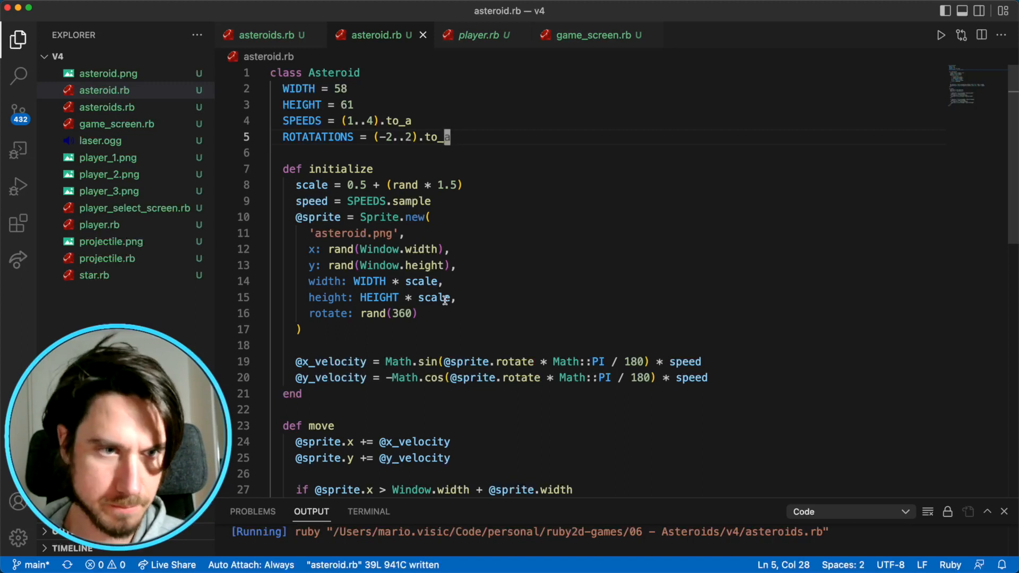
left_click(357, 201)
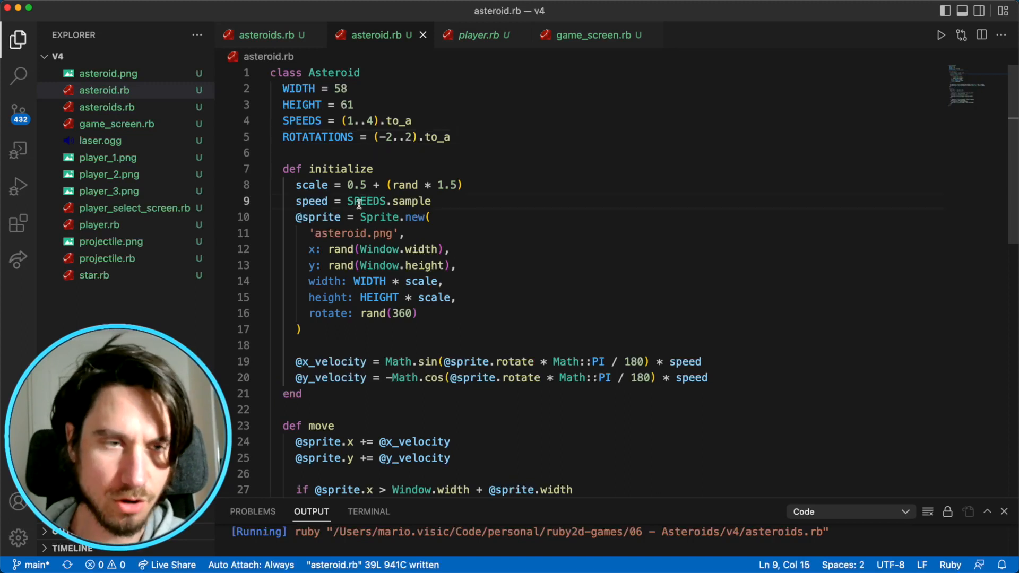
key("Return")
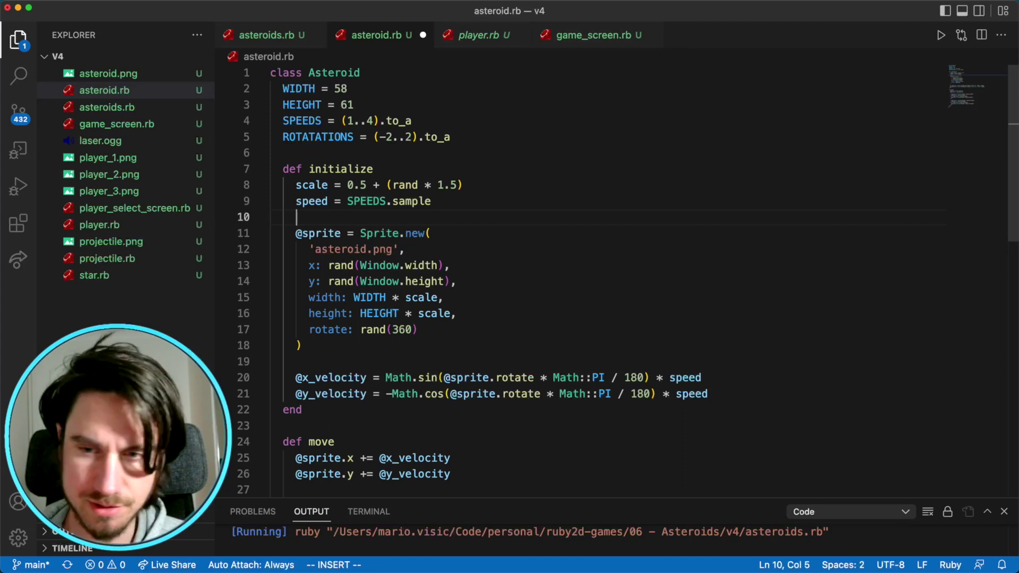
type("@")
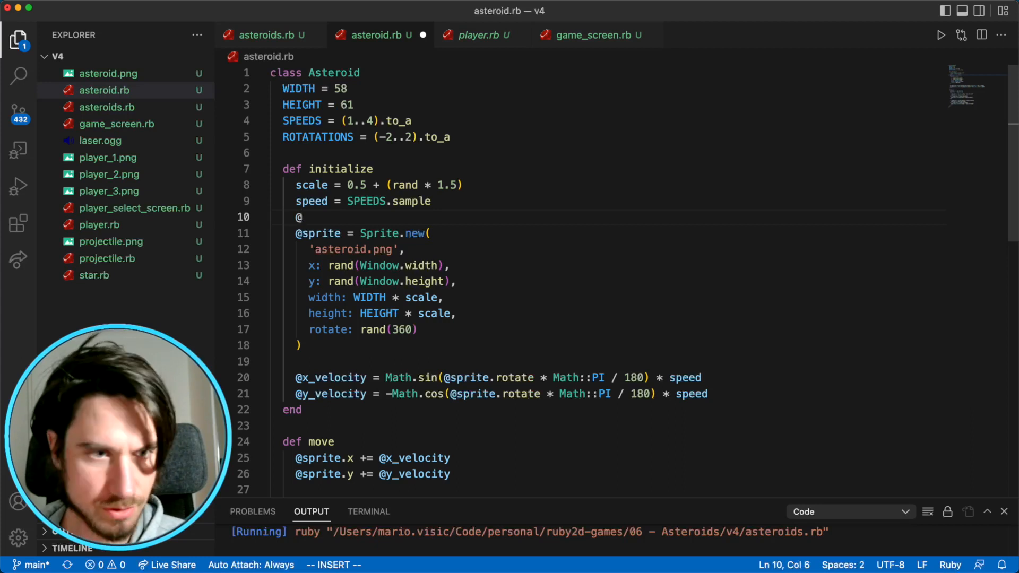
type("rotation =")
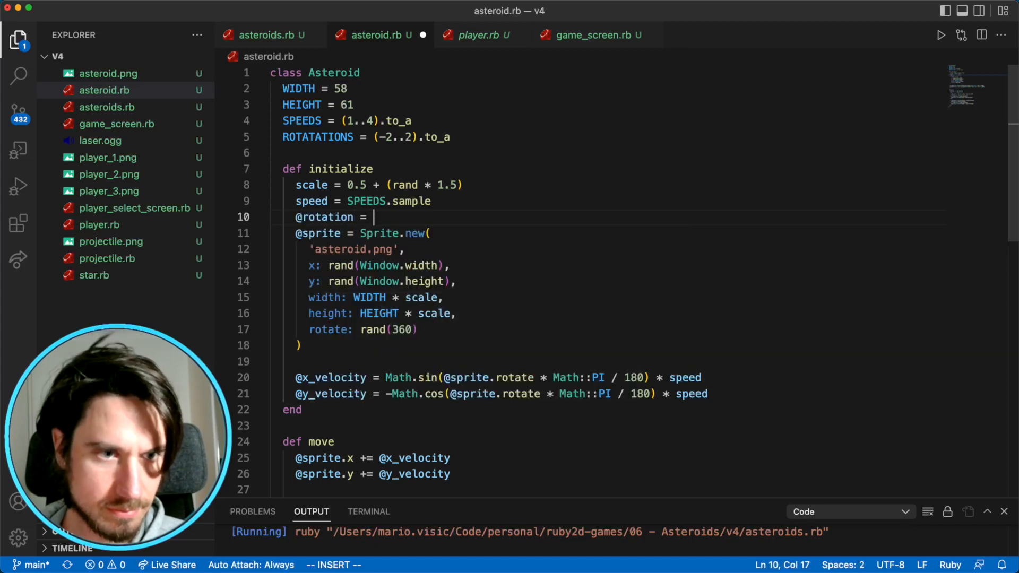
type("ROTATATIONS.sample")
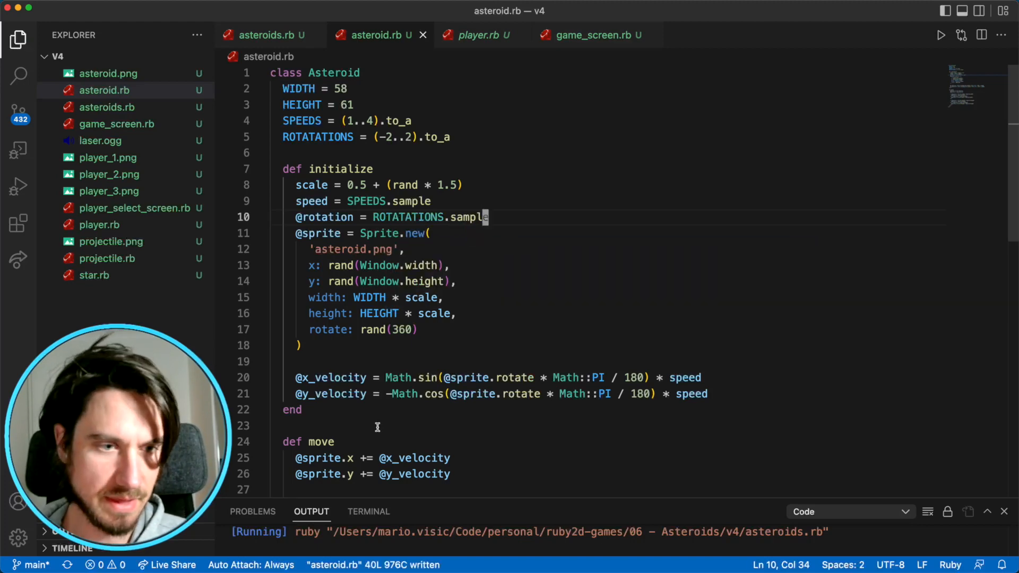
type("@")
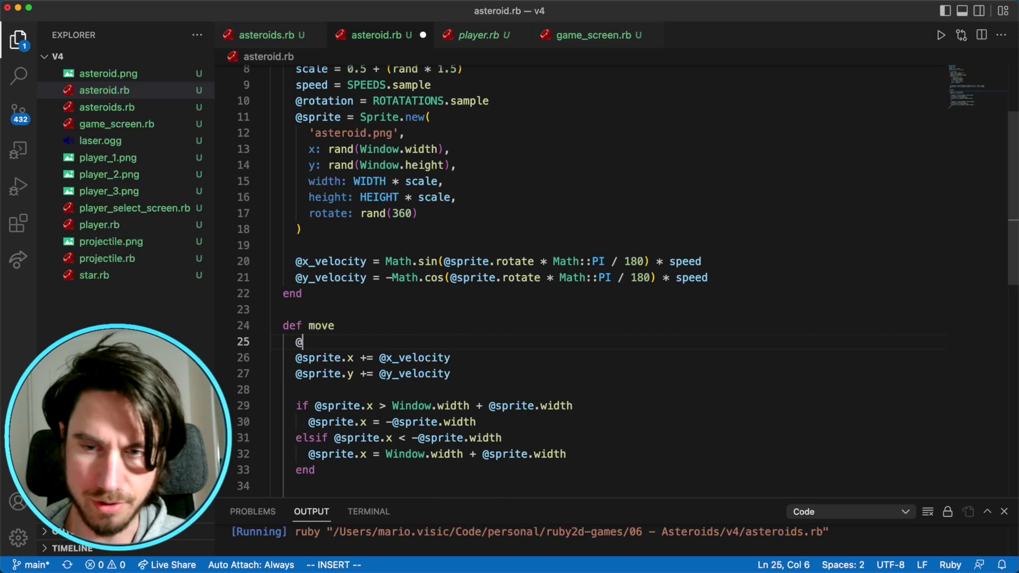
type("sprite.rotate += @rotation")
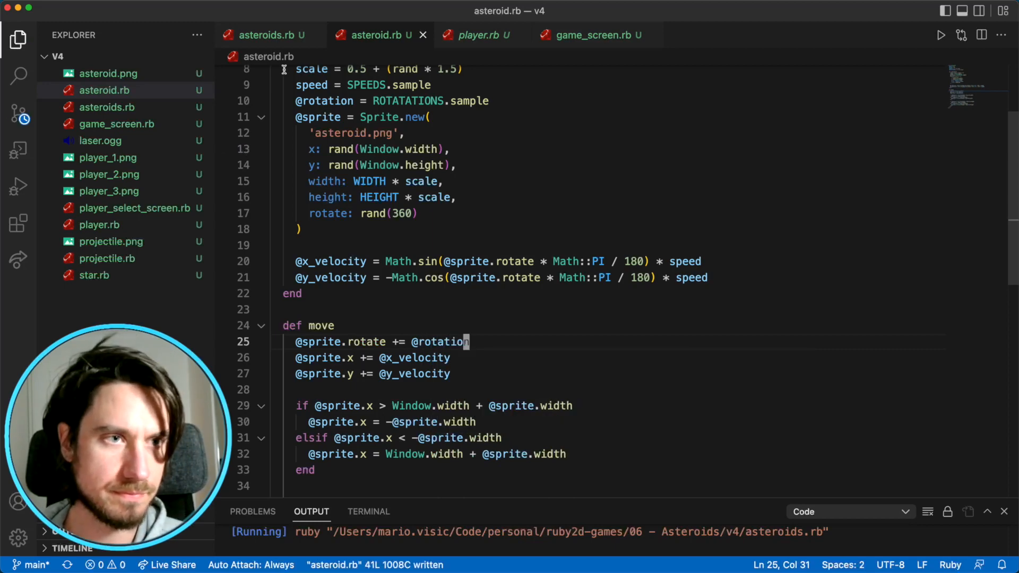
left_click(268, 34)
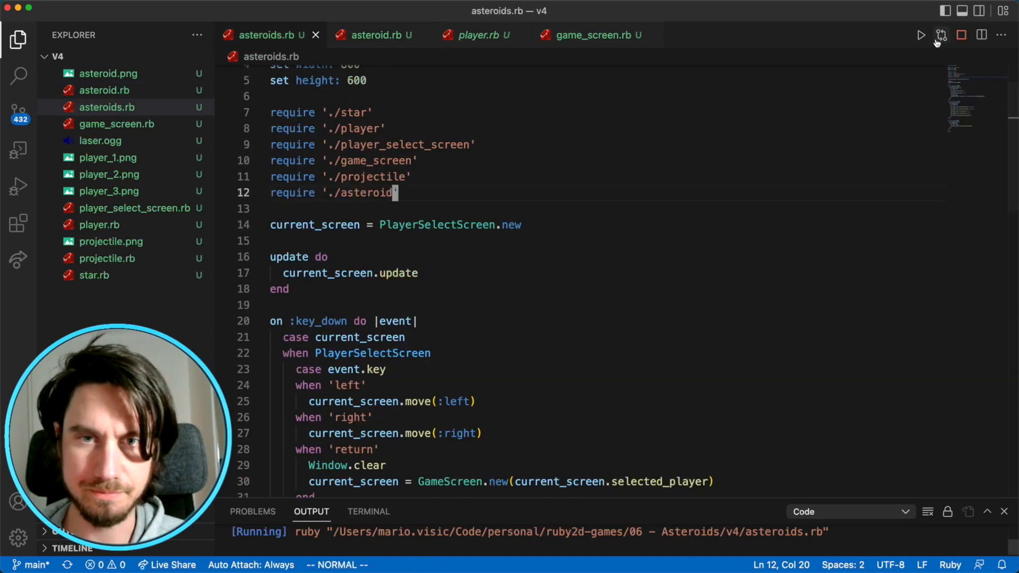
- Run the game and start past player select to watch the asteroids spin
left_click(920, 34)
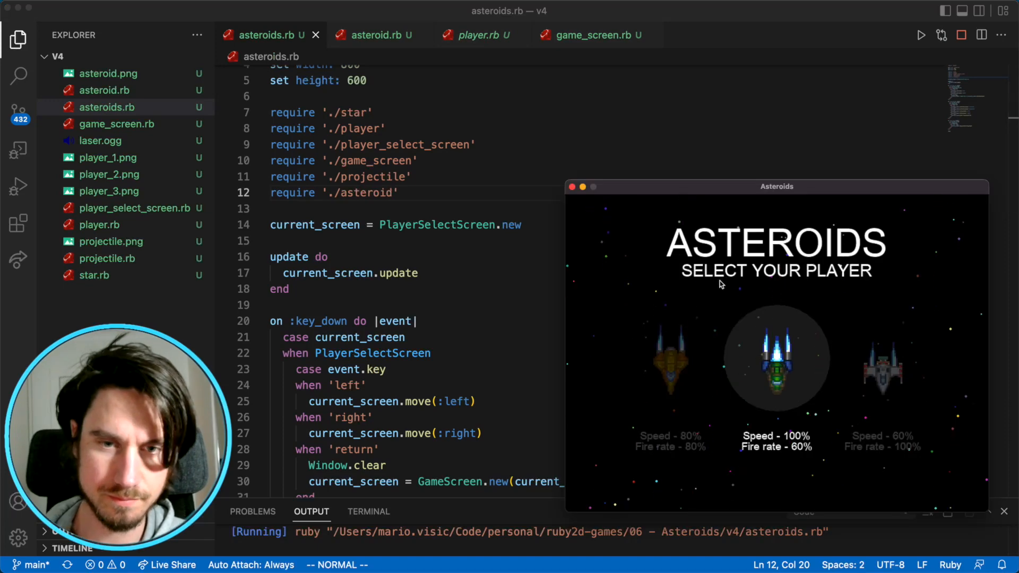
key("Return")
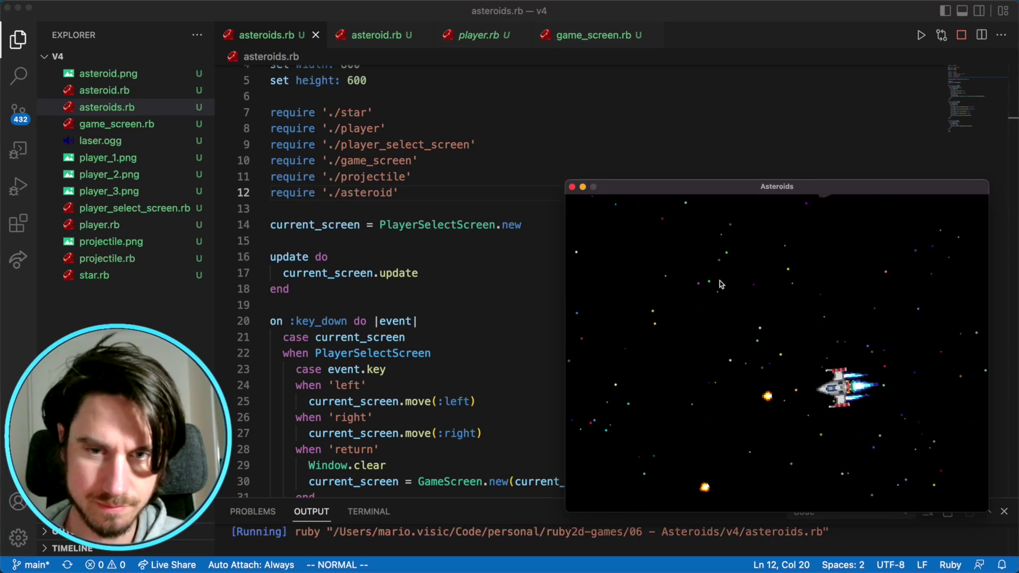